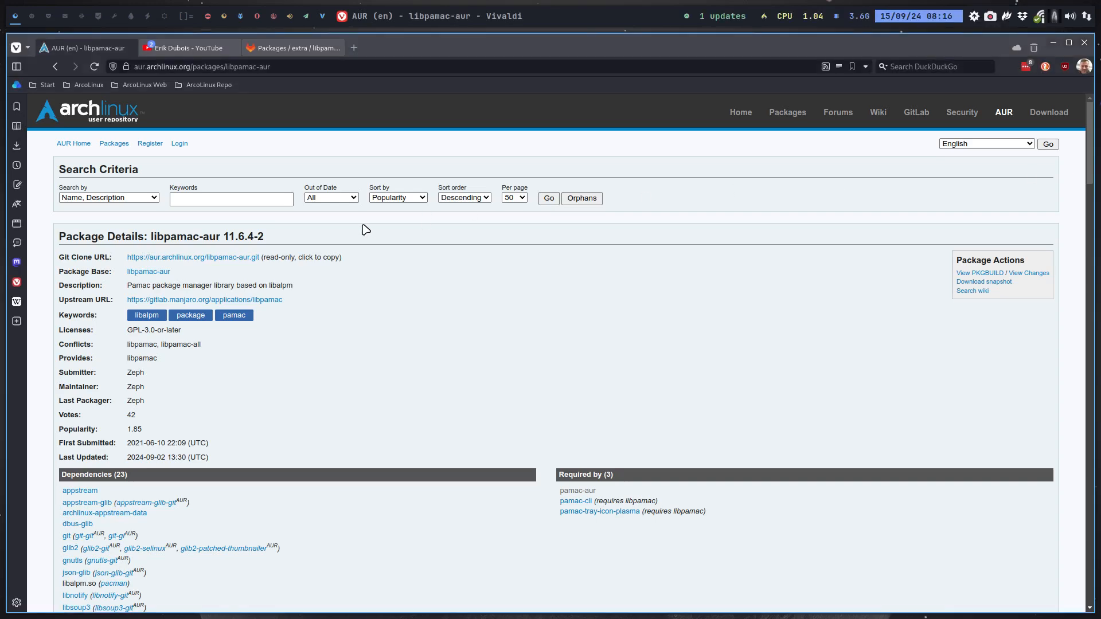
# Step: Switch to the YouTube channel tab and scroll down to its recent Arch Linux videos
pyautogui.click(184, 48)
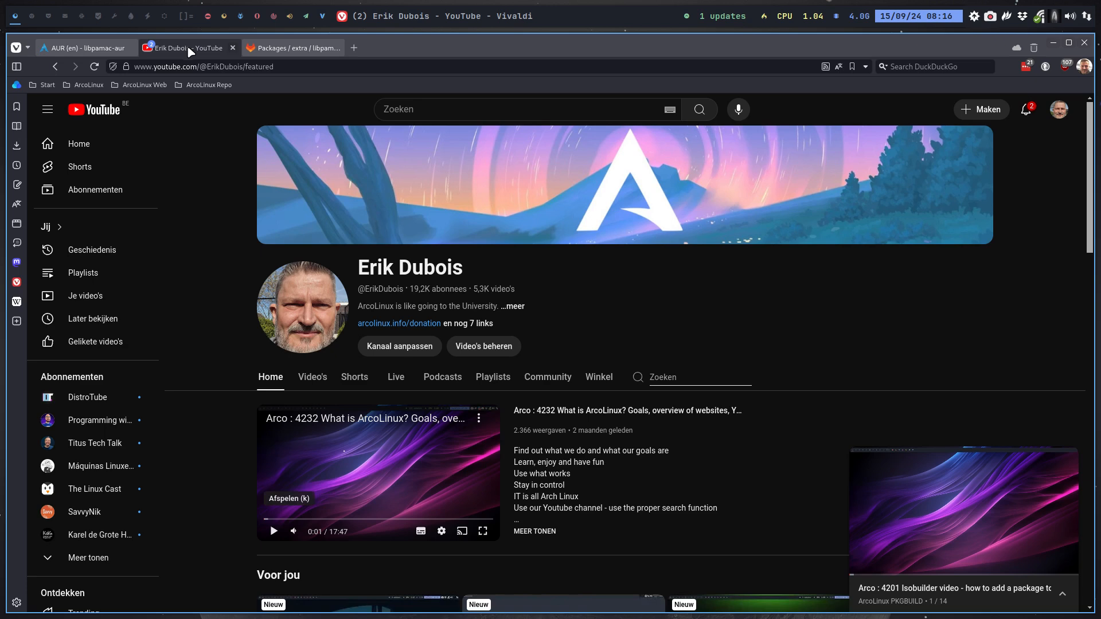
pyautogui.scroll(-3)
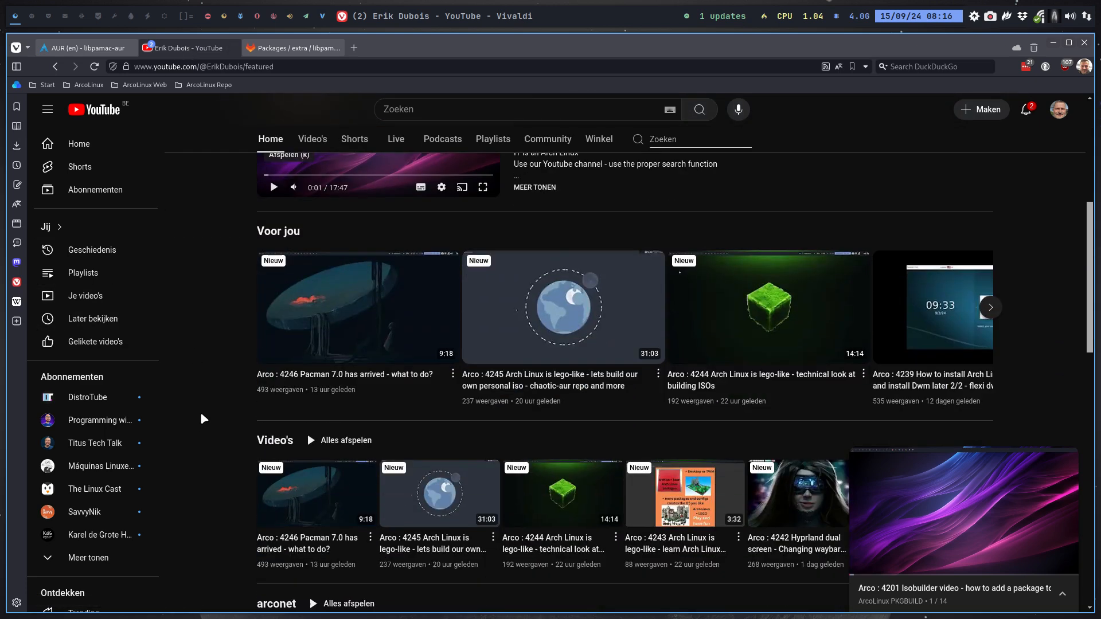
pyautogui.moveTo(355, 308)
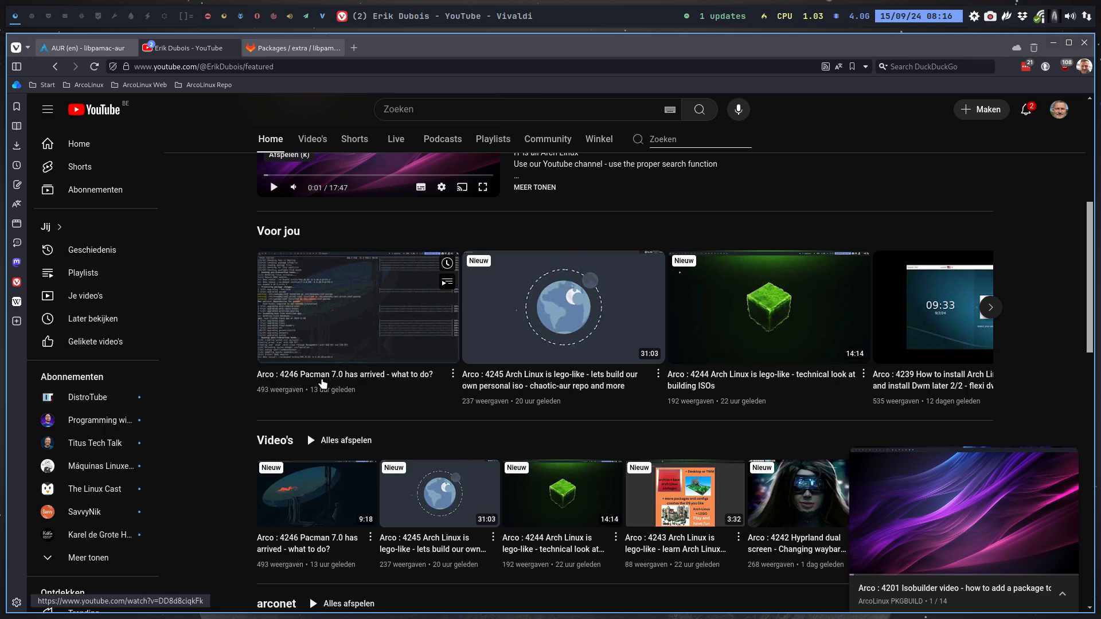
pyautogui.moveTo(323, 379)
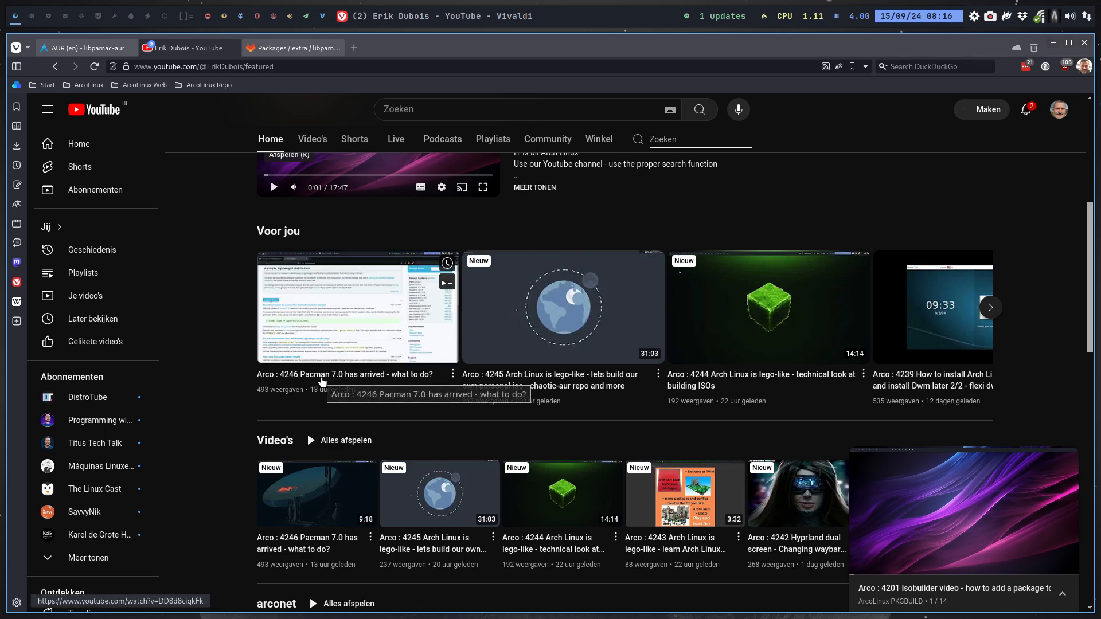
pyautogui.moveTo(357, 307)
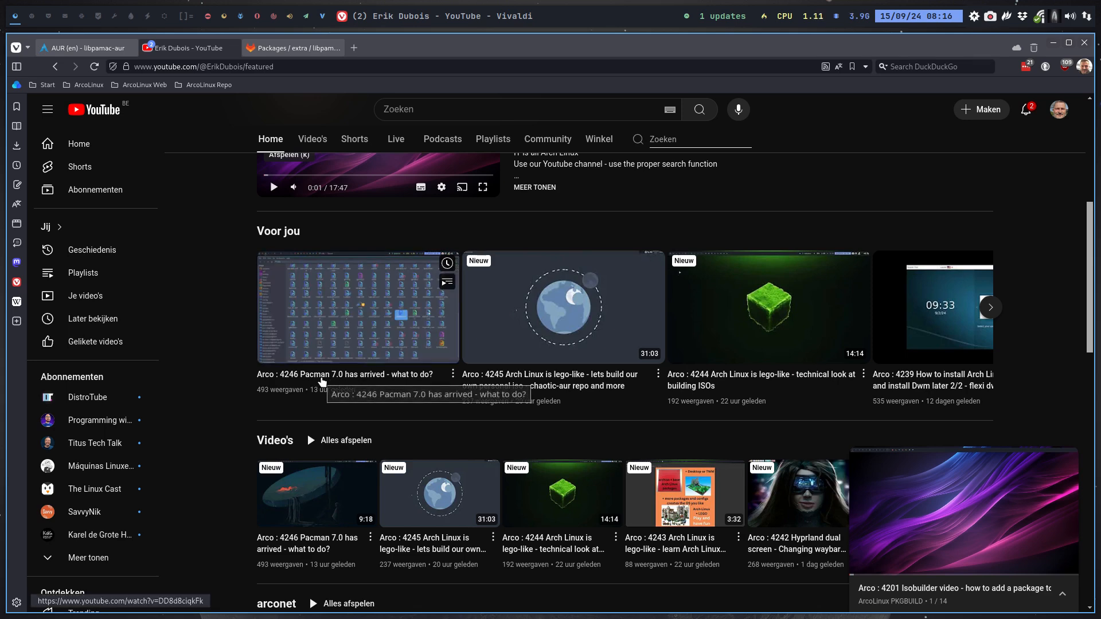
pyautogui.moveTo(365, 385)
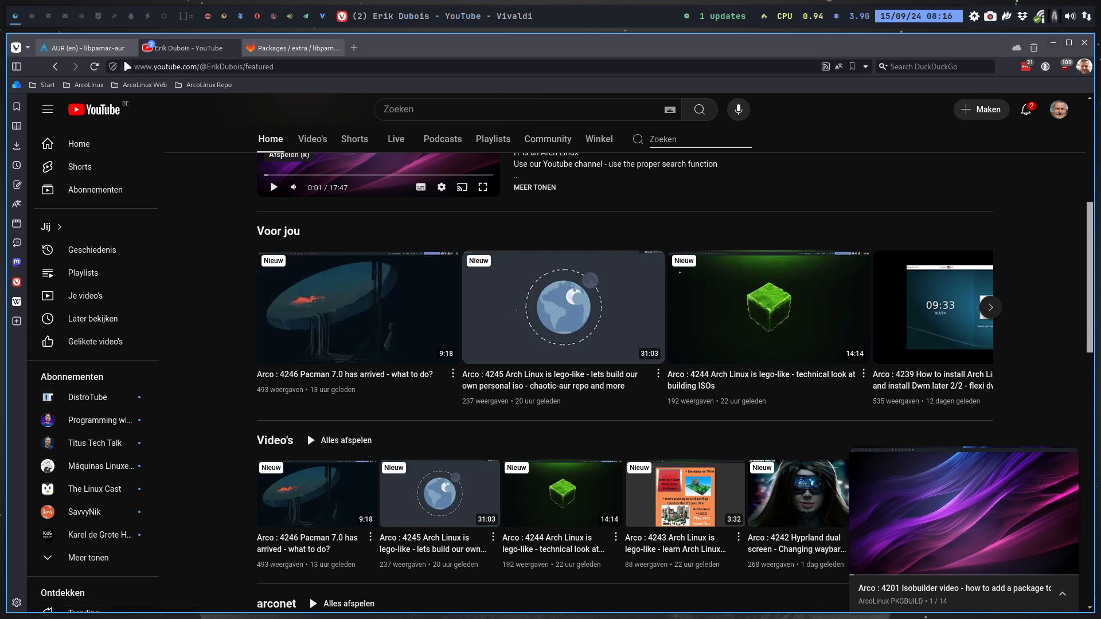
# Step: Review the libpamac-aur 11.6.4-2 AUR details and select the Last Packager's name
pyautogui.click(81, 48)
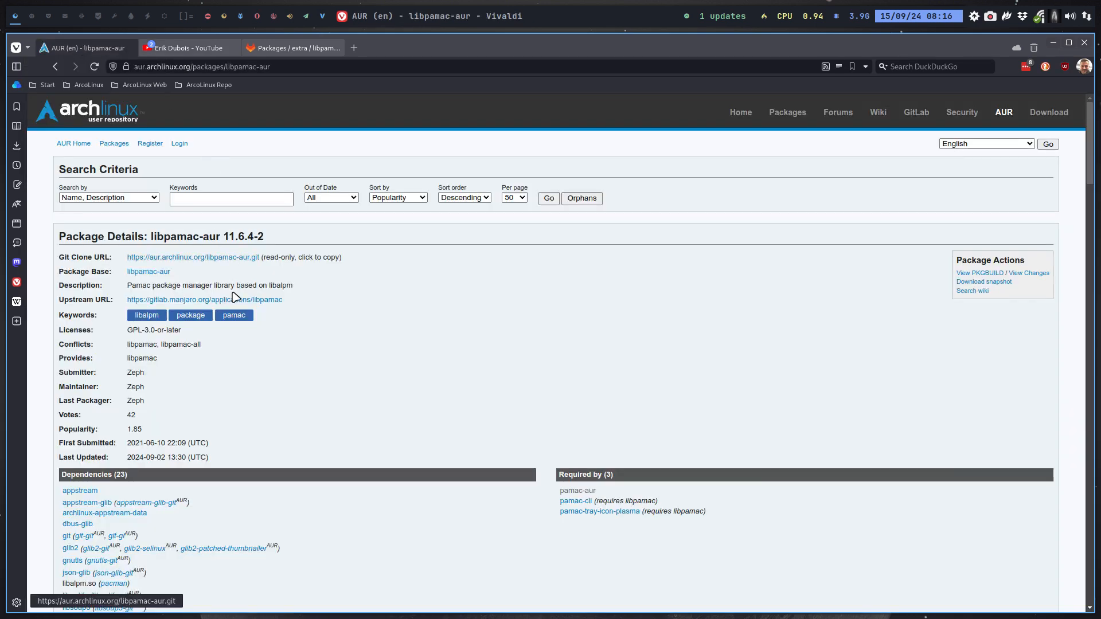
pyautogui.moveTo(204, 302)
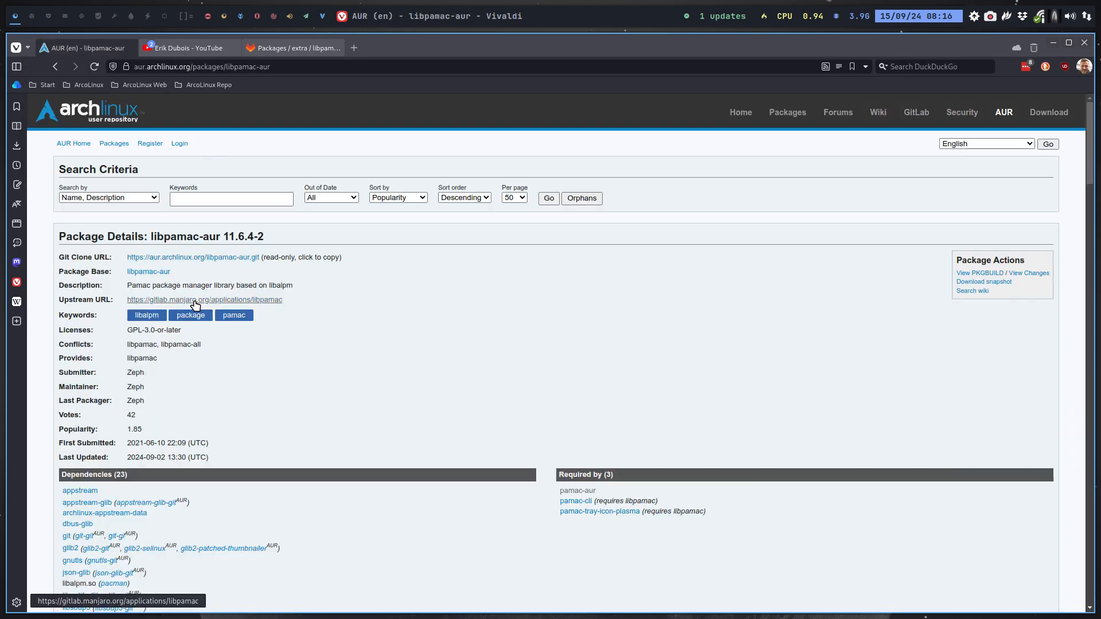
pyautogui.scroll(-3)
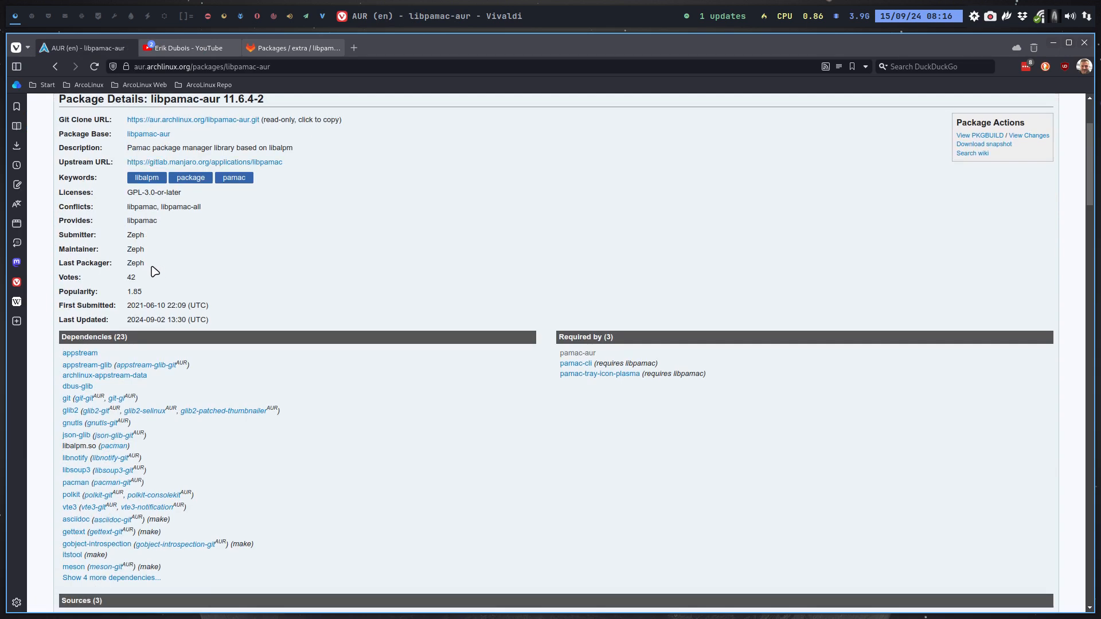
pyautogui.doubleClick(135, 263)
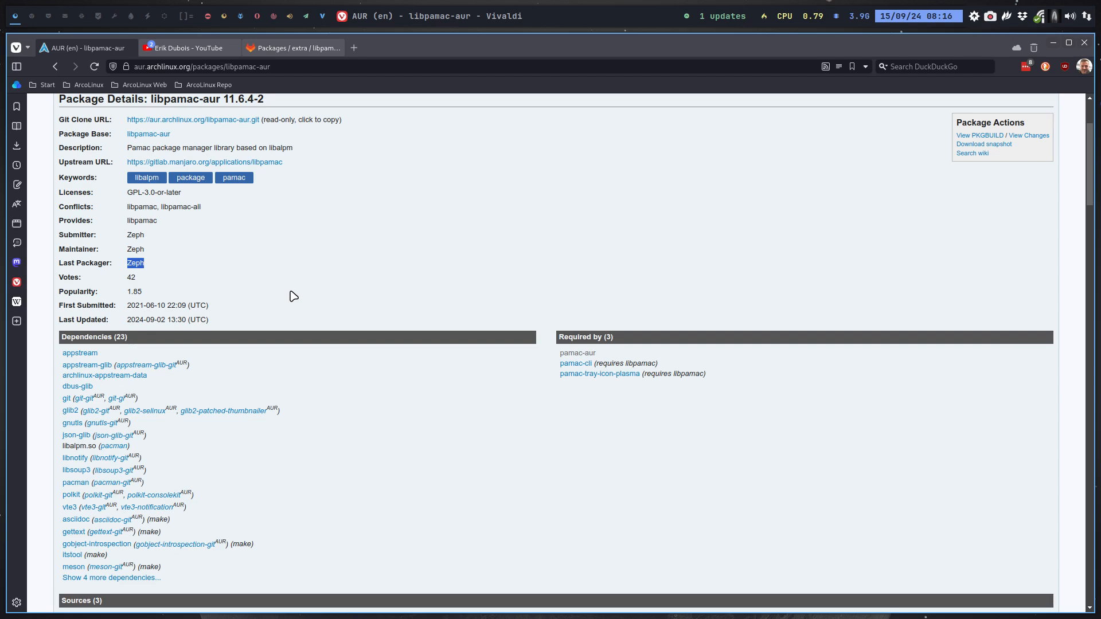
pyautogui.scroll(3)
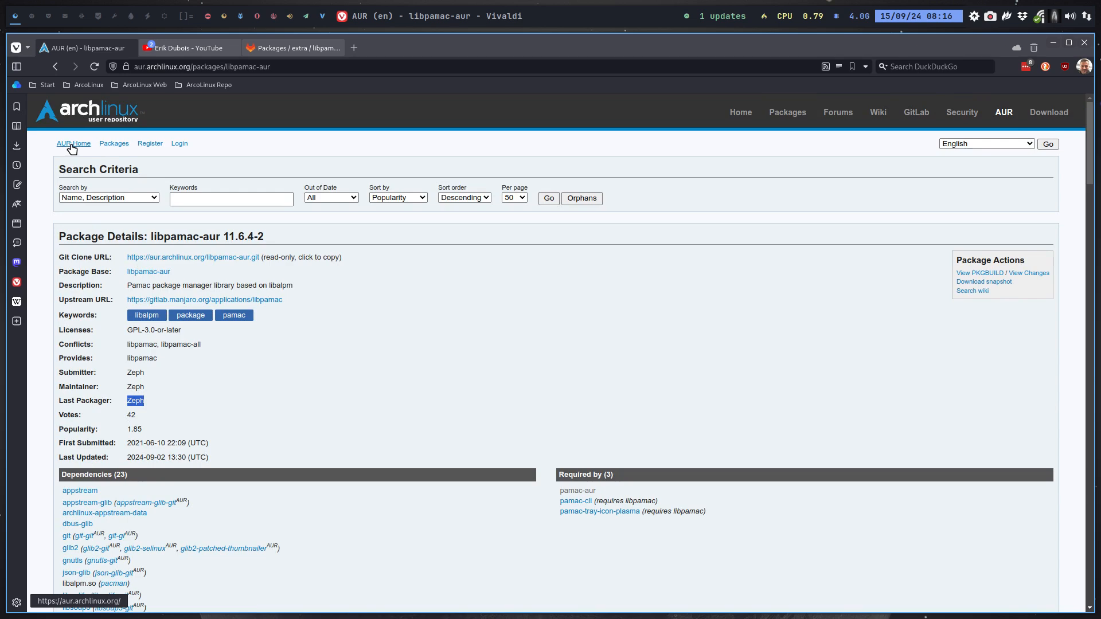
pyautogui.moveTo(167, 311)
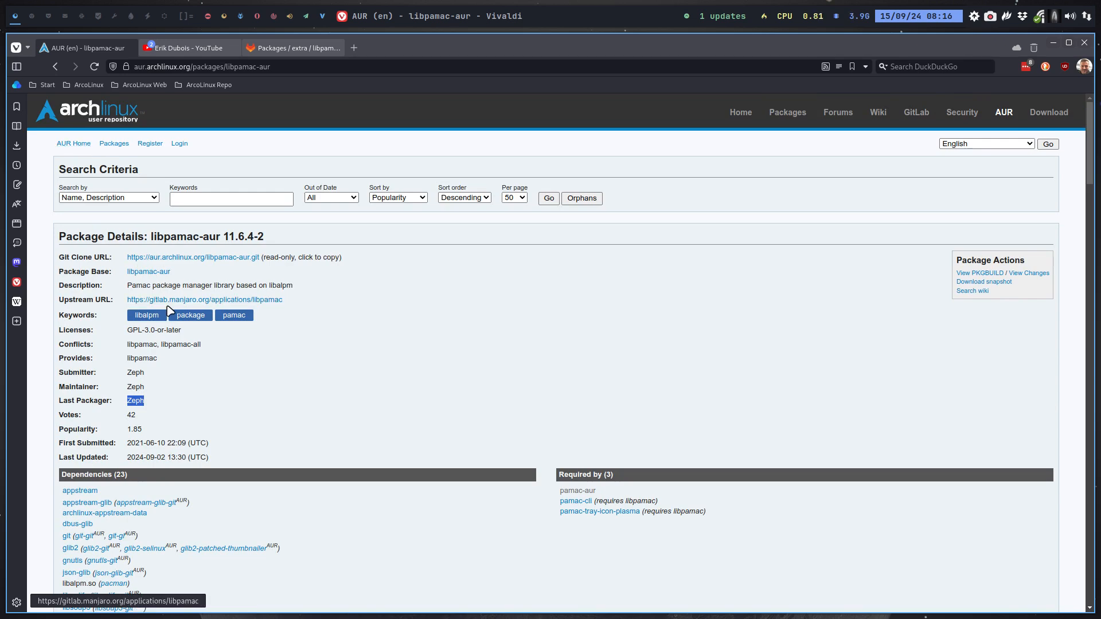
pyautogui.moveTo(489, 325)
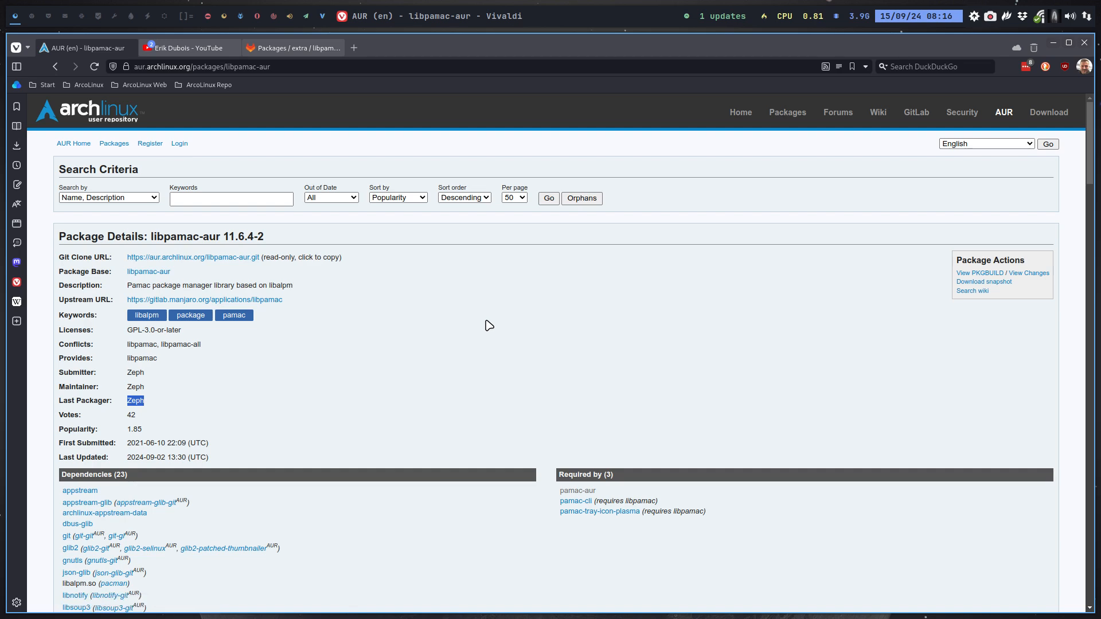
pyautogui.moveTo(153, 237)
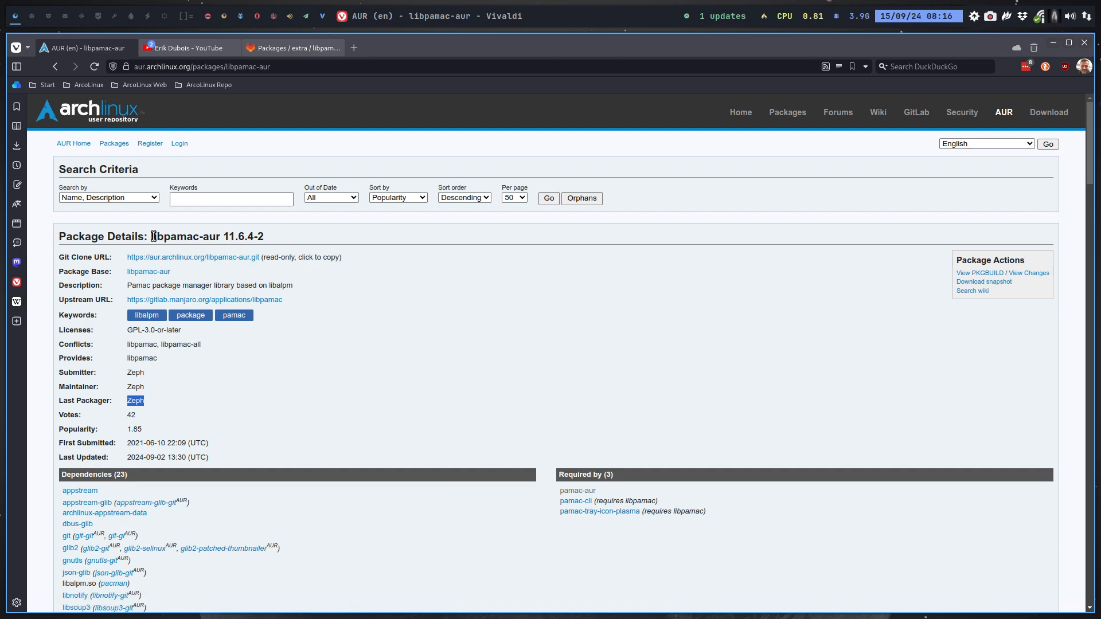
pyautogui.moveTo(116, 47)
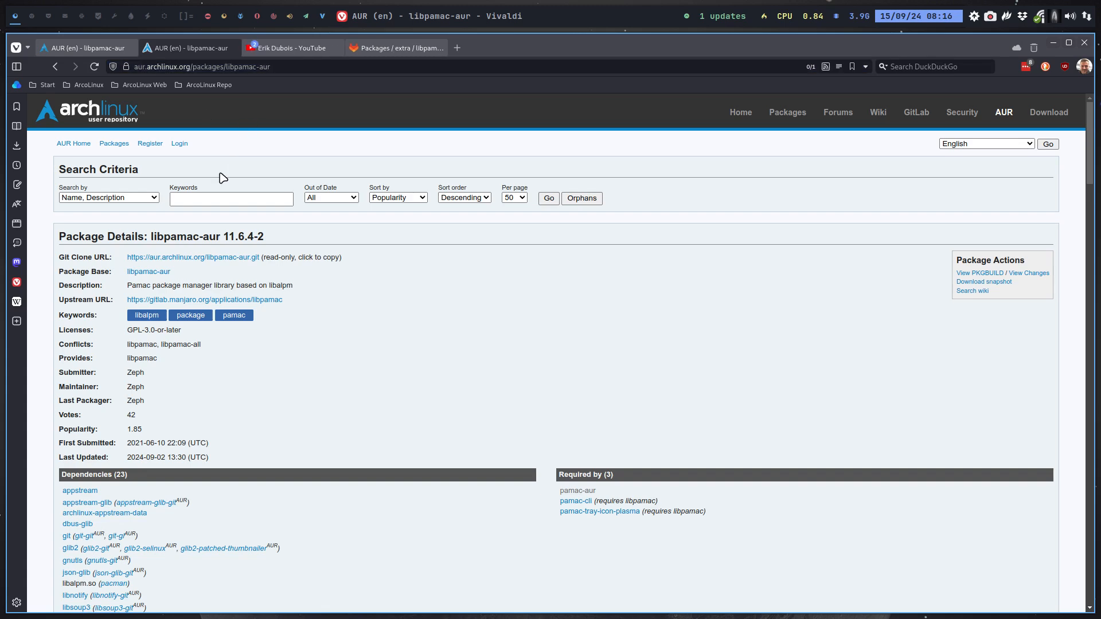
# Step: Search AUR for 'pamac-aur' and open the pamac-aur 11.7.1-4 result
pyautogui.click(231, 199)
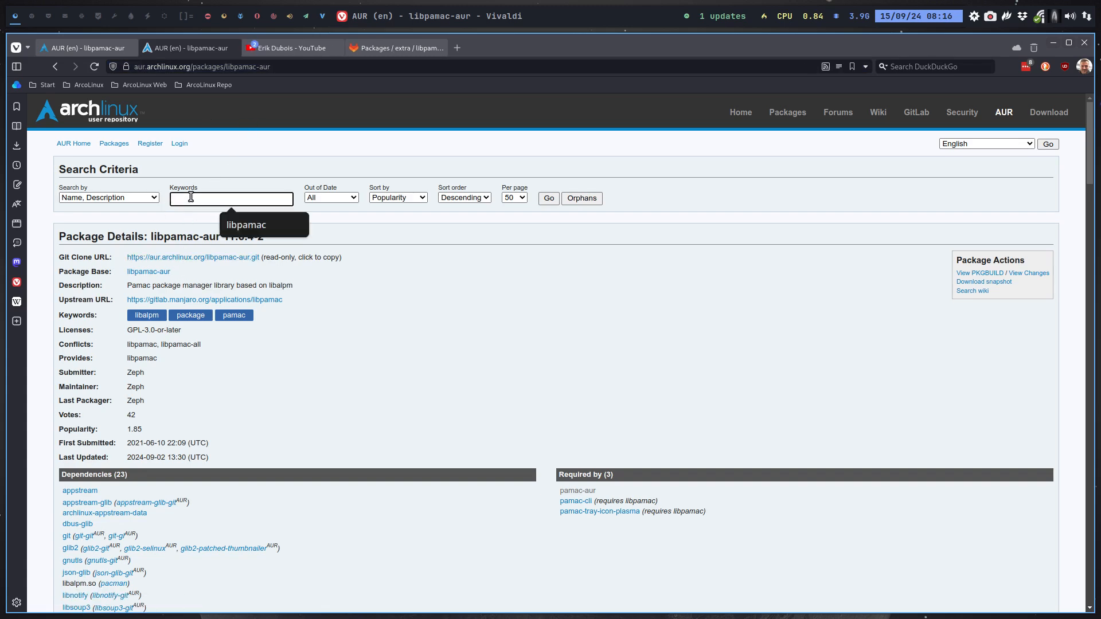
pyautogui.write('pamac-a')
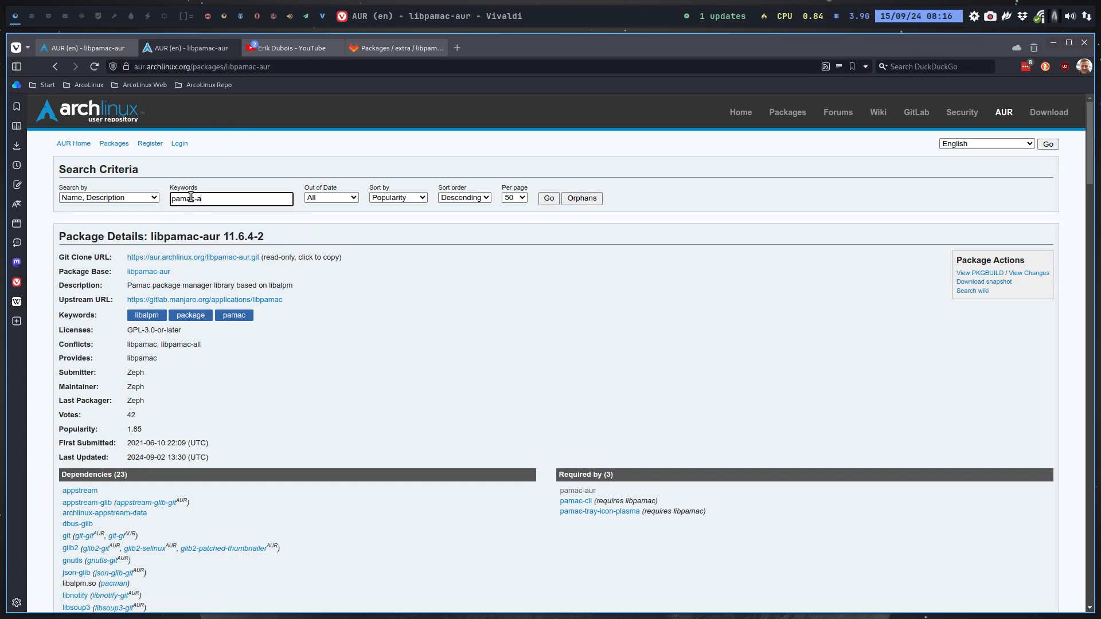
pyautogui.click(549, 198)
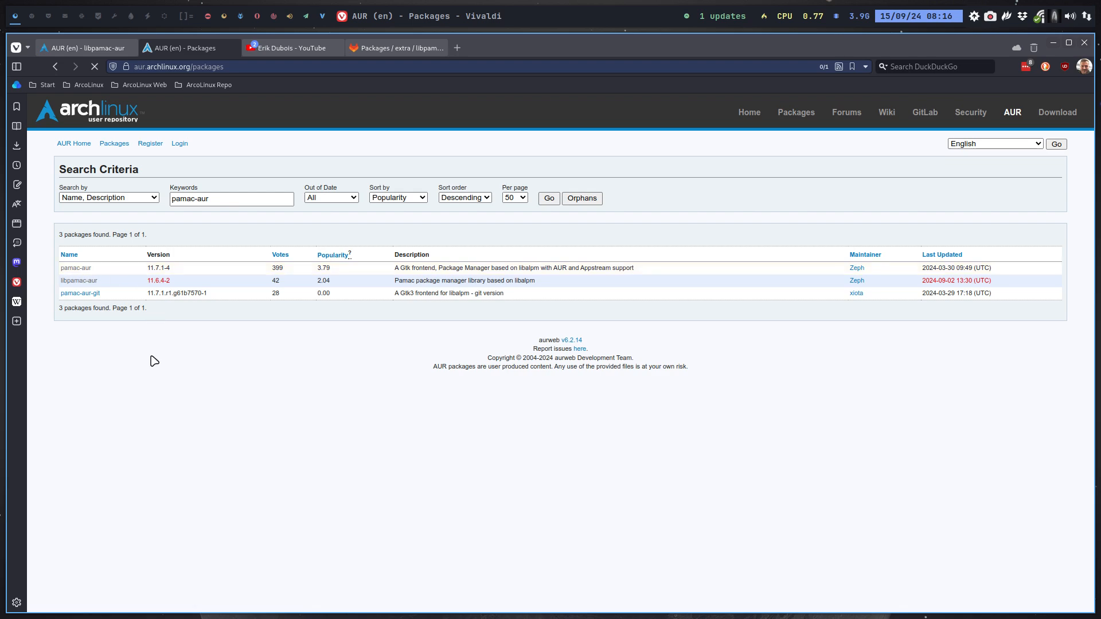
pyautogui.click(76, 268)
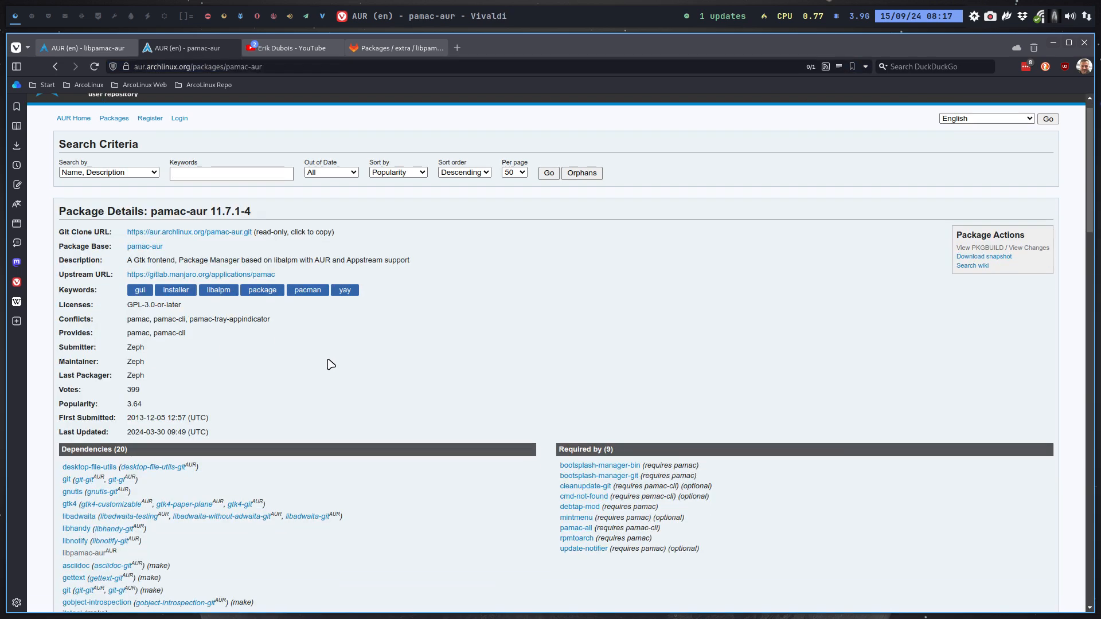
pyautogui.scroll(-3)
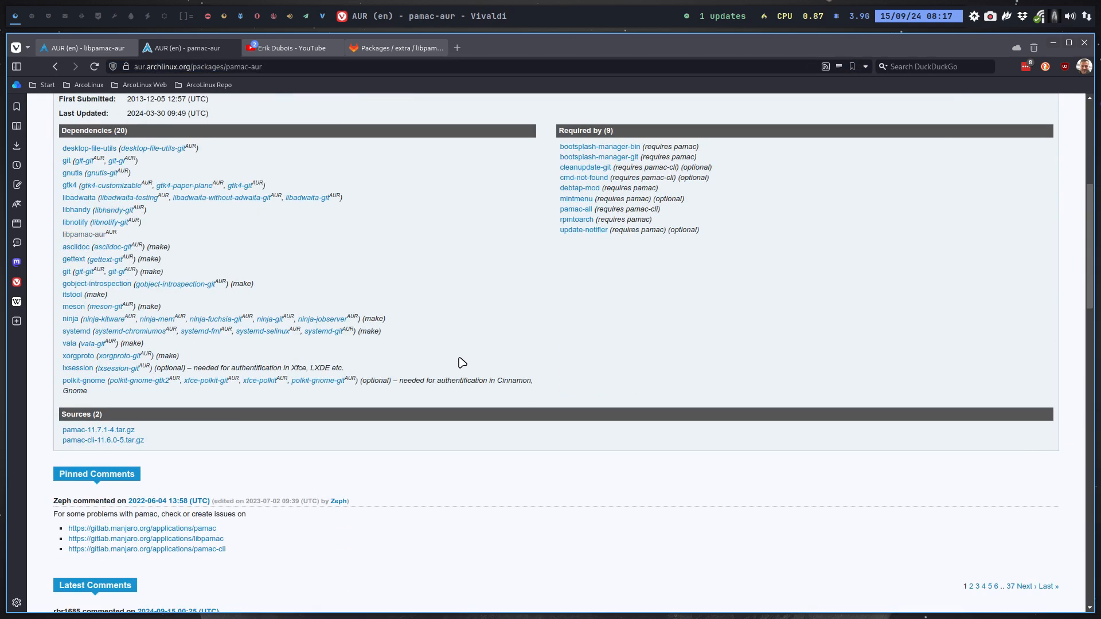
pyautogui.moveTo(82, 385)
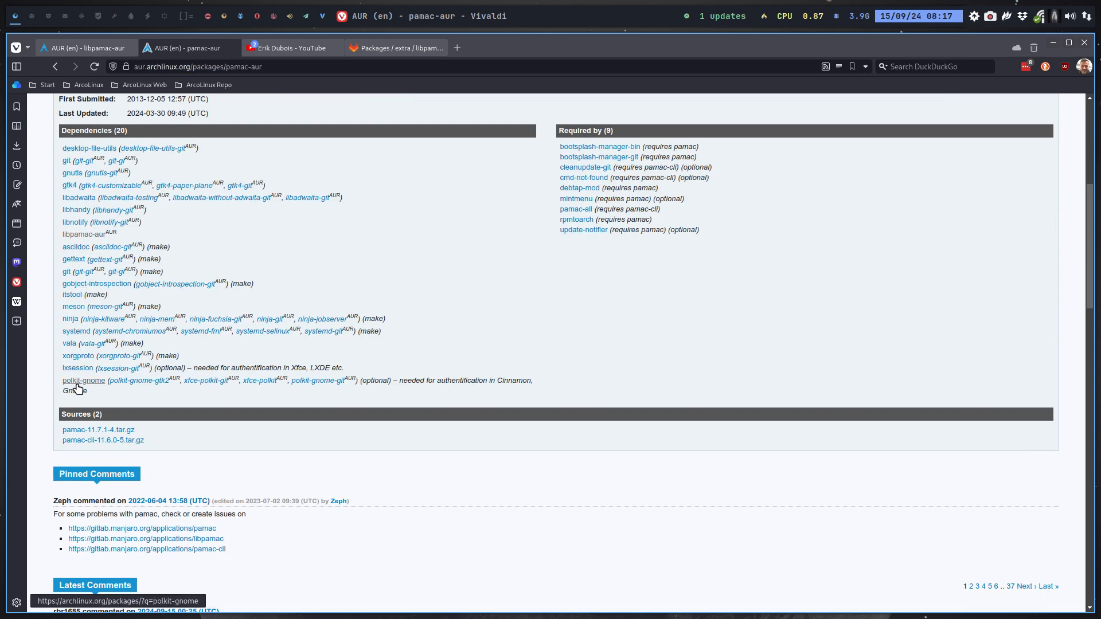
pyautogui.moveTo(584, 229)
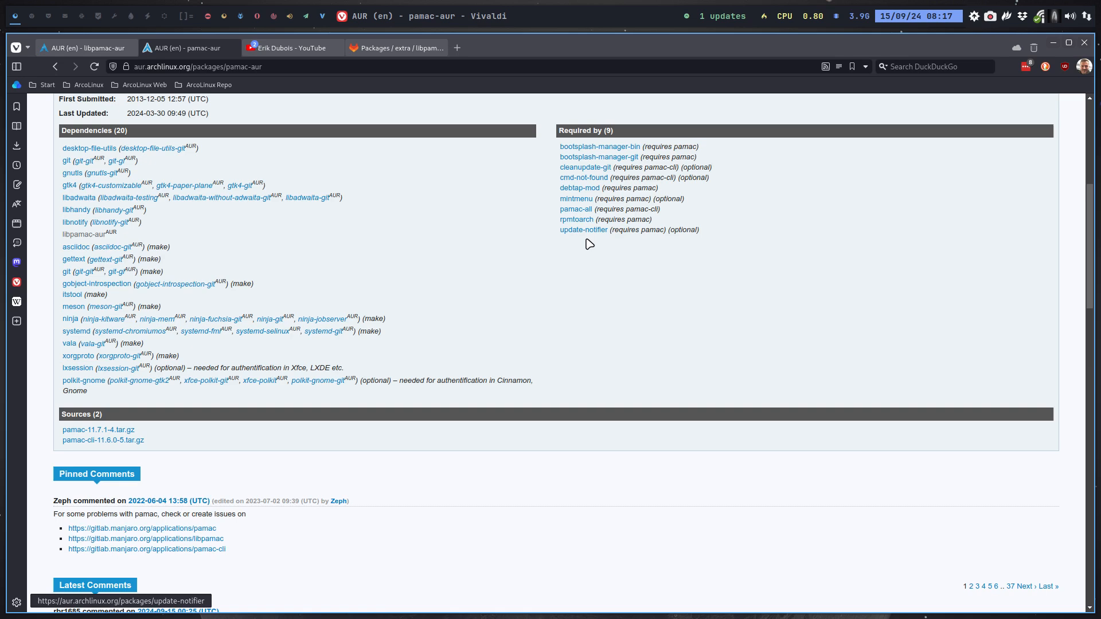
pyautogui.scroll(-3)
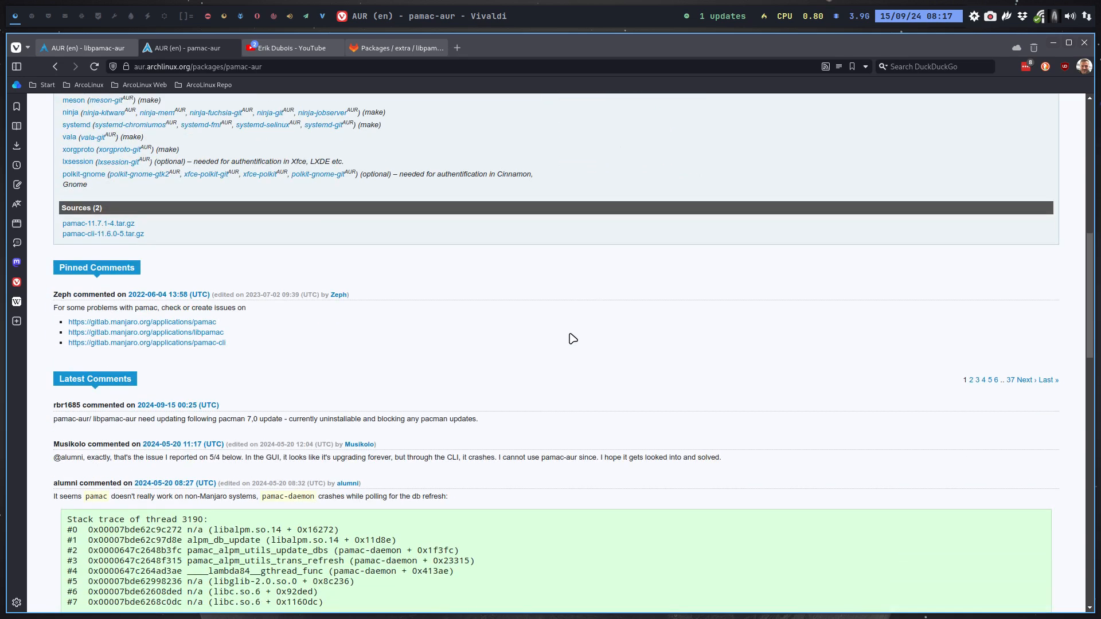
pyautogui.scroll(-3)
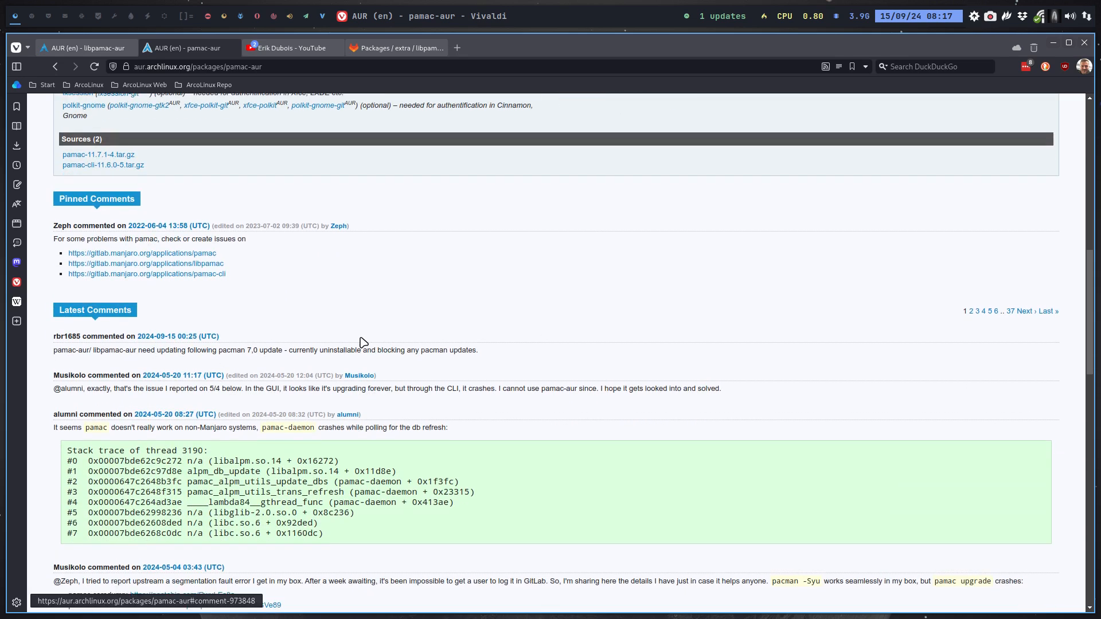
pyautogui.scroll(3)
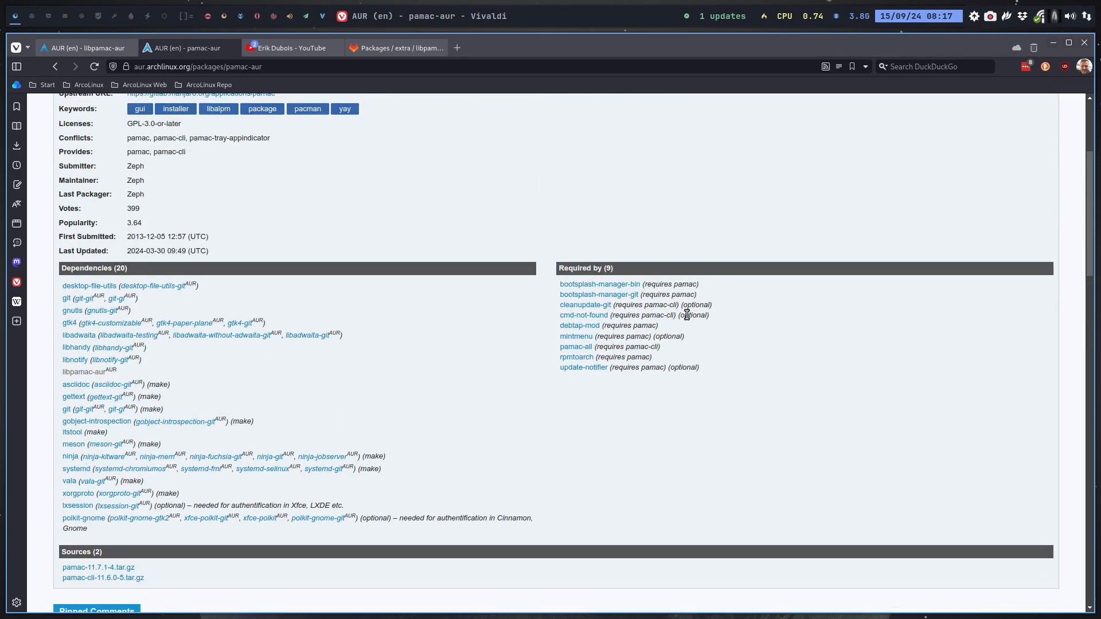
pyautogui.scroll(3)
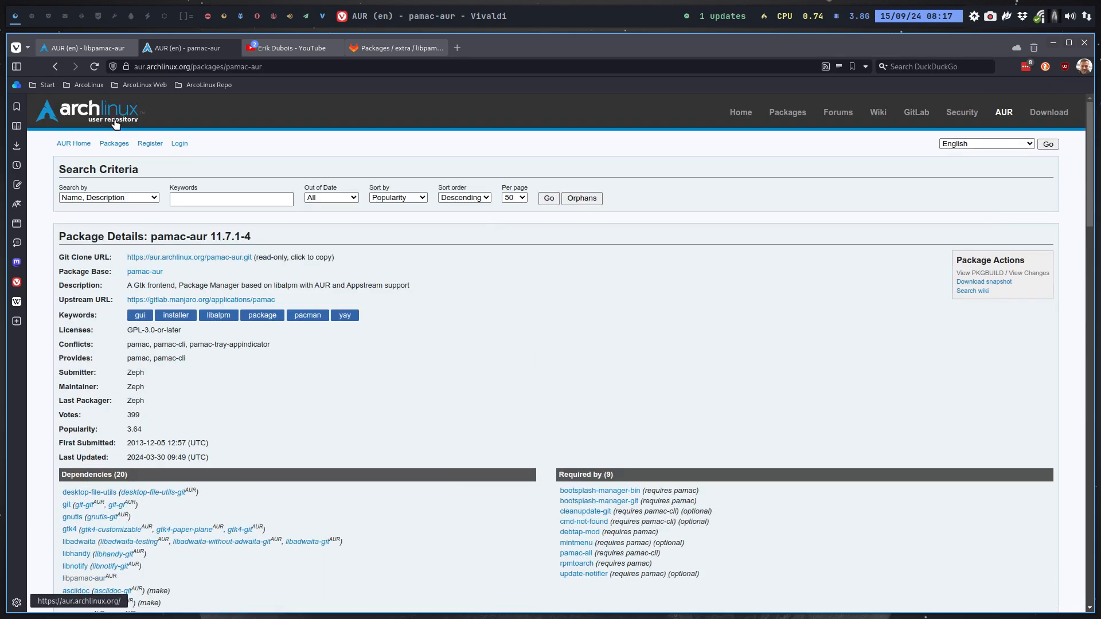
pyautogui.moveTo(179, 143)
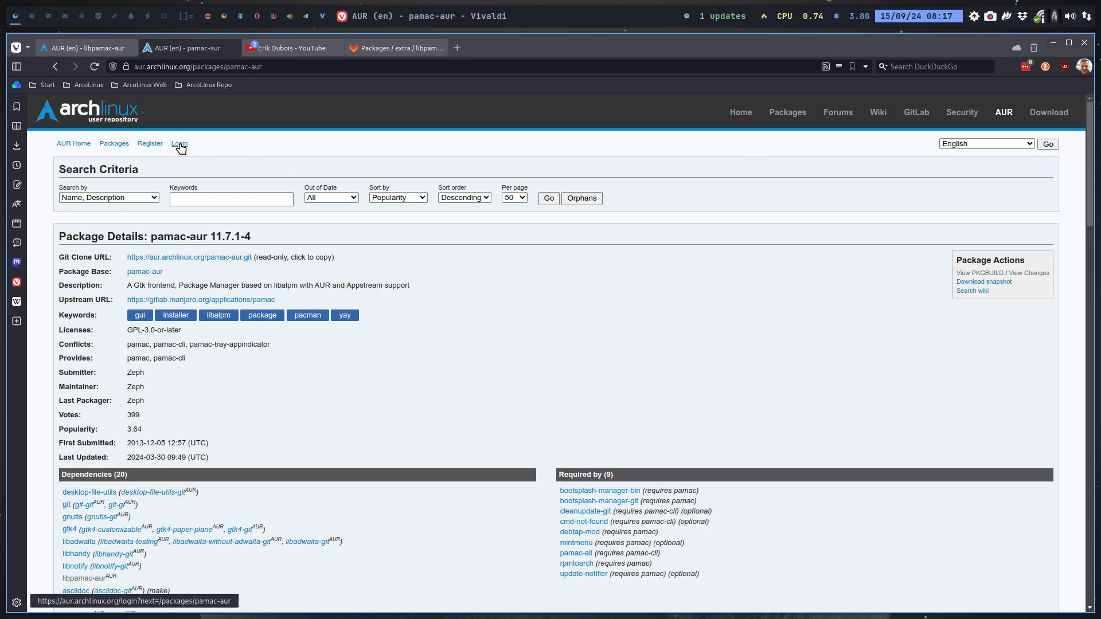
pyautogui.scroll(-3)
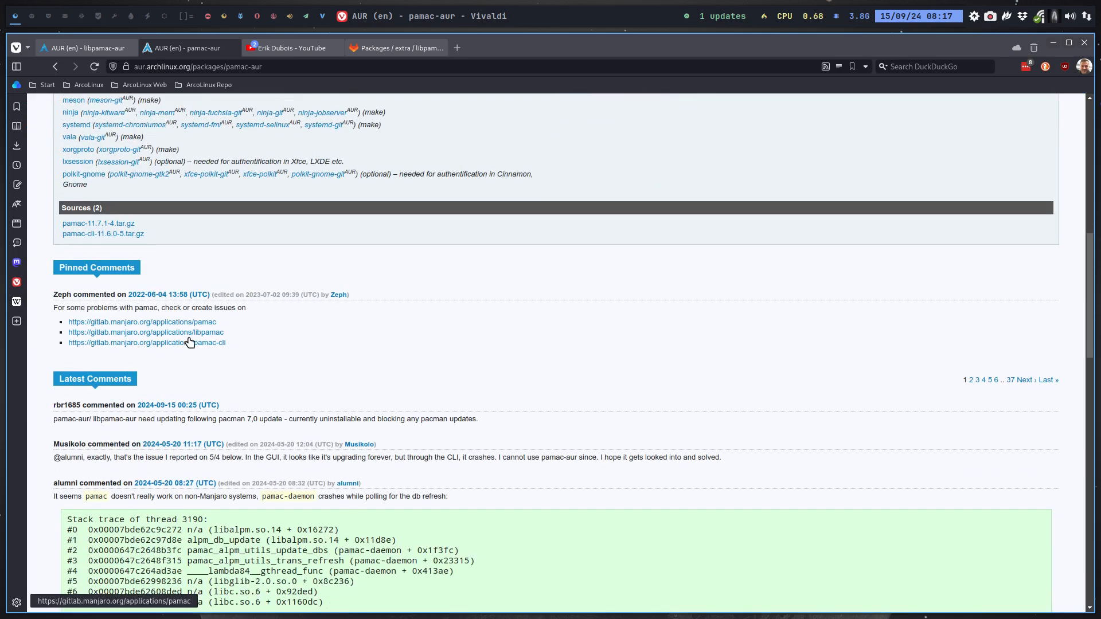
pyautogui.scroll(-3)
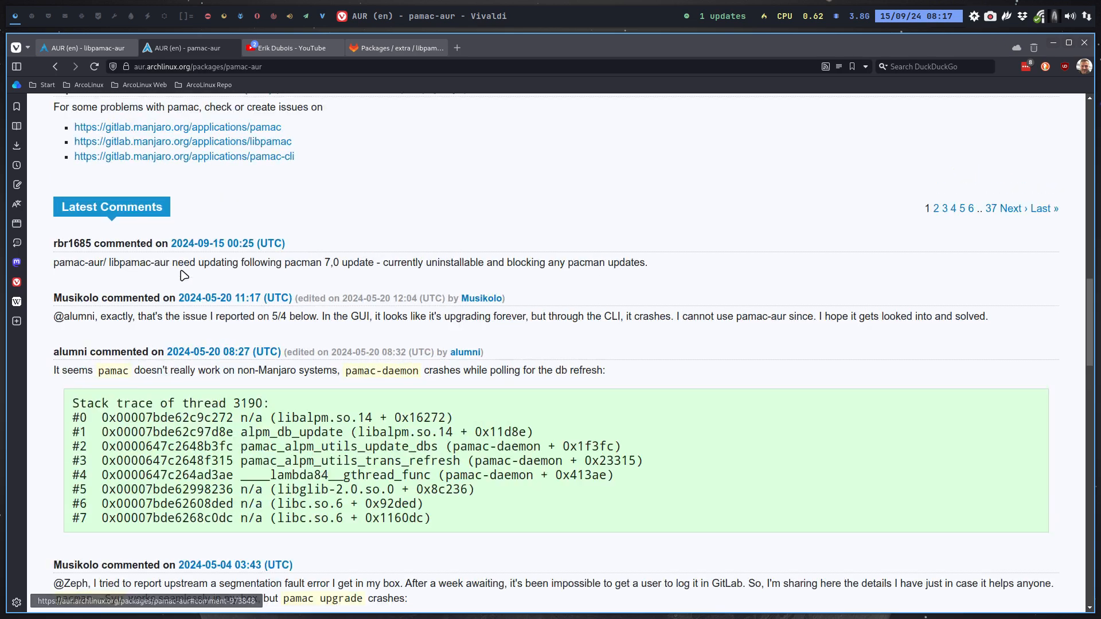
pyautogui.scroll(3)
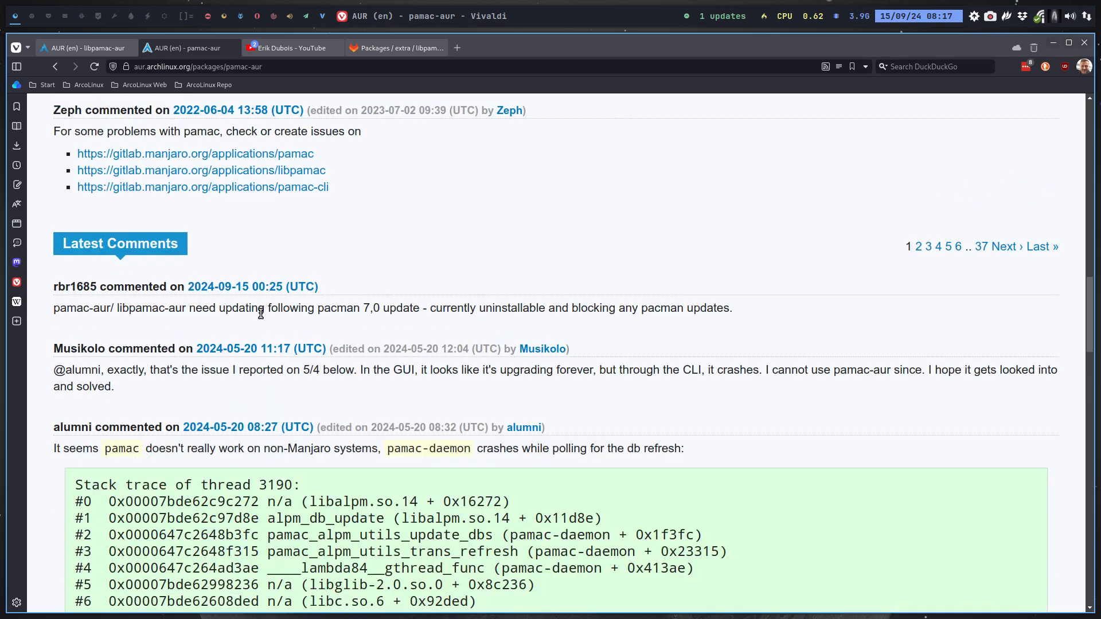
pyautogui.moveTo(379, 309)
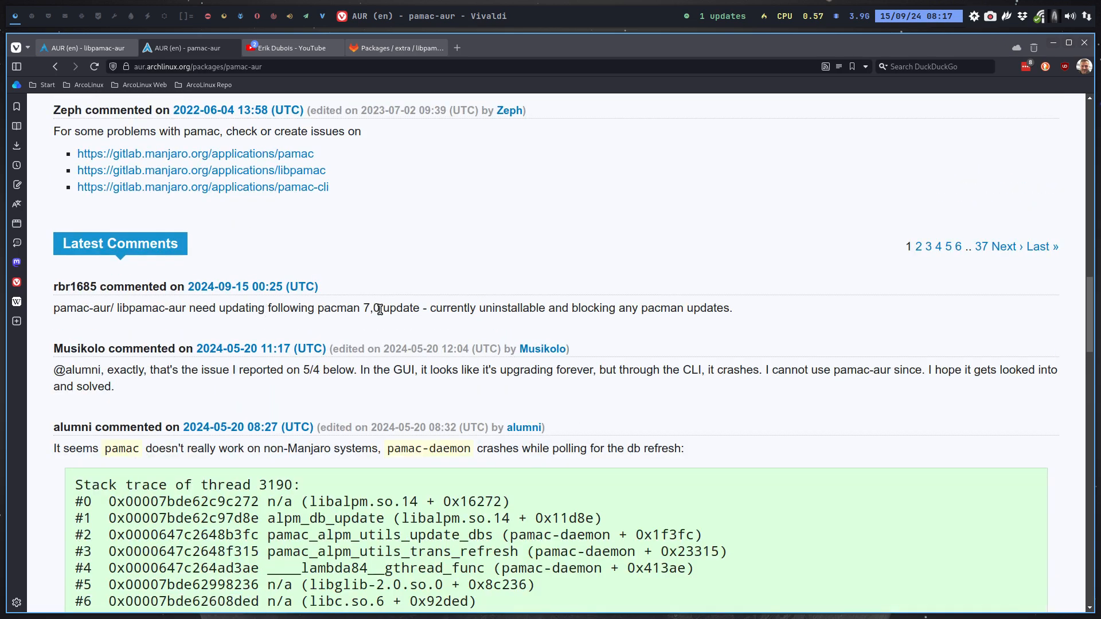
pyautogui.moveTo(572, 308)
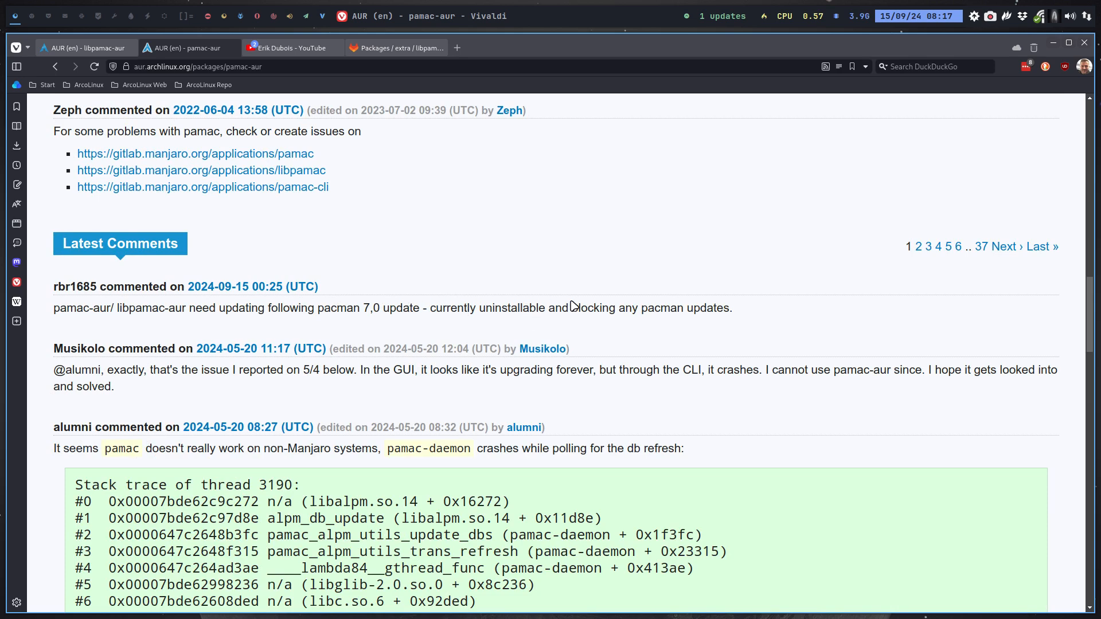
pyautogui.moveTo(742, 318)
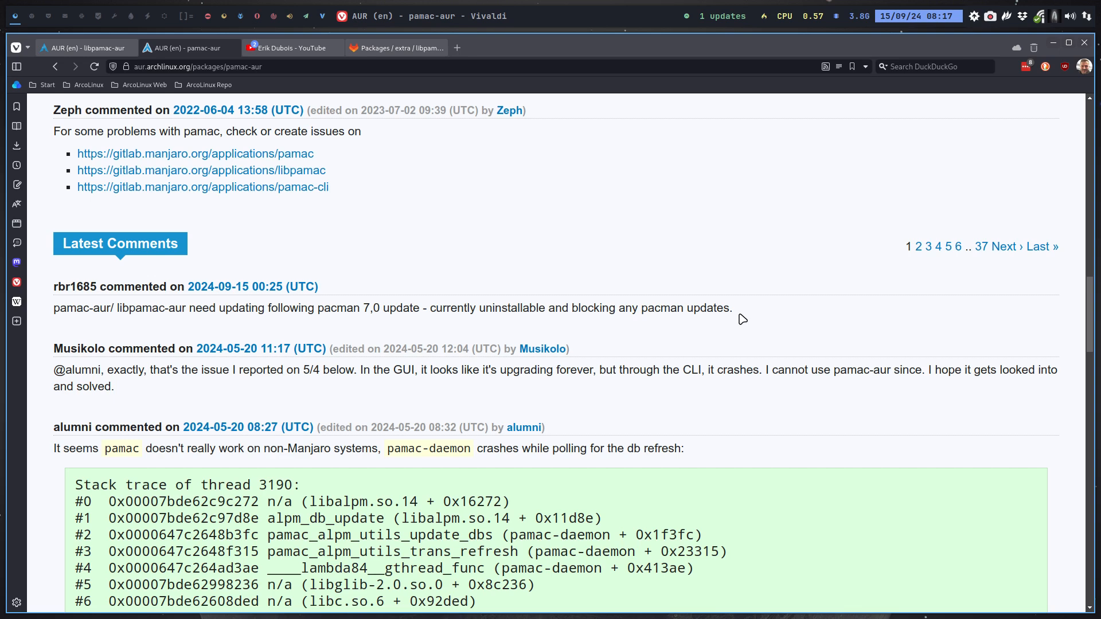
pyautogui.moveTo(575, 301)
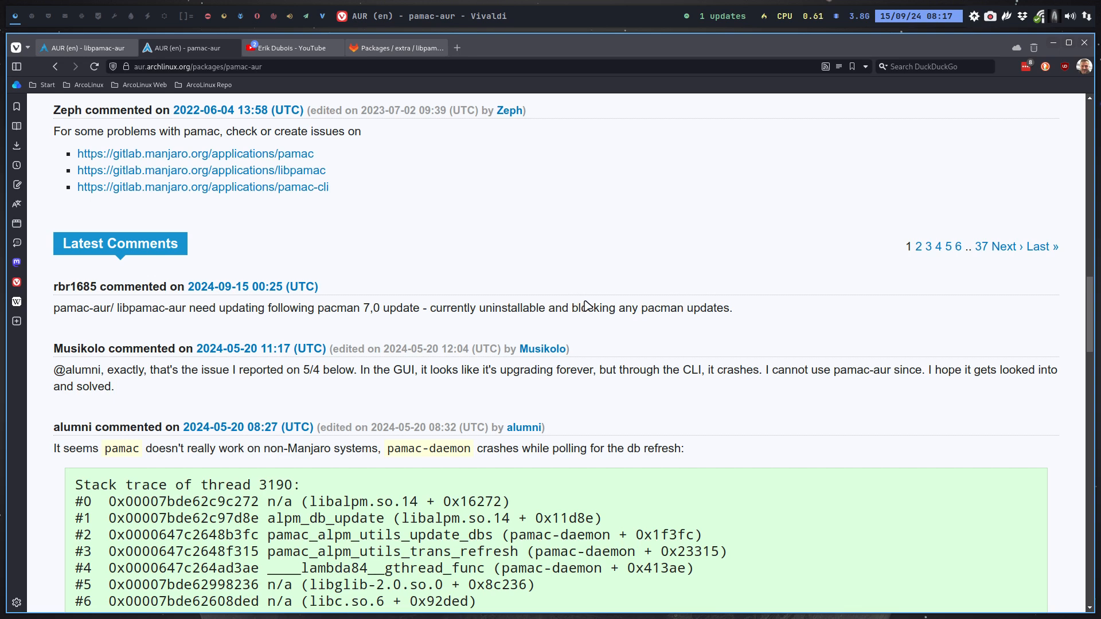
pyautogui.scroll(3)
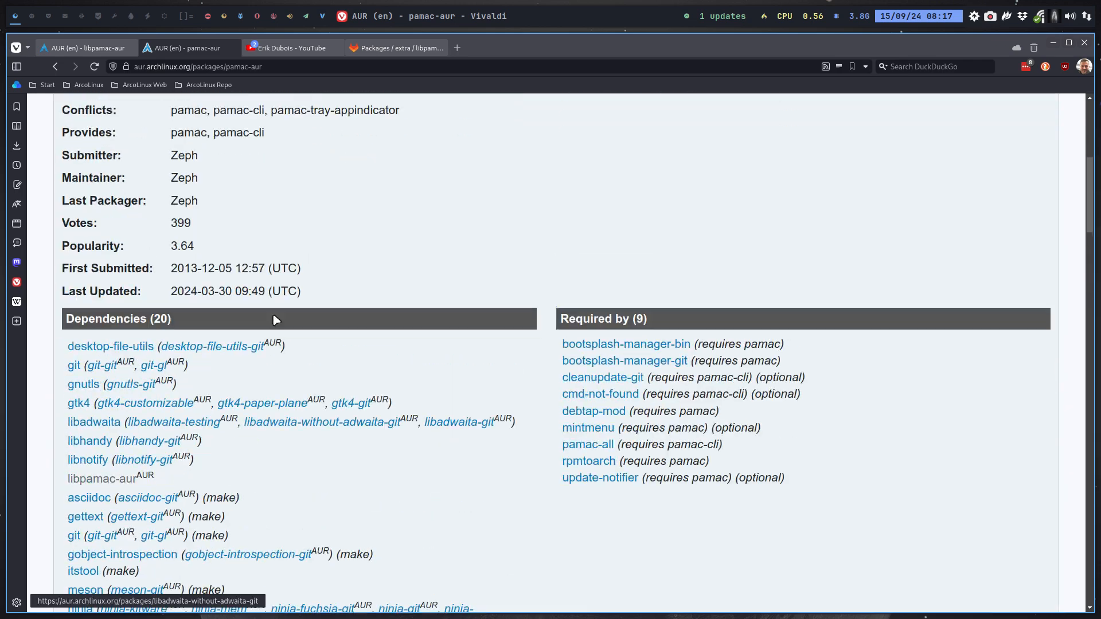
pyautogui.scroll(3)
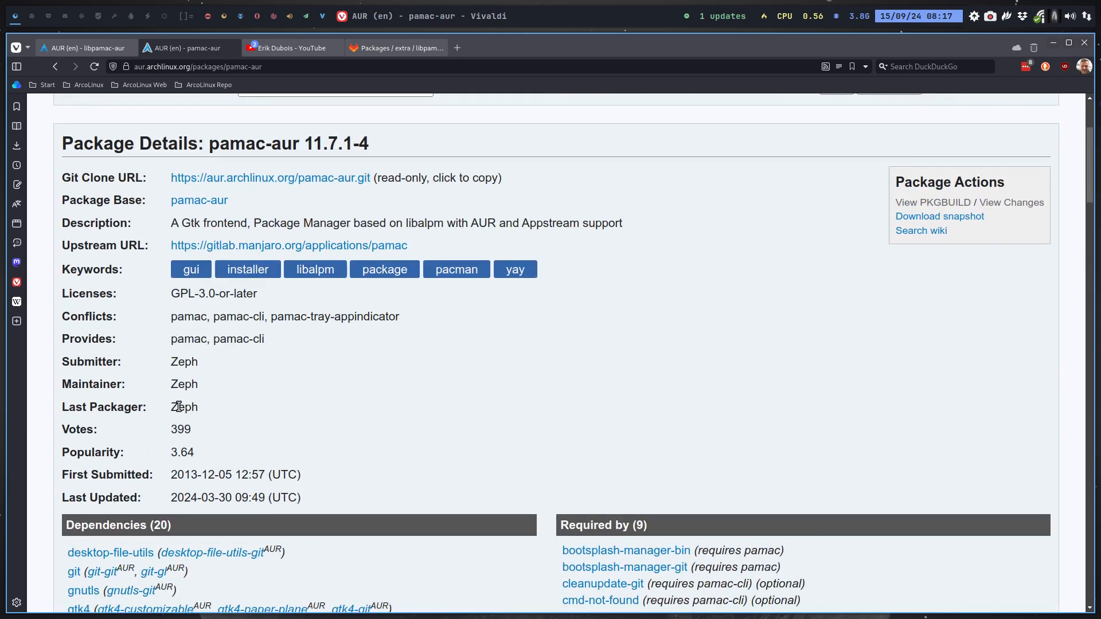
pyautogui.moveTo(179, 418)
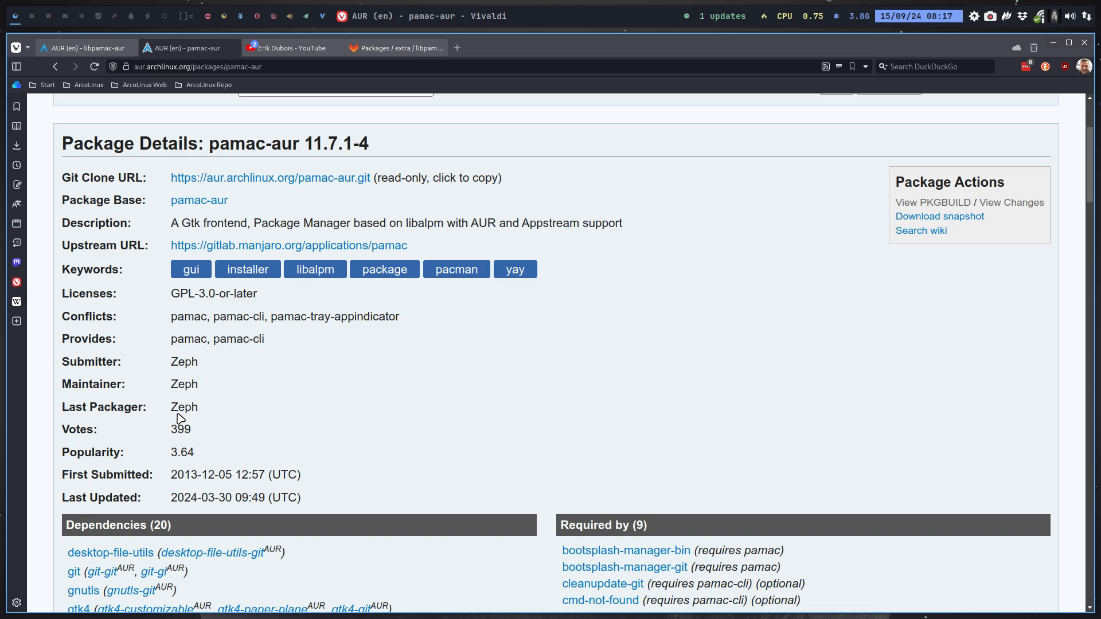
pyautogui.moveTo(448, 363)
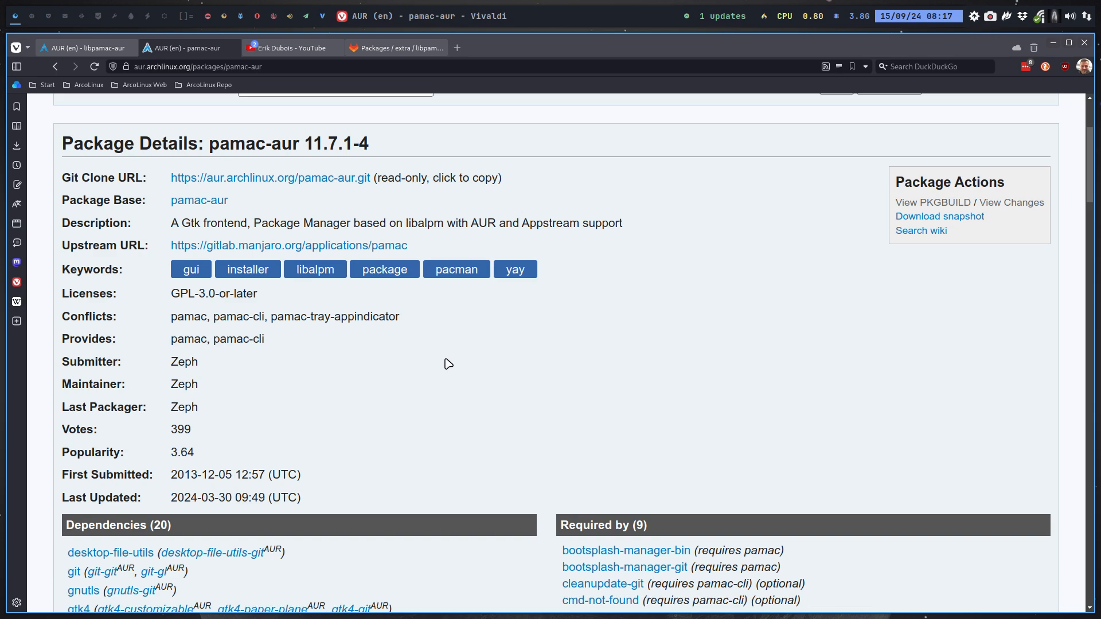
pyautogui.moveTo(434, 368)
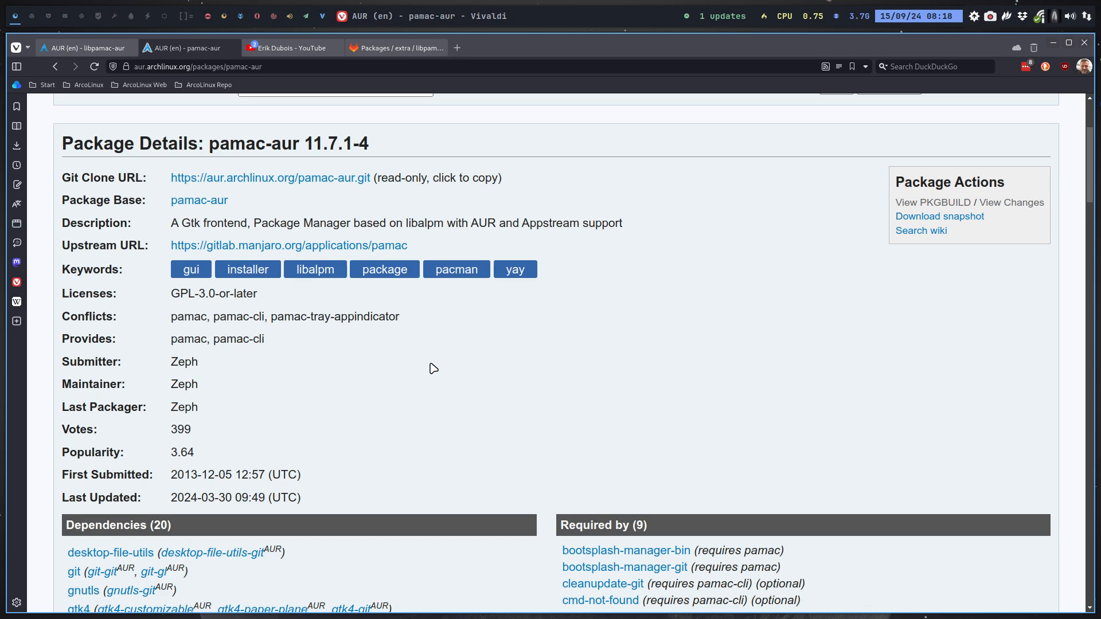
pyautogui.moveTo(418, 378)
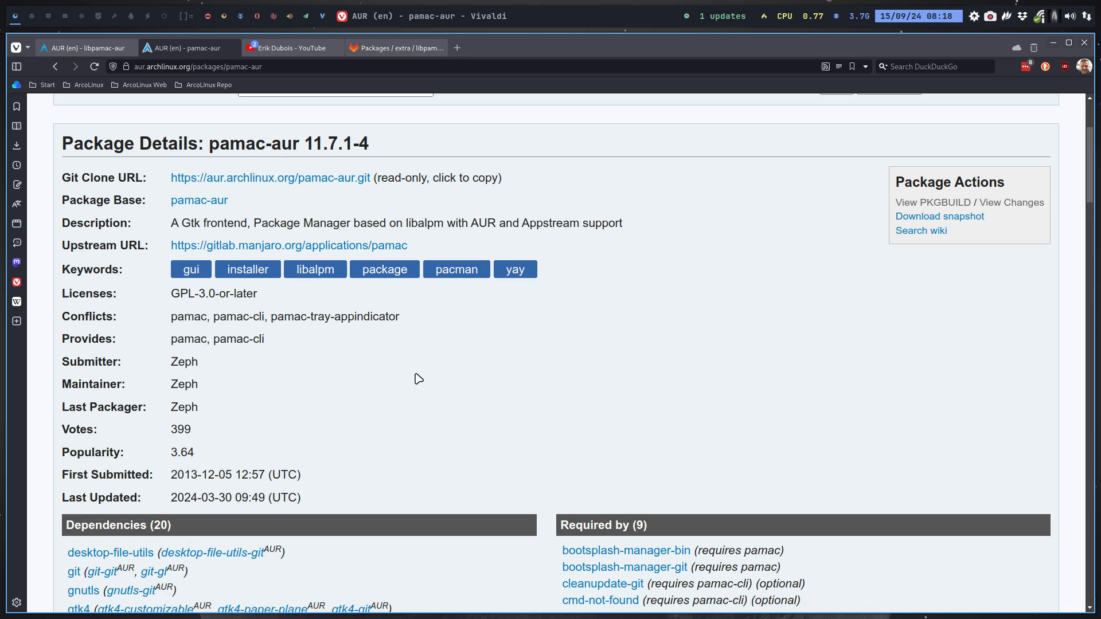
pyautogui.moveTo(939, 217)
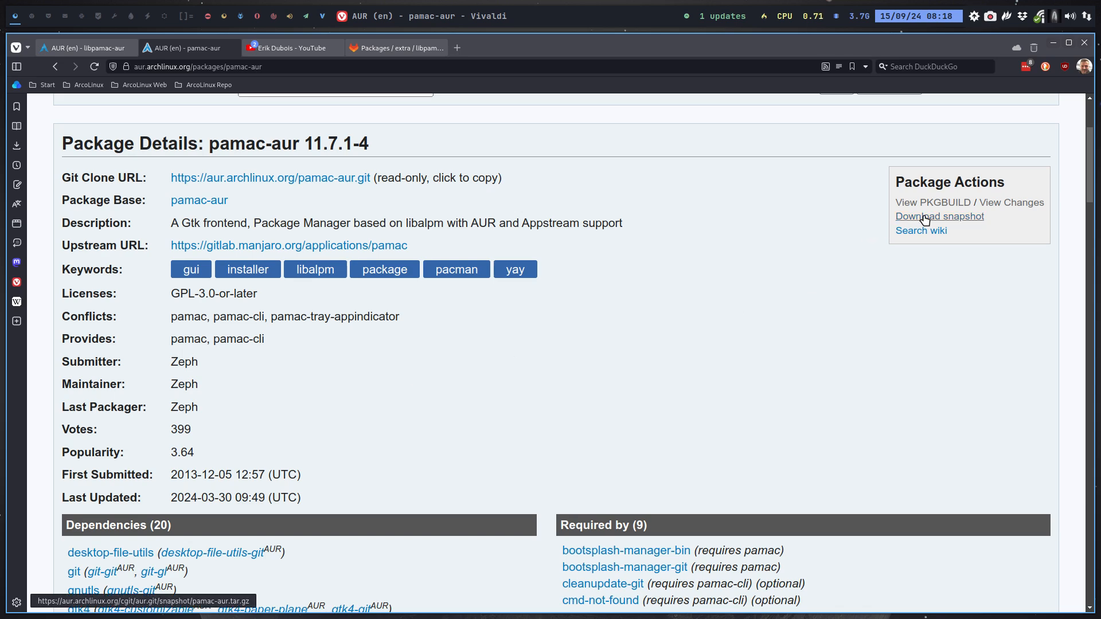
# Step: Download the pamac-aur snapshot archive and return to the libpamac-aur package page
pyautogui.click(939, 216)
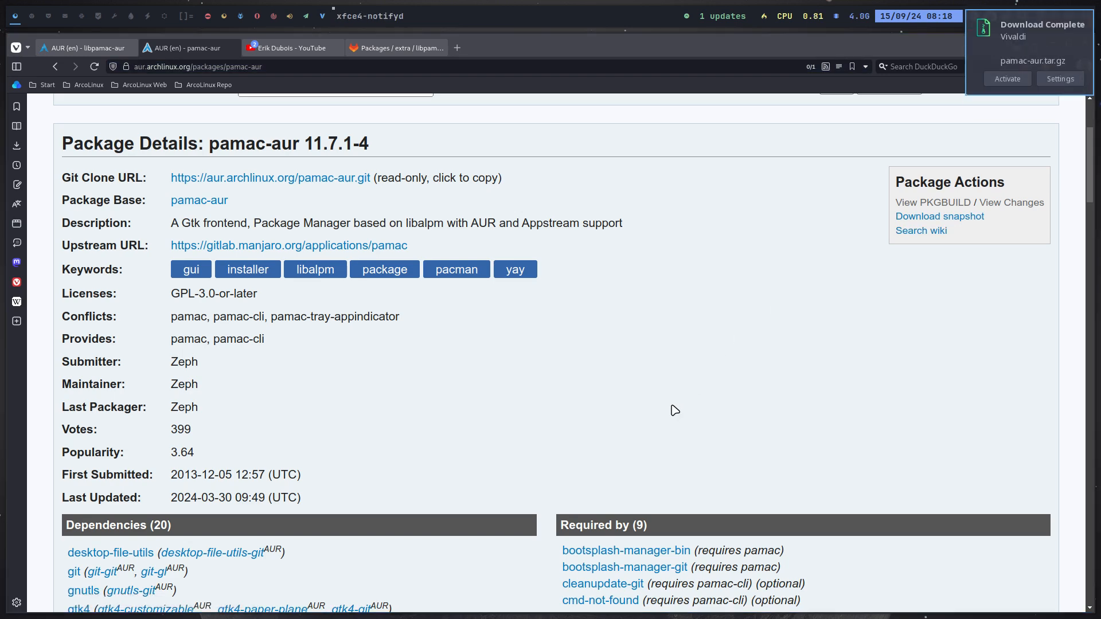
pyautogui.moveTo(85, 47)
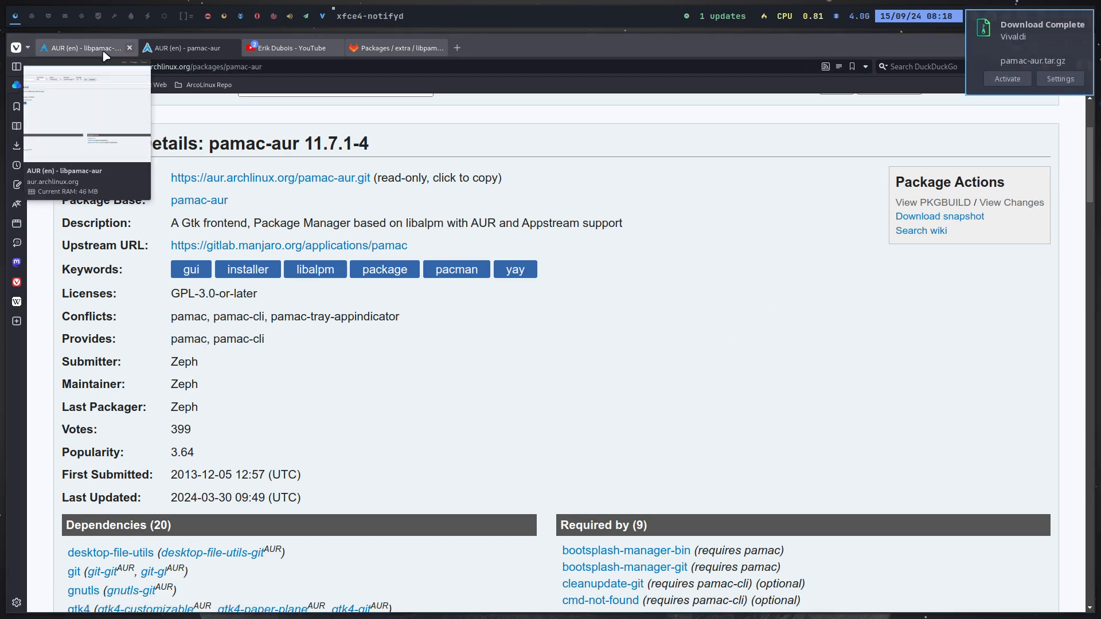
pyautogui.click(81, 47)
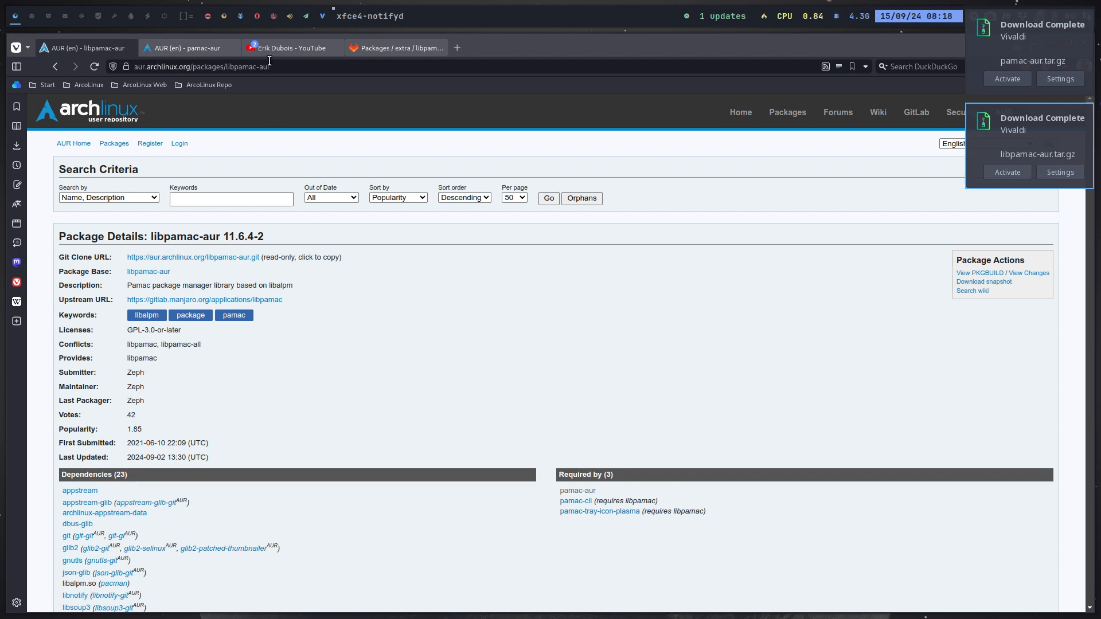
# Step: On the Erik Dubois YouTube channel, search the channel's videos for 'pkgbuild'
pyautogui.click(288, 47)
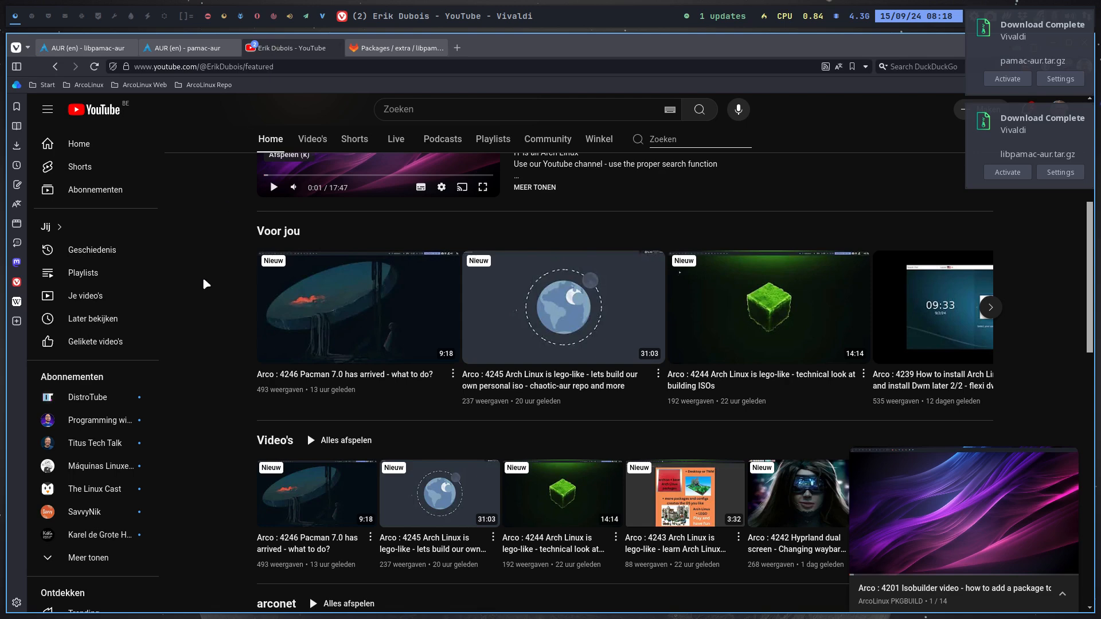
pyautogui.scroll(3)
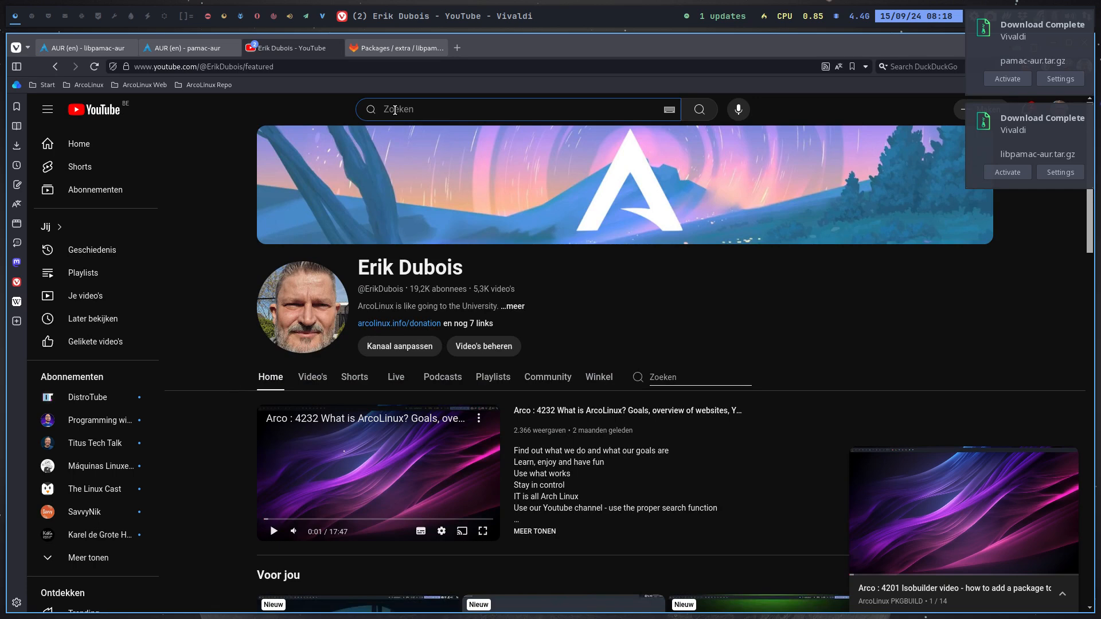
pyautogui.moveTo(413, 260)
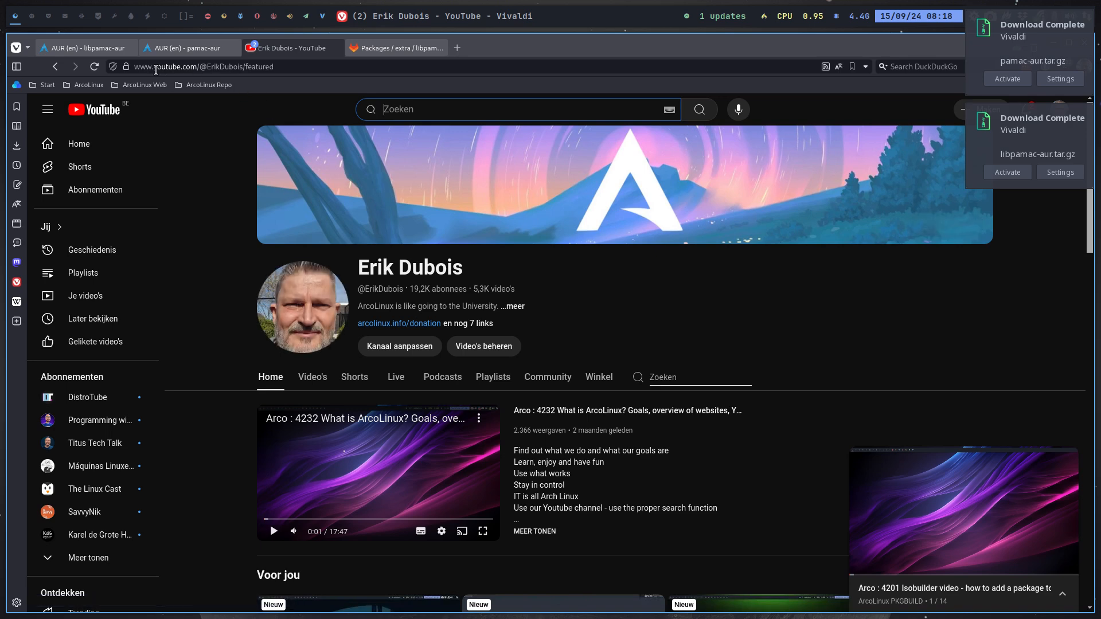
pyautogui.click(210, 66)
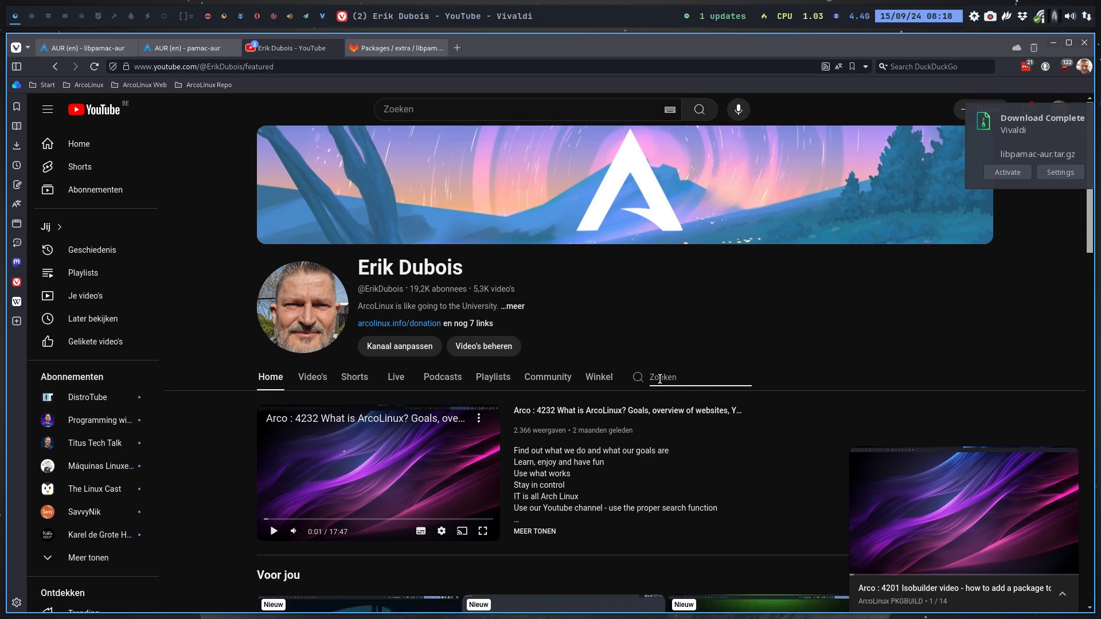
pyautogui.write('pl')
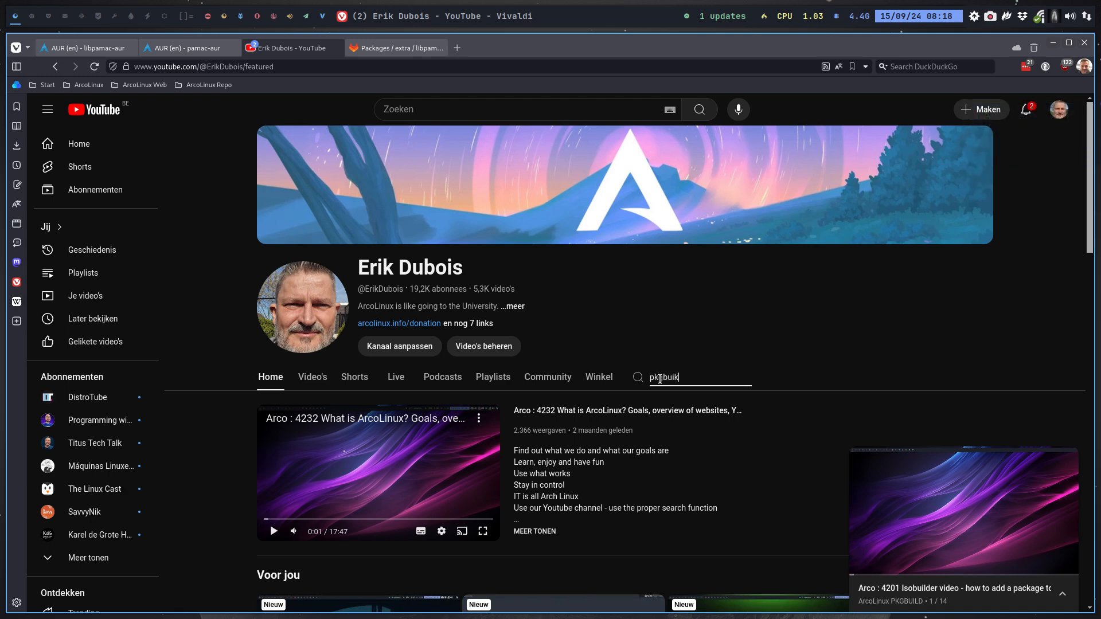
pyautogui.write('pkgbuild')
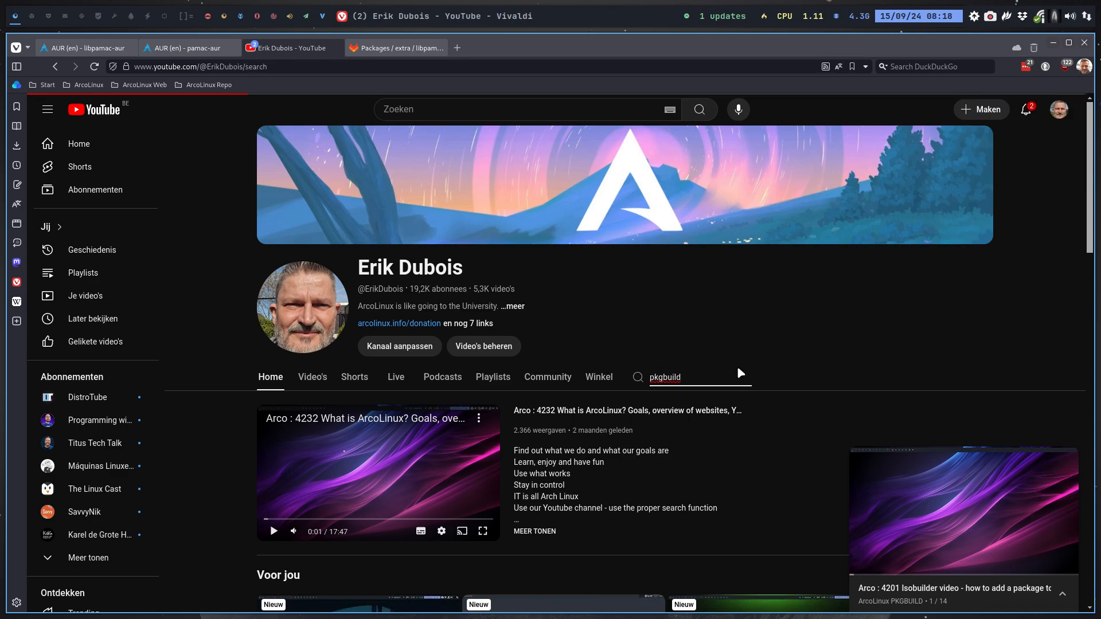
# Step: Scroll through the channel's PKGBUILD videos and playlists, then back to the top
pyautogui.scroll(-3)
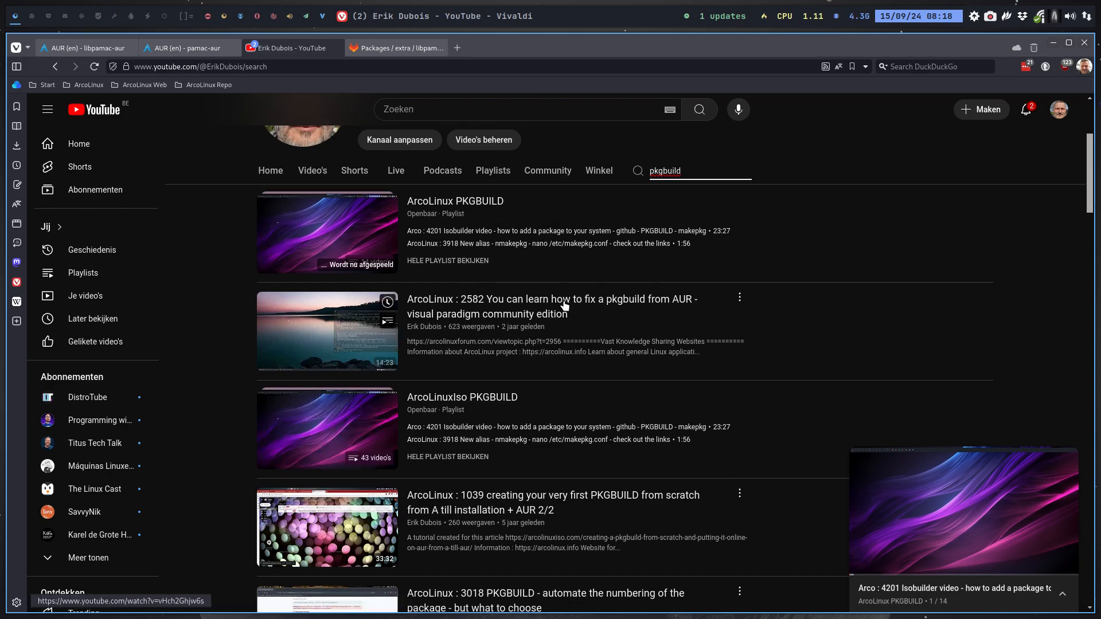
pyautogui.scroll(-3)
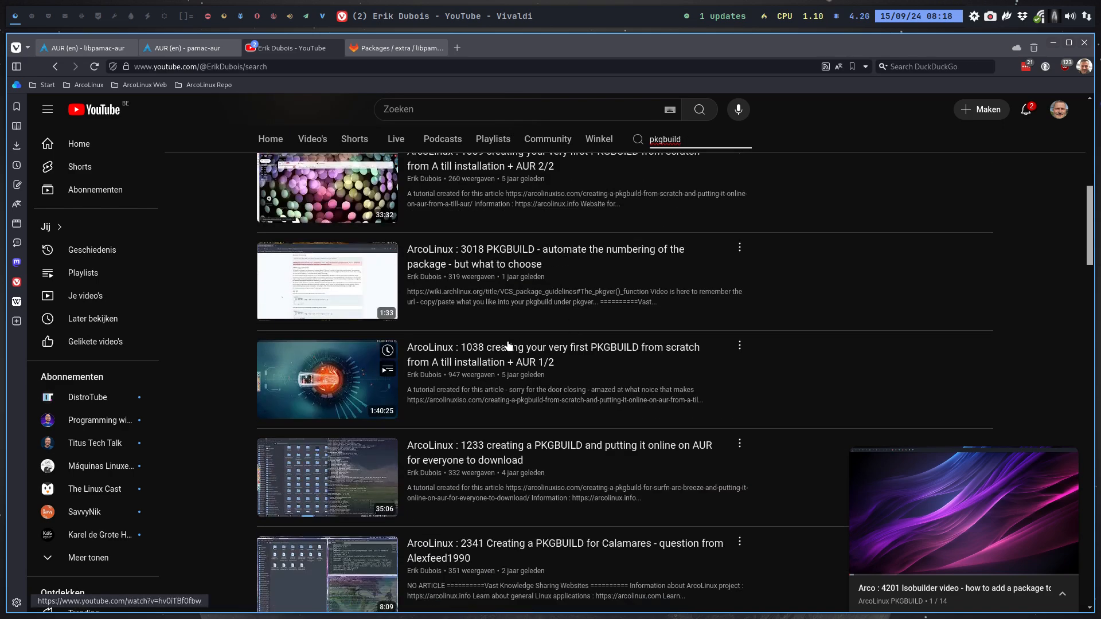
pyautogui.scroll(-3)
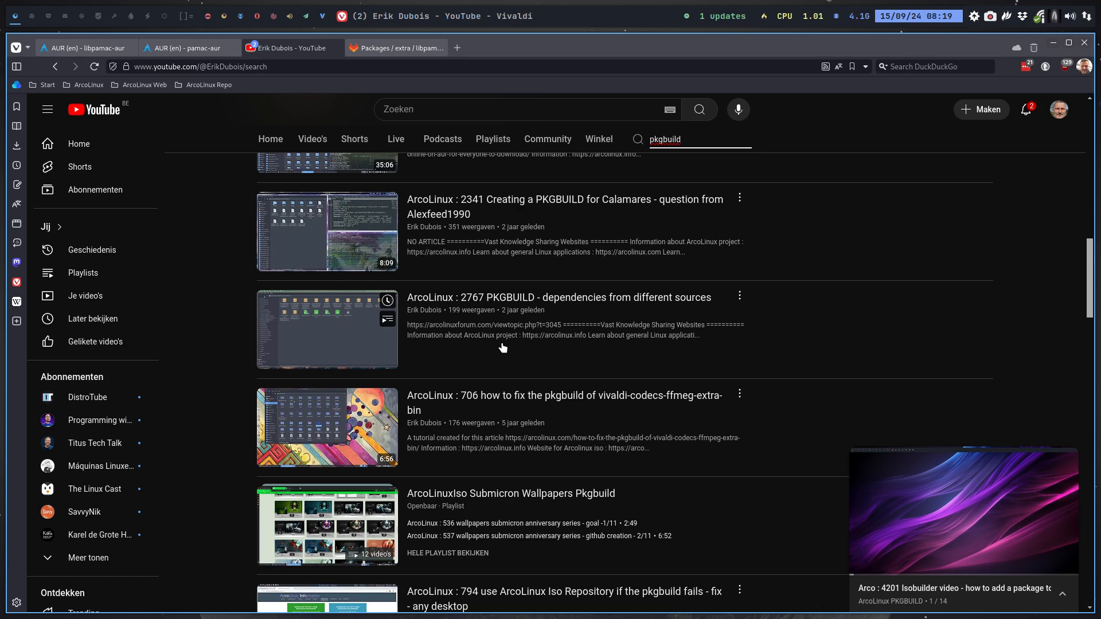
pyautogui.scroll(-3)
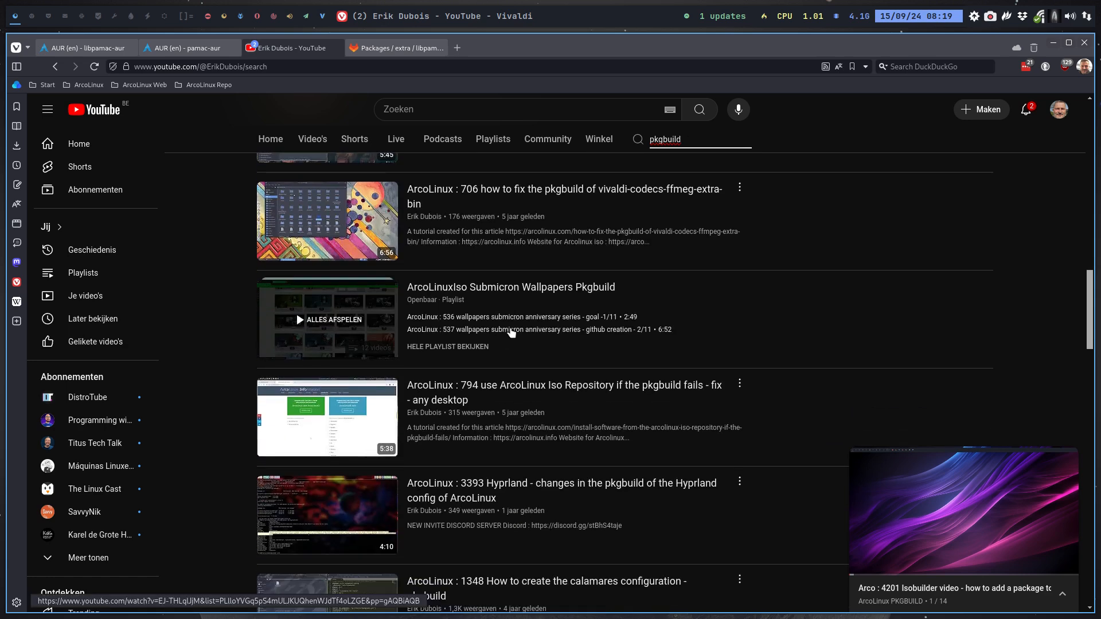
pyautogui.moveTo(592, 291)
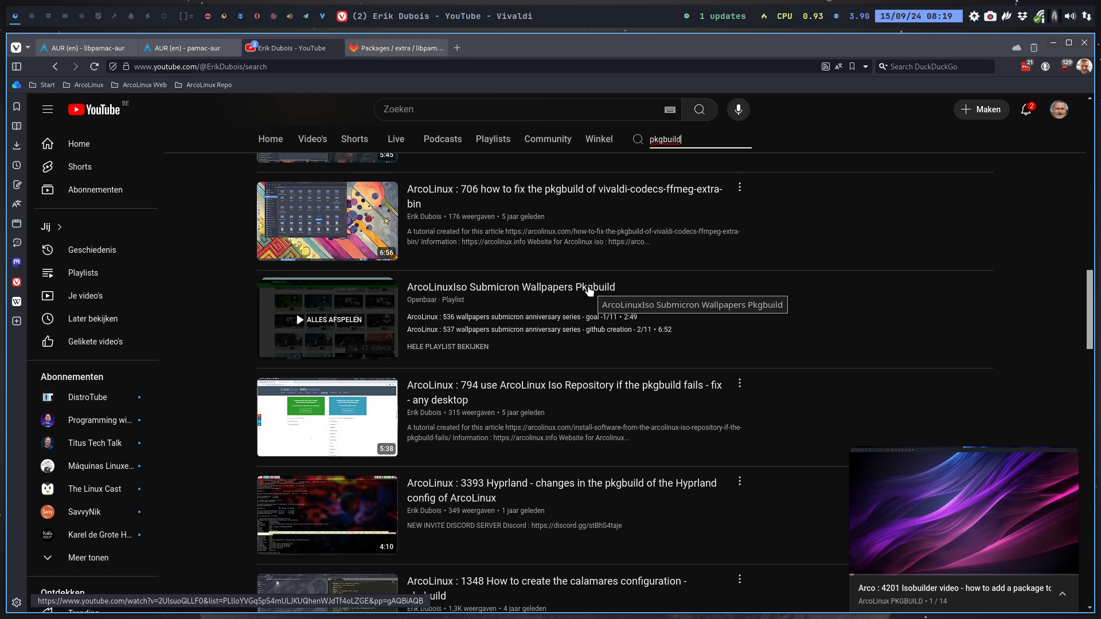
pyautogui.moveTo(555, 307)
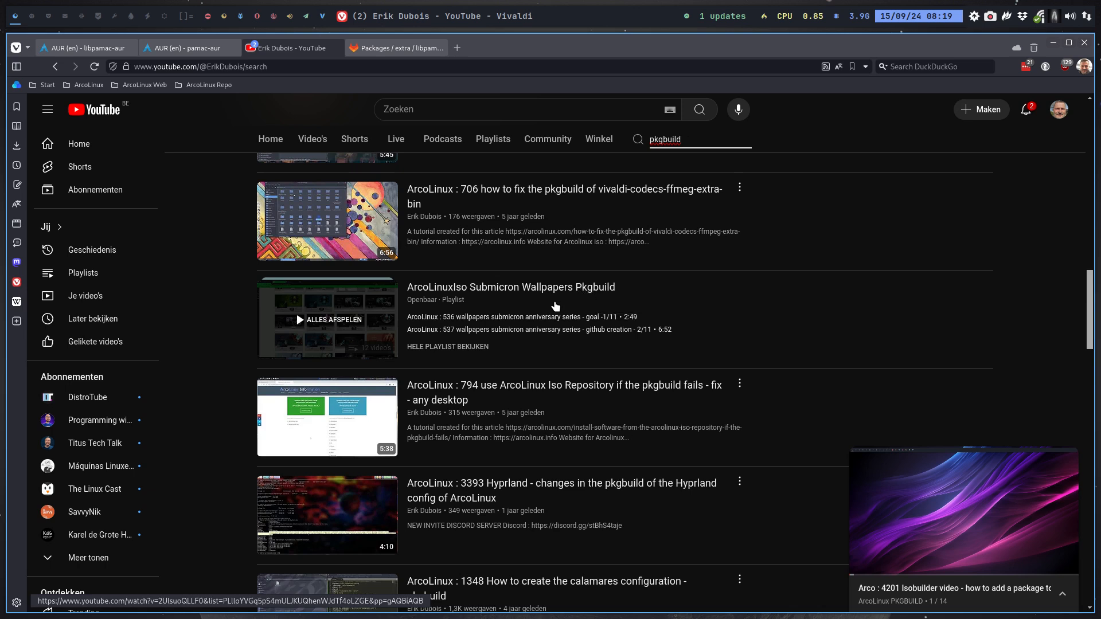
pyautogui.scroll(-3)
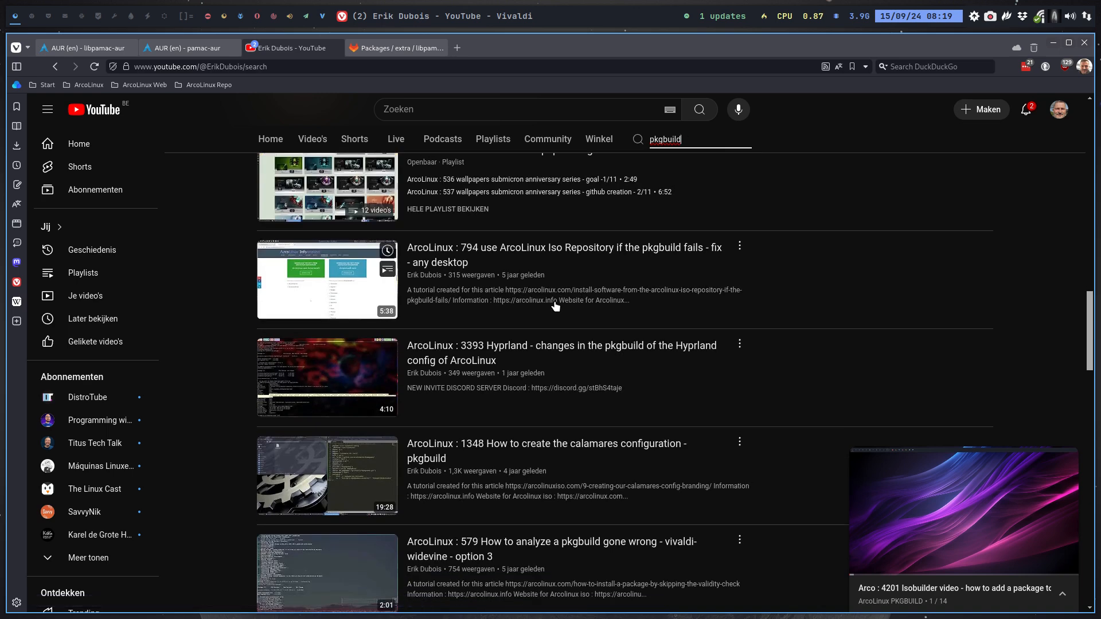
pyautogui.scroll(-3)
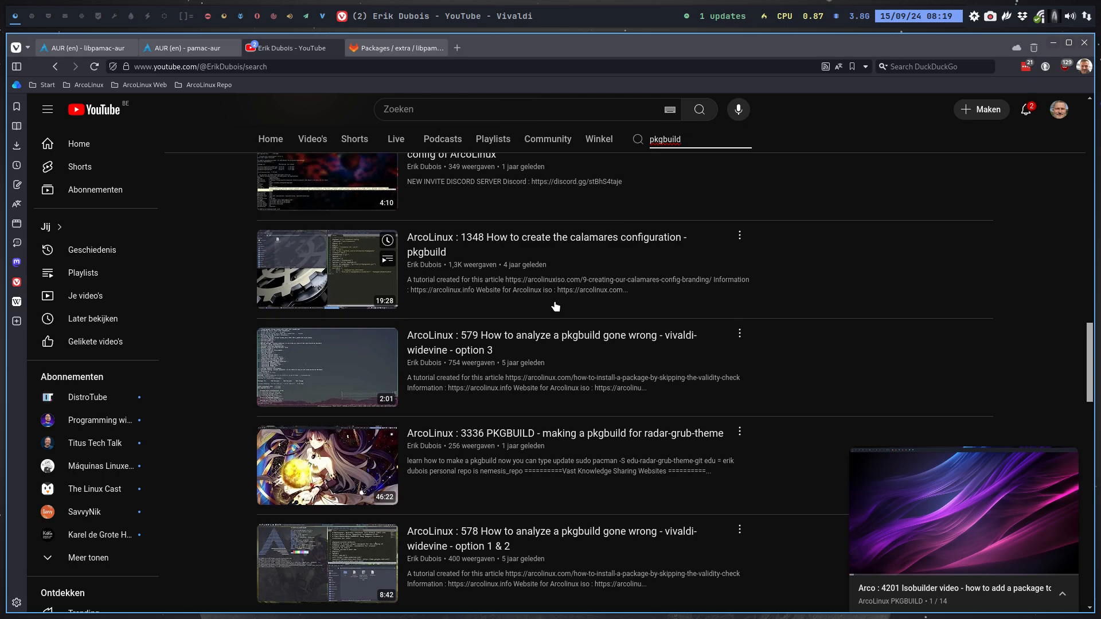
pyautogui.scroll(-3)
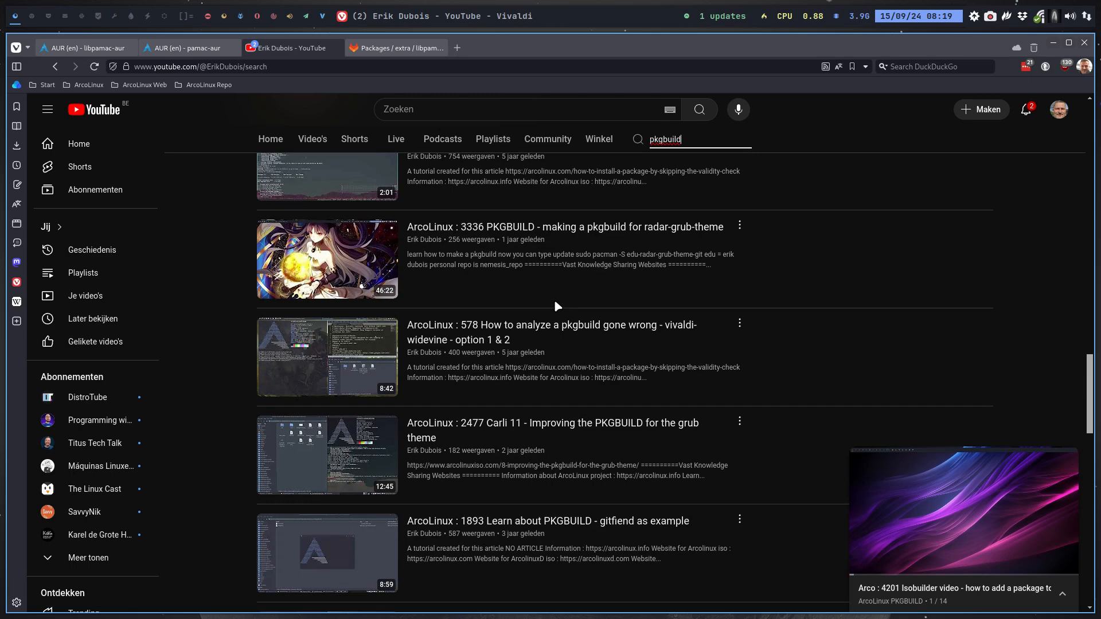
pyautogui.moveTo(549, 310)
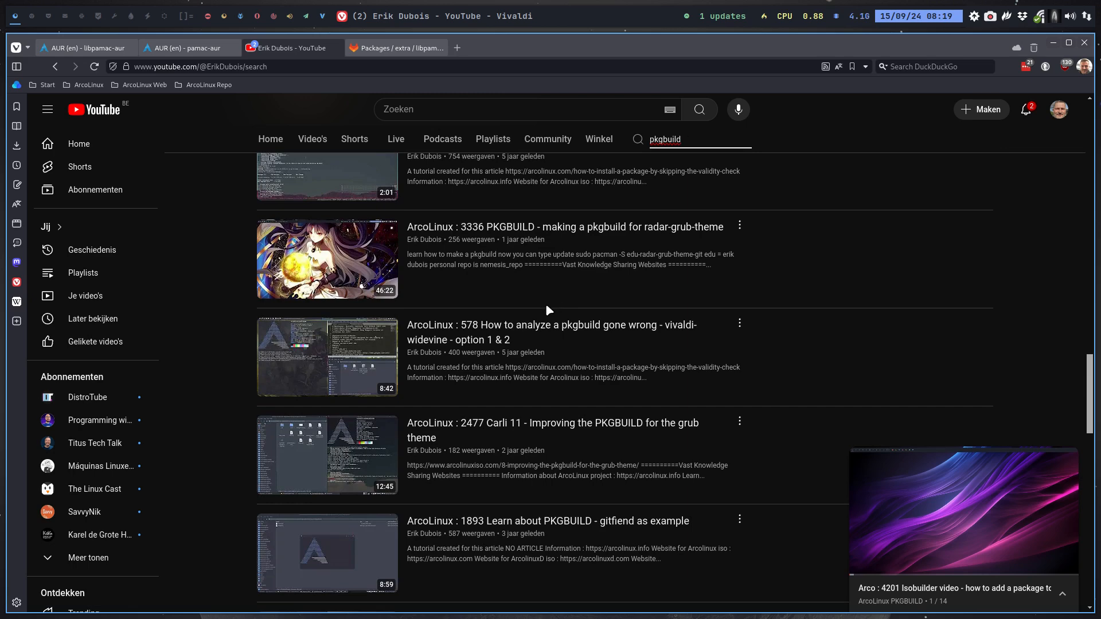
pyautogui.moveTo(186, 47)
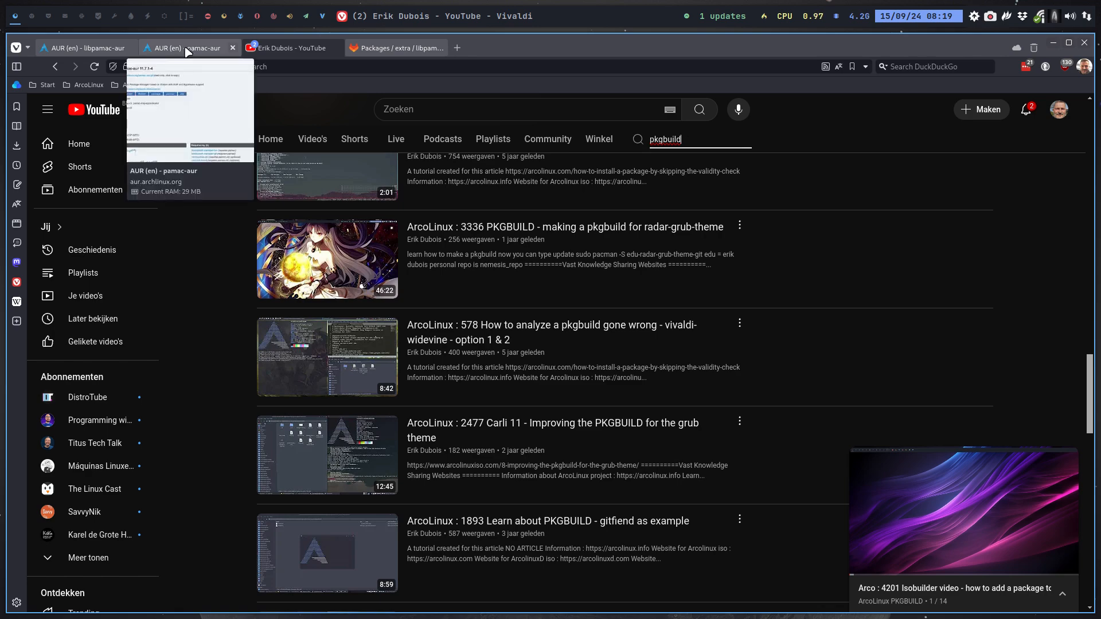
pyautogui.scroll(-3)
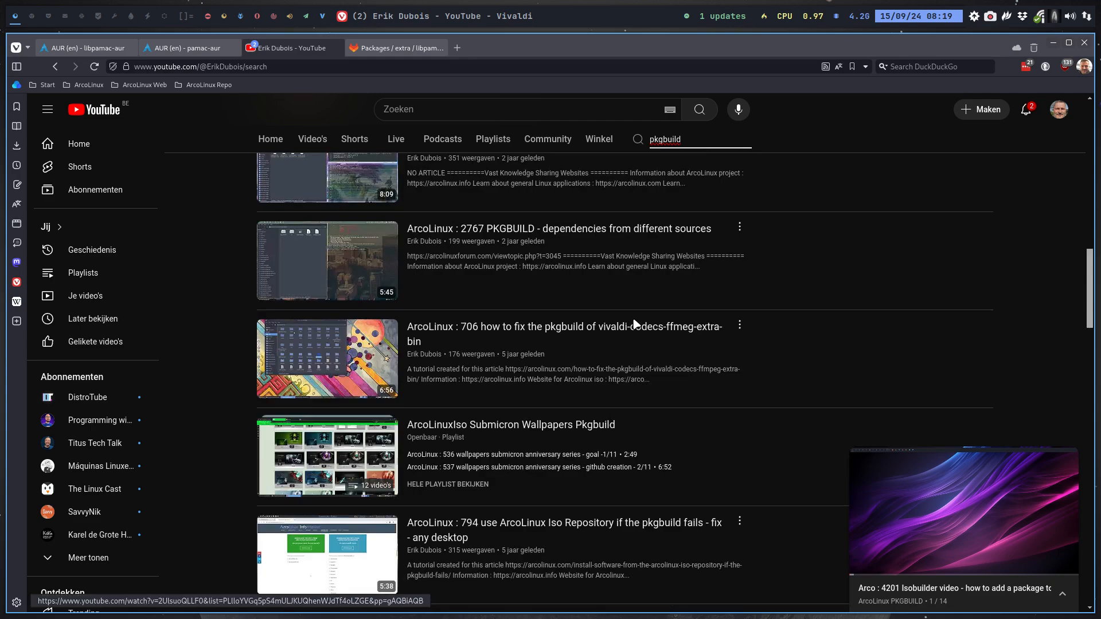
pyautogui.scroll(3)
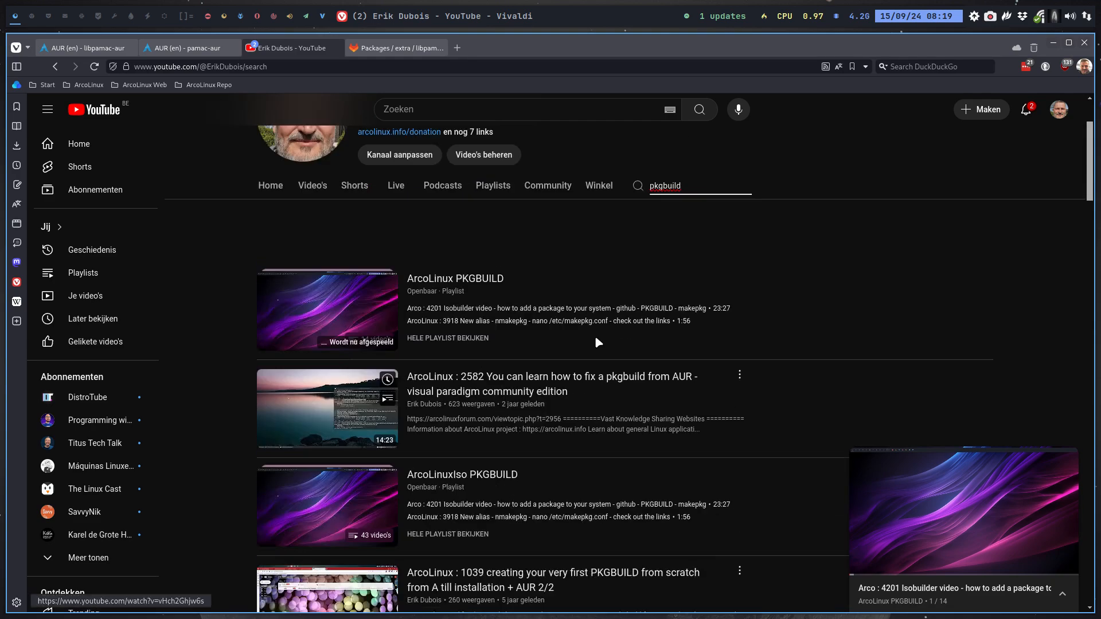
# Step: Look over the Manjaro GitLab libpamac project files, then switch to Thunar at home
pyautogui.click(395, 48)
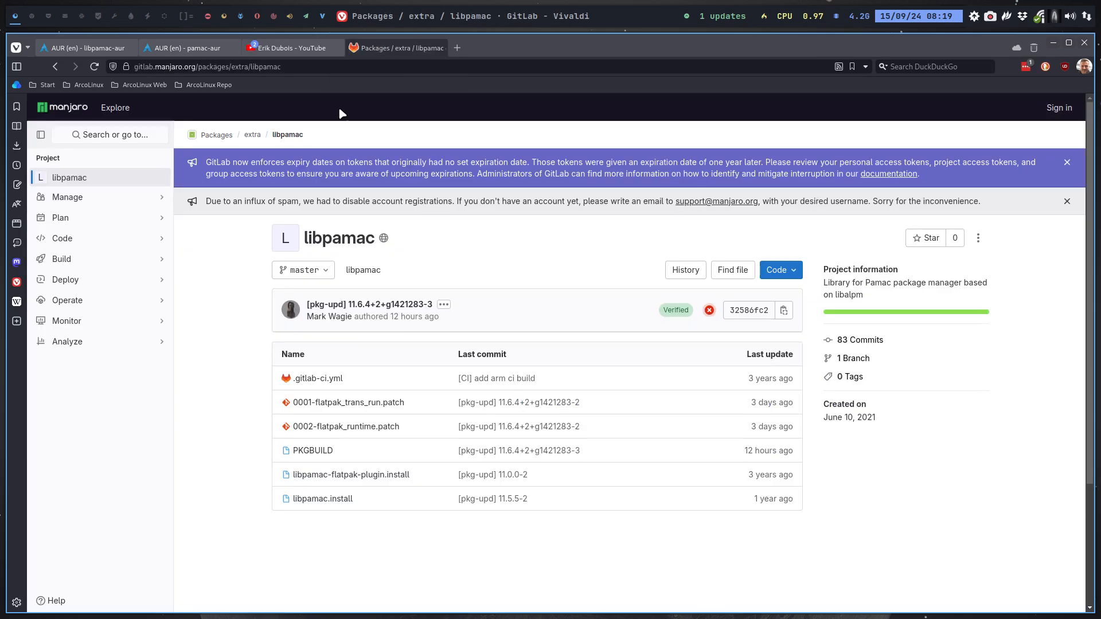
pyautogui.click(210, 67)
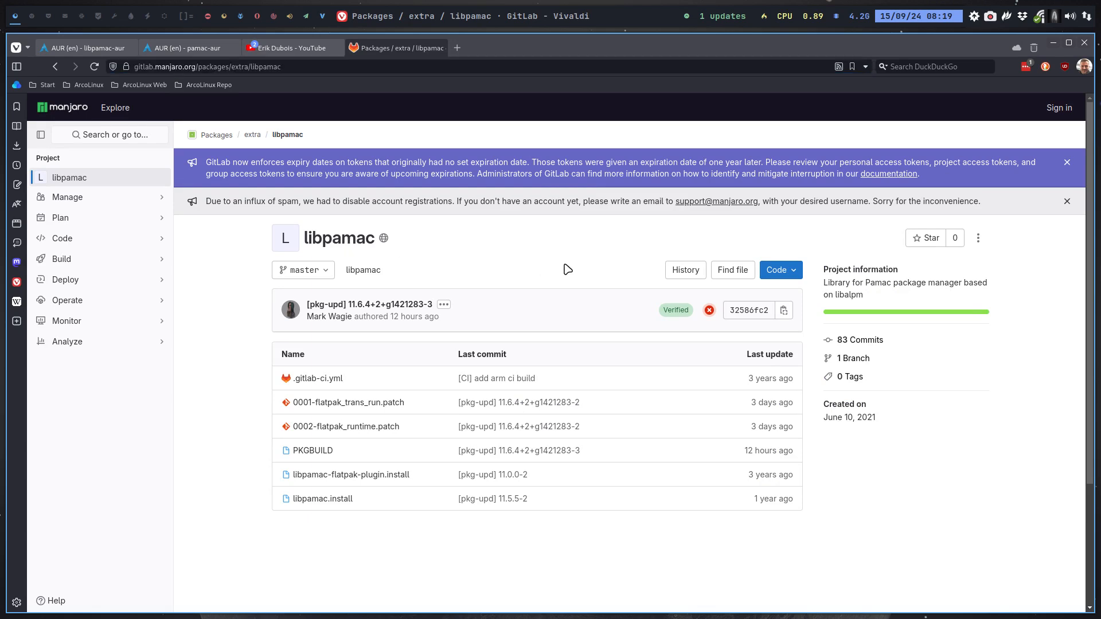
pyautogui.moveTo(288, 134)
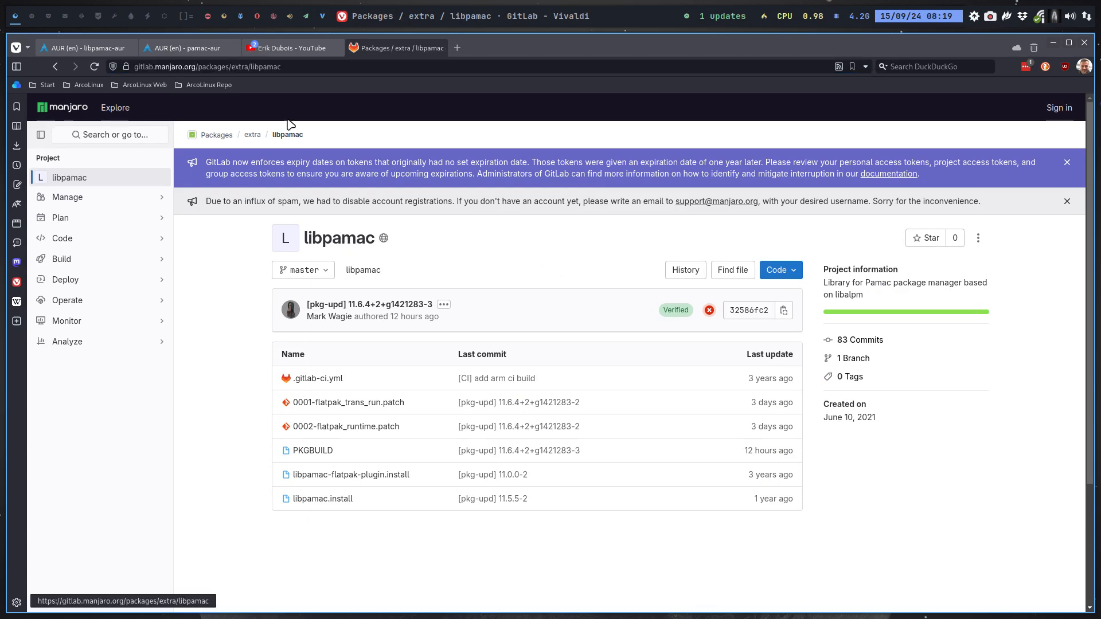
pyautogui.click(1053, 43)
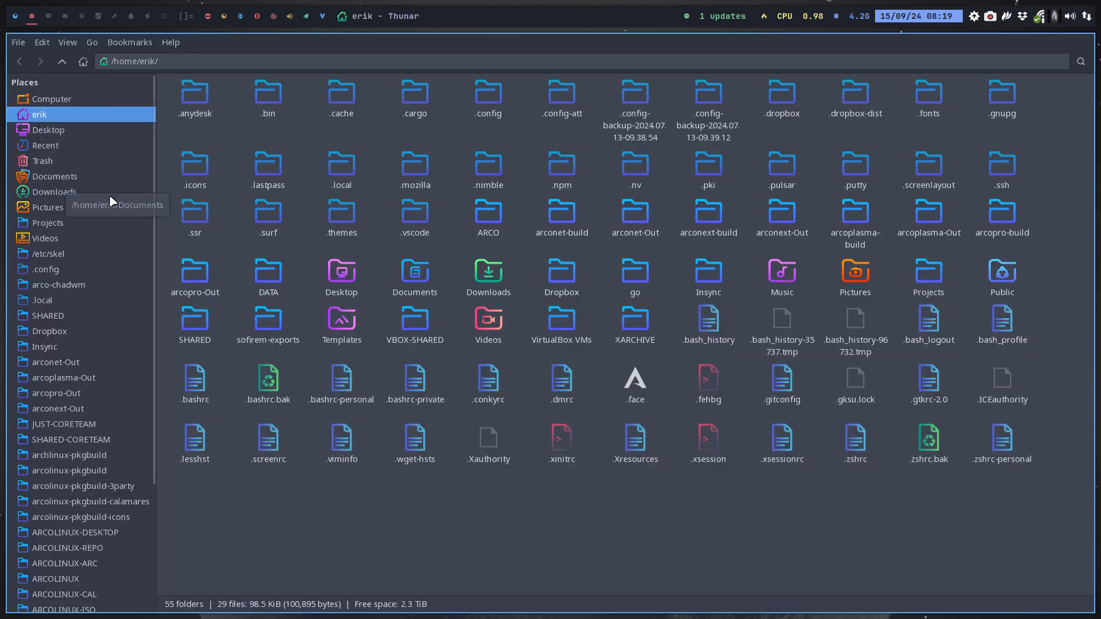
# Step: In Downloads, extract the pamac-aur tar.gz and bring up libpamac-aur's archive menu
pyautogui.click(54, 191)
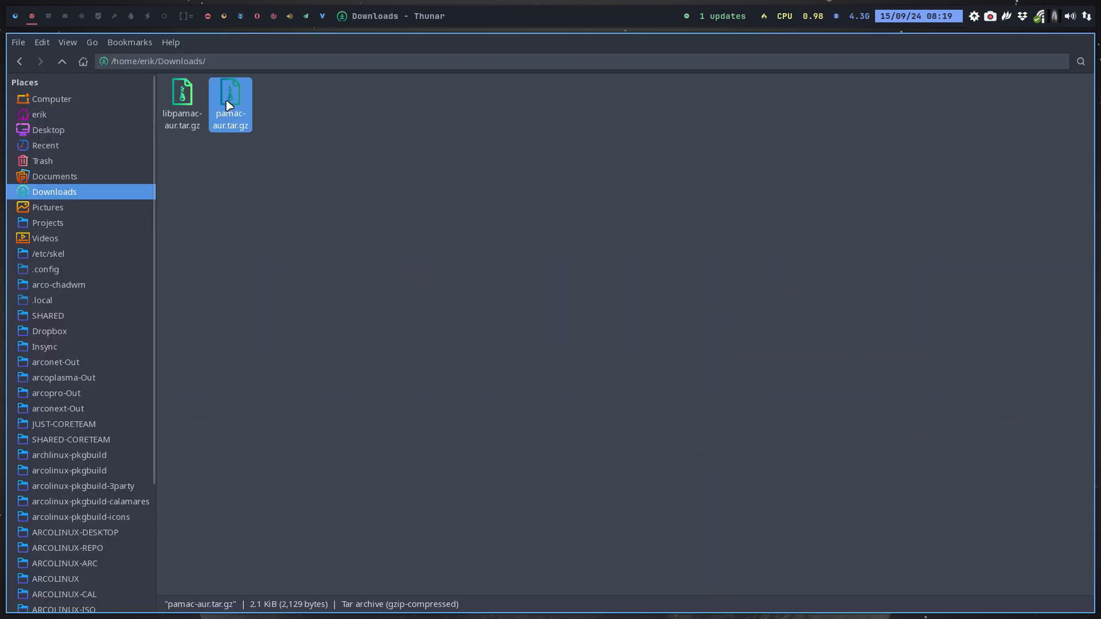
pyautogui.rightClick(230, 103)
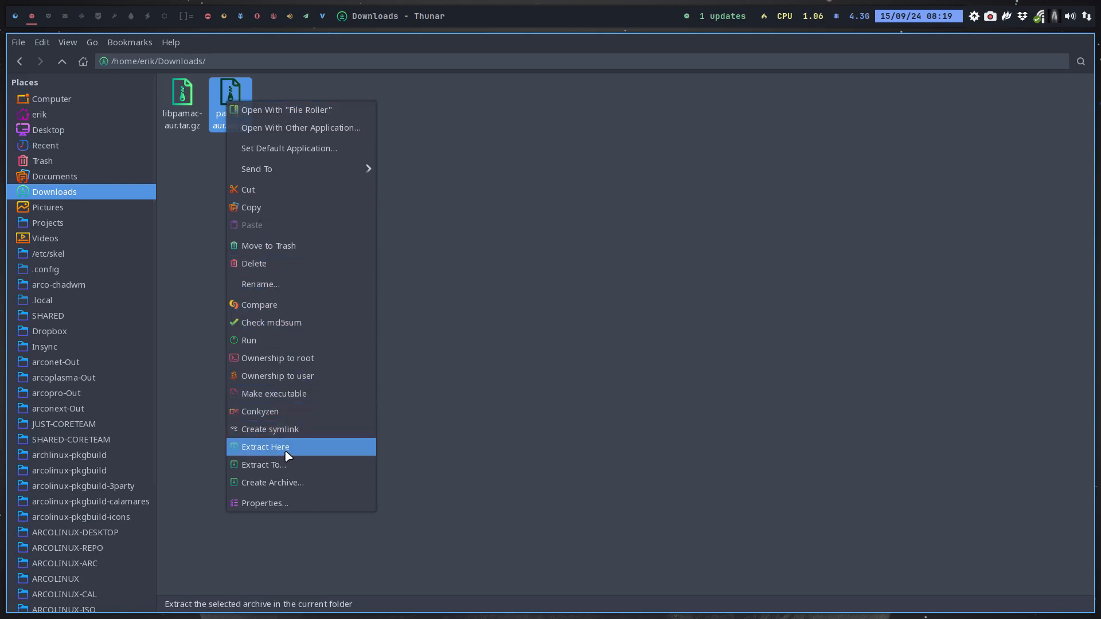
pyautogui.click(265, 447)
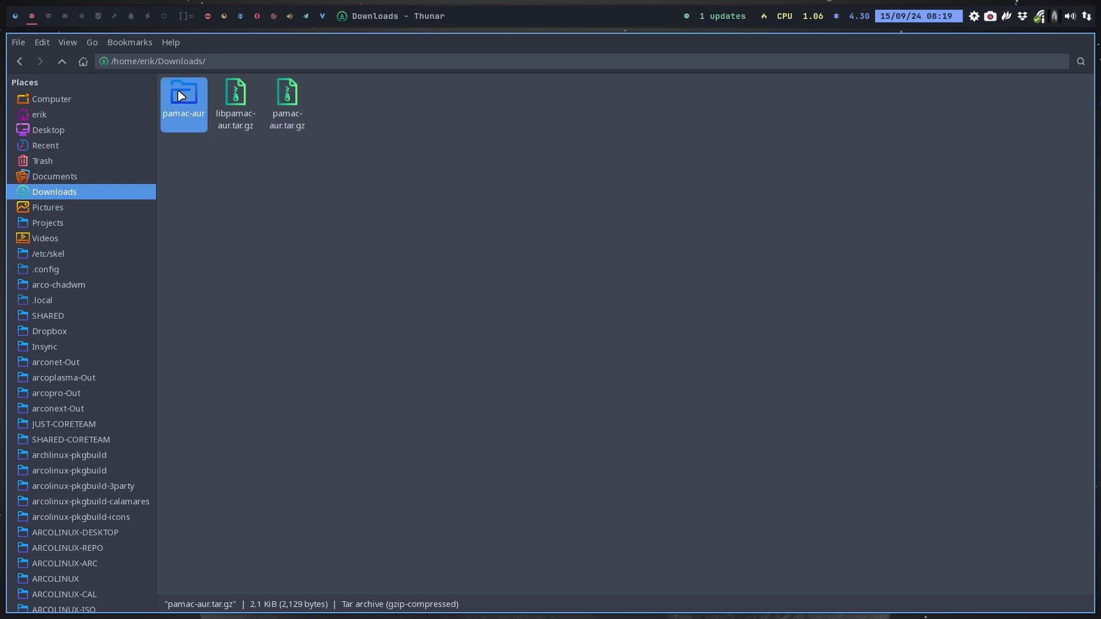
pyautogui.rightClick(236, 102)
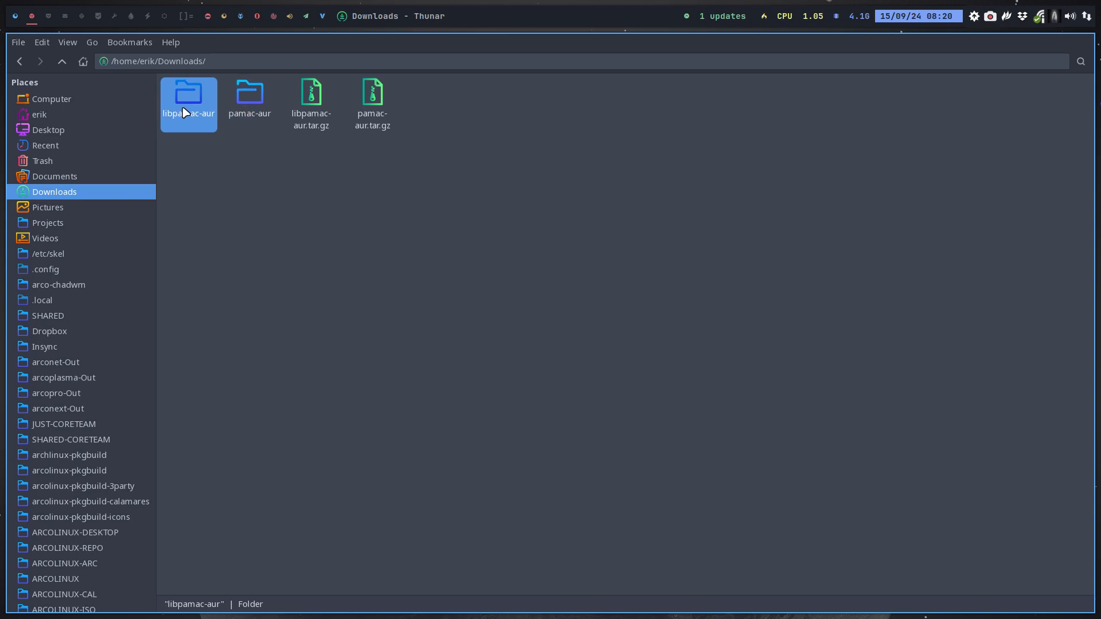
pyautogui.moveTo(190, 104)
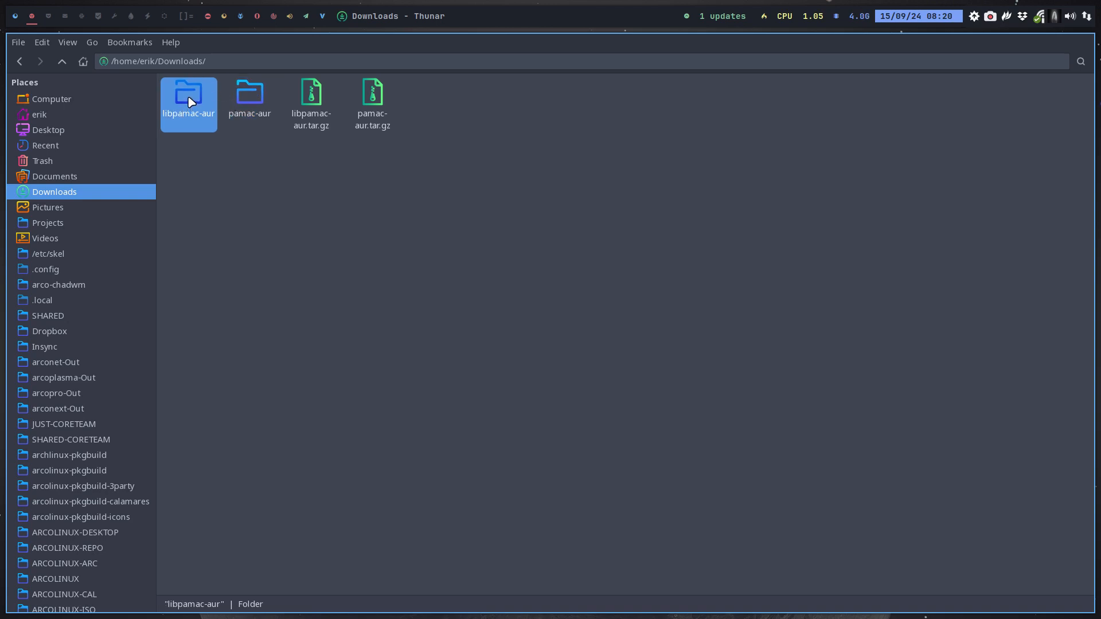
# Step: Open libpamac-aur's PKGBUILD in Sublime Text, then return to the GitLab libpamac page
pyautogui.doubleClick(189, 98)
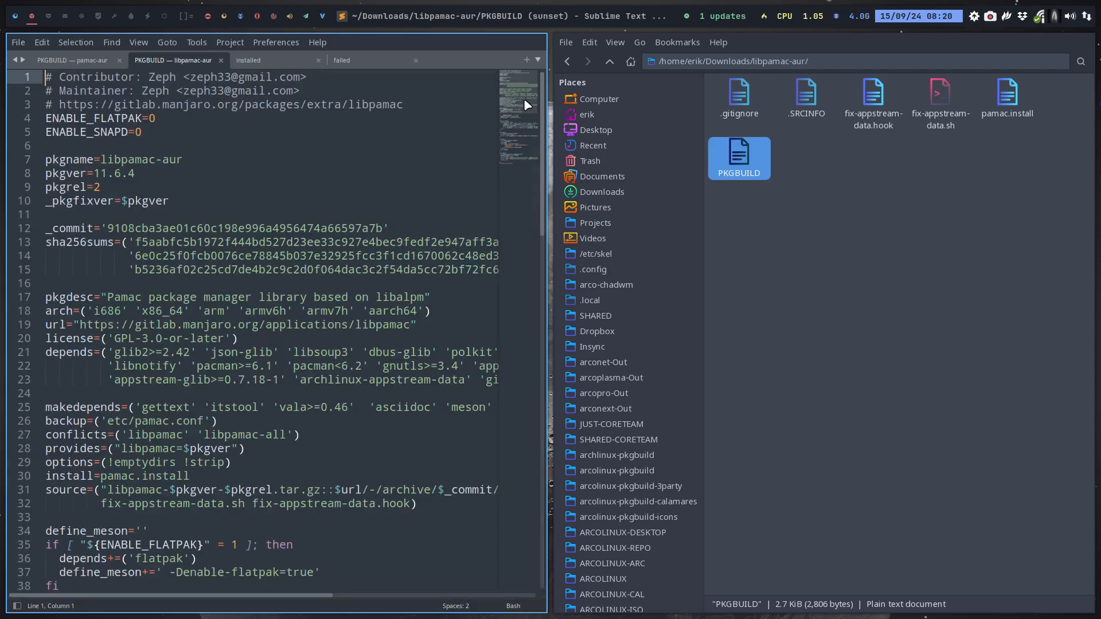
pyautogui.doubleClick(156, 90)
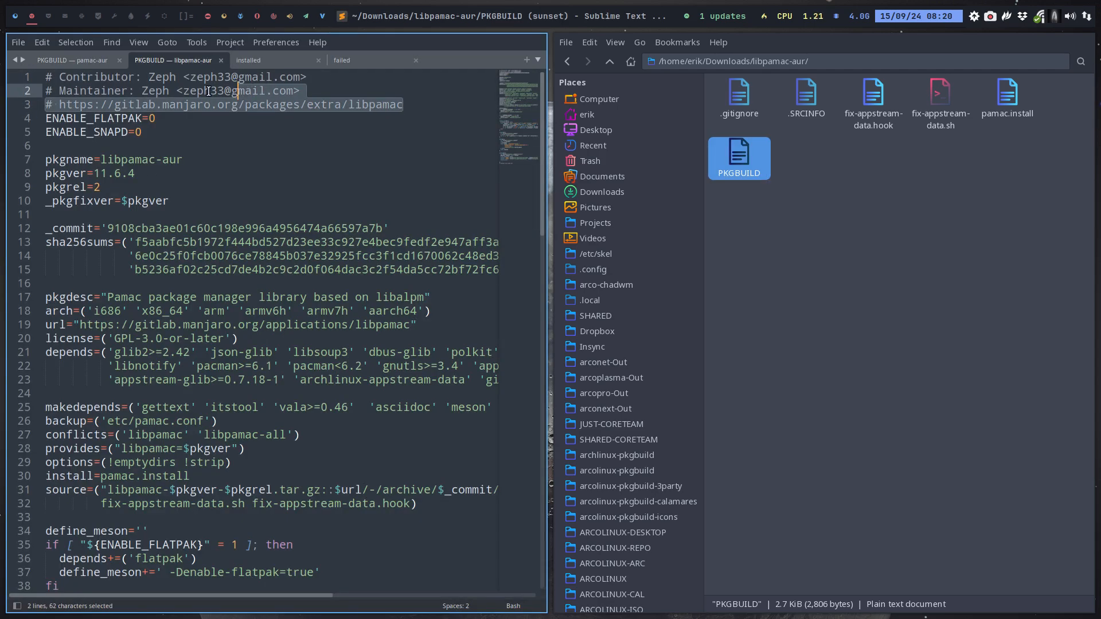
pyautogui.click(70, 104)
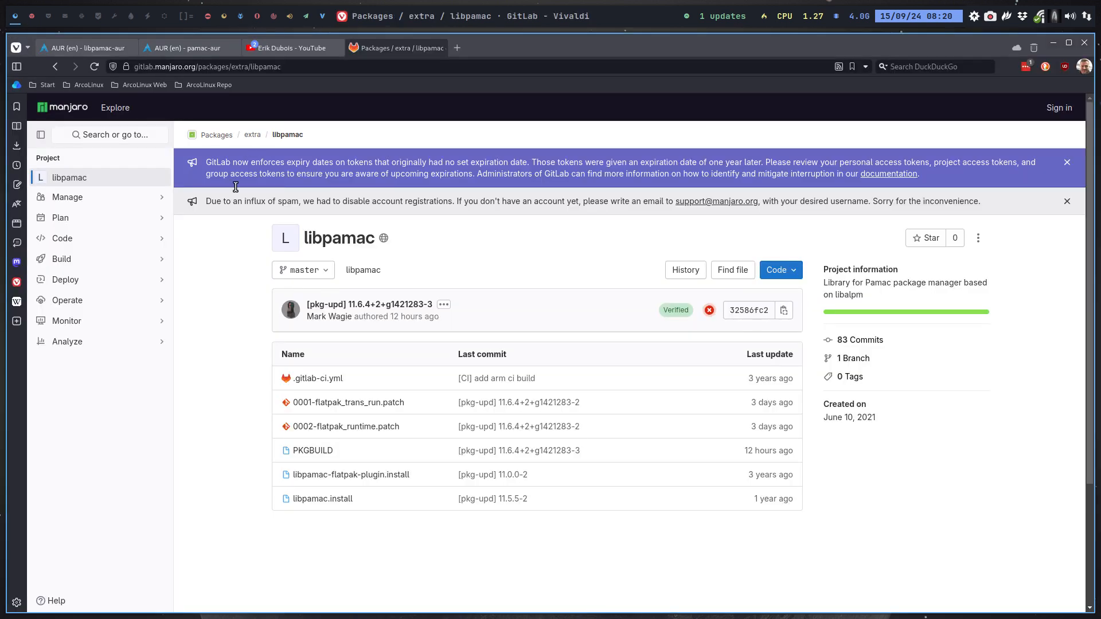
pyautogui.moveTo(304, 270)
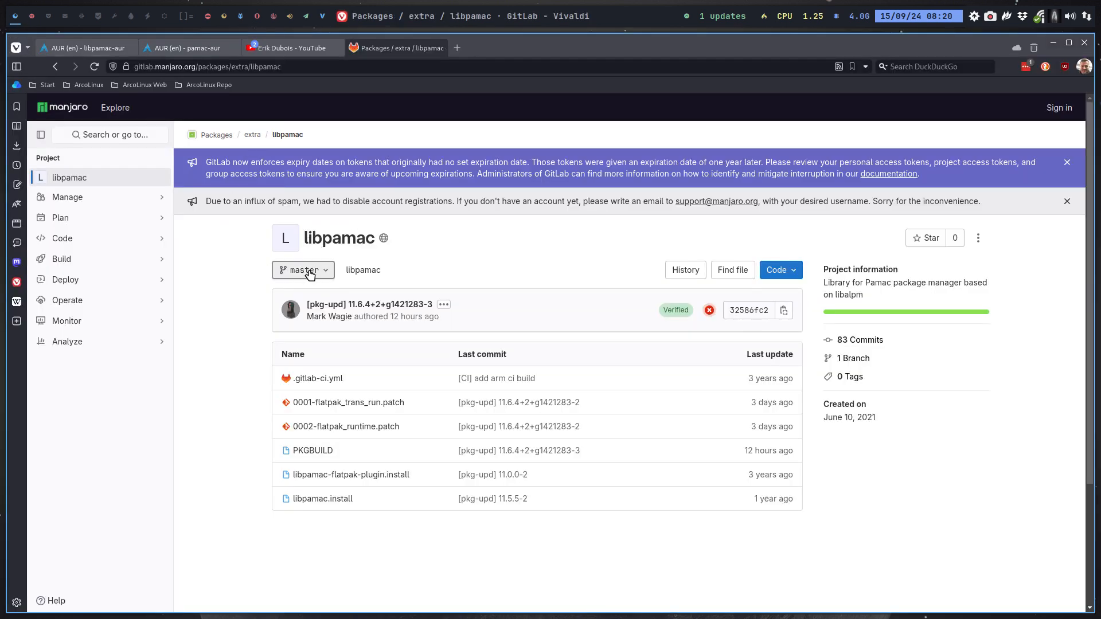
pyautogui.moveTo(858, 340)
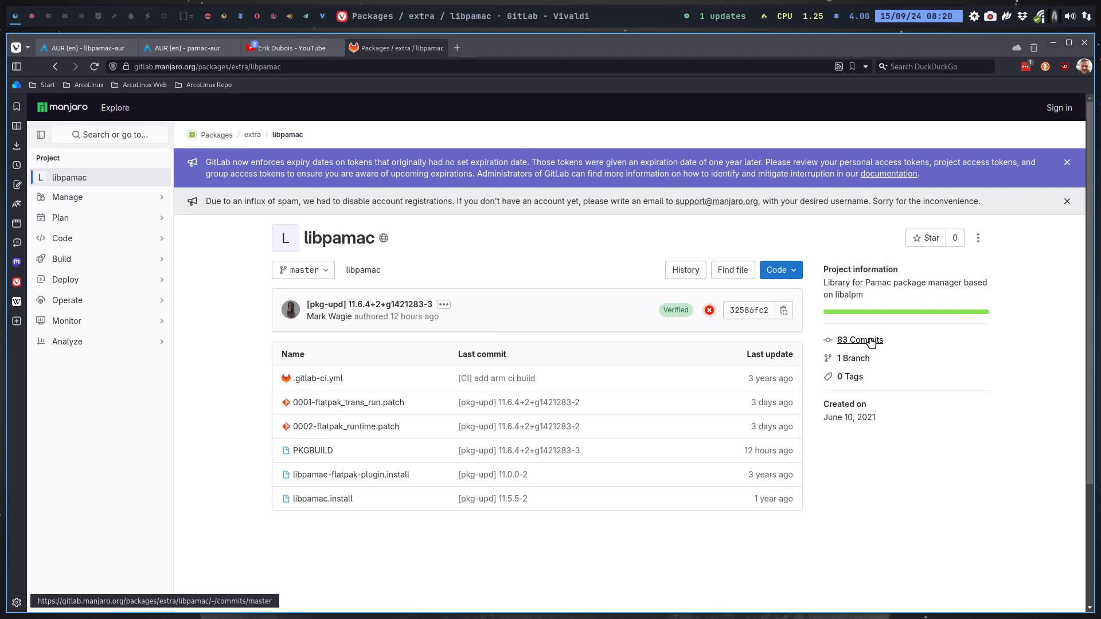
# Step: Open libpamac's commit history and select the libalpm.so=15 version in the latest diff
pyautogui.click(858, 340)
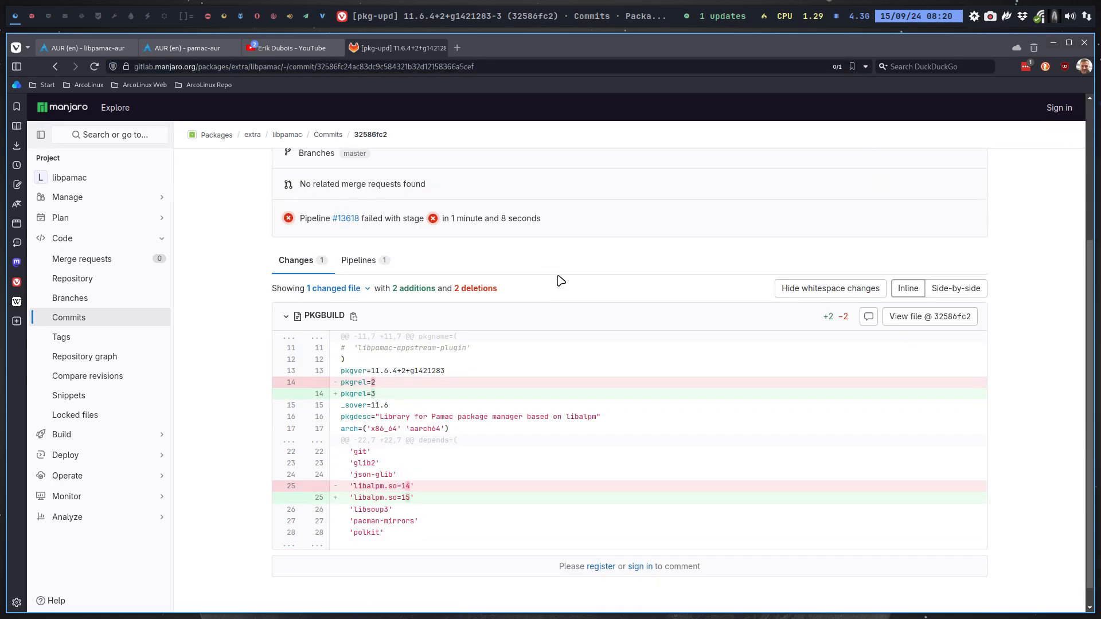
pyautogui.scroll(3)
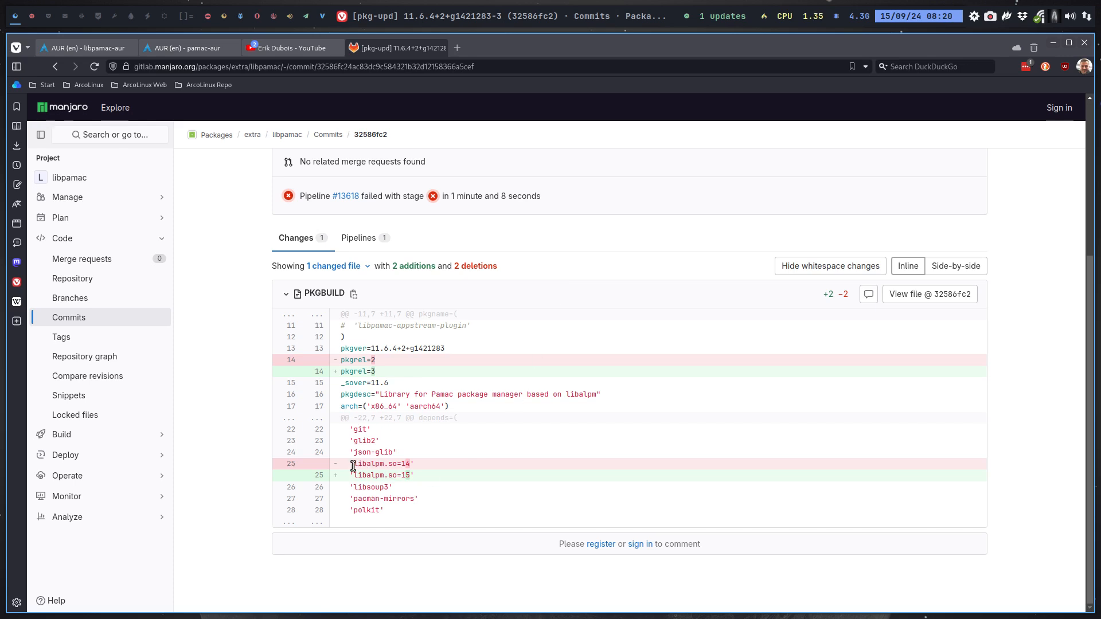
pyautogui.doubleClick(382, 463)
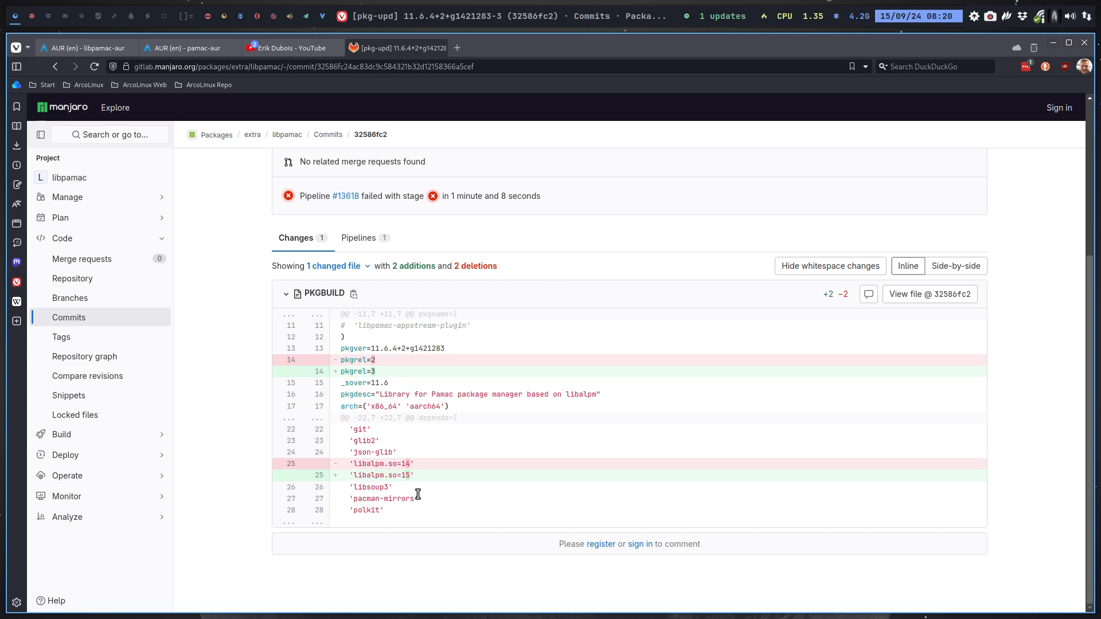
pyautogui.moveTo(403, 464)
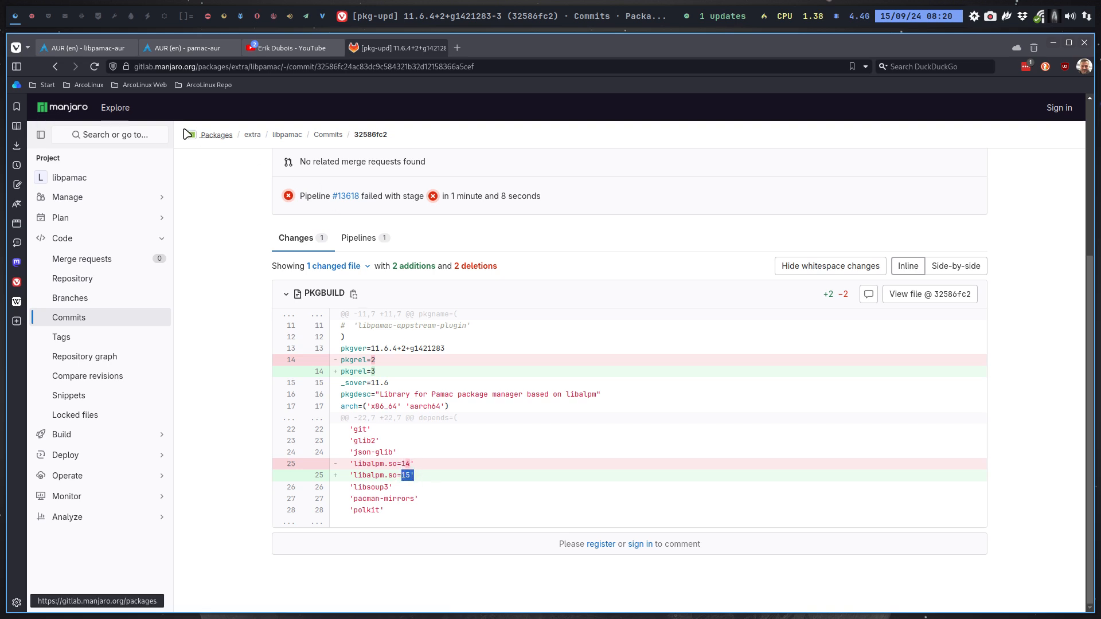
pyautogui.moveTo(112, 108)
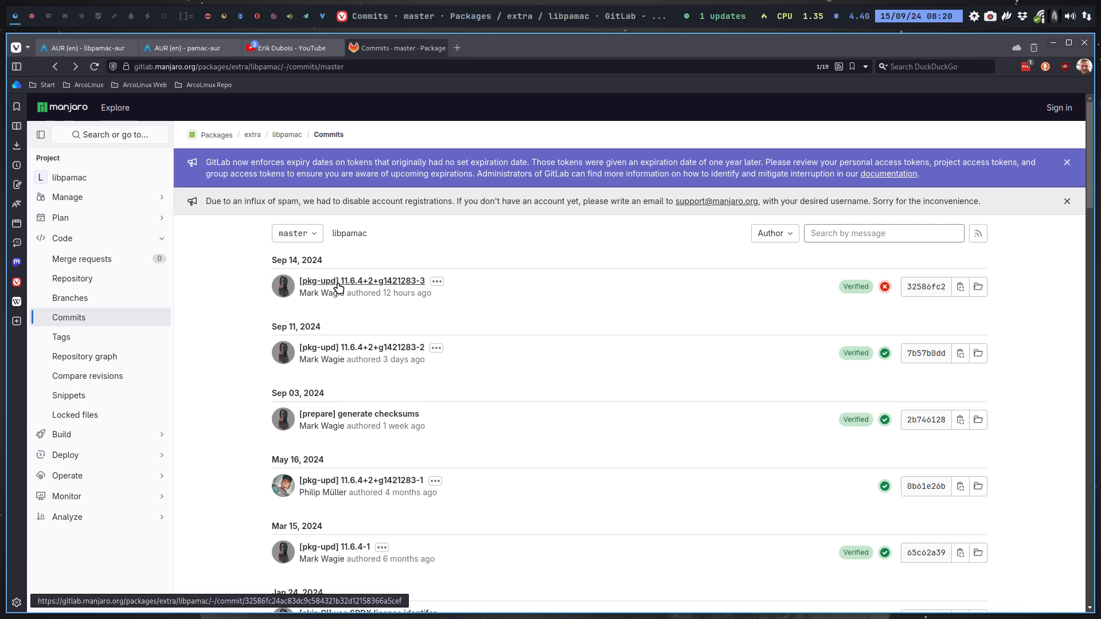
pyautogui.moveTo(359, 286)
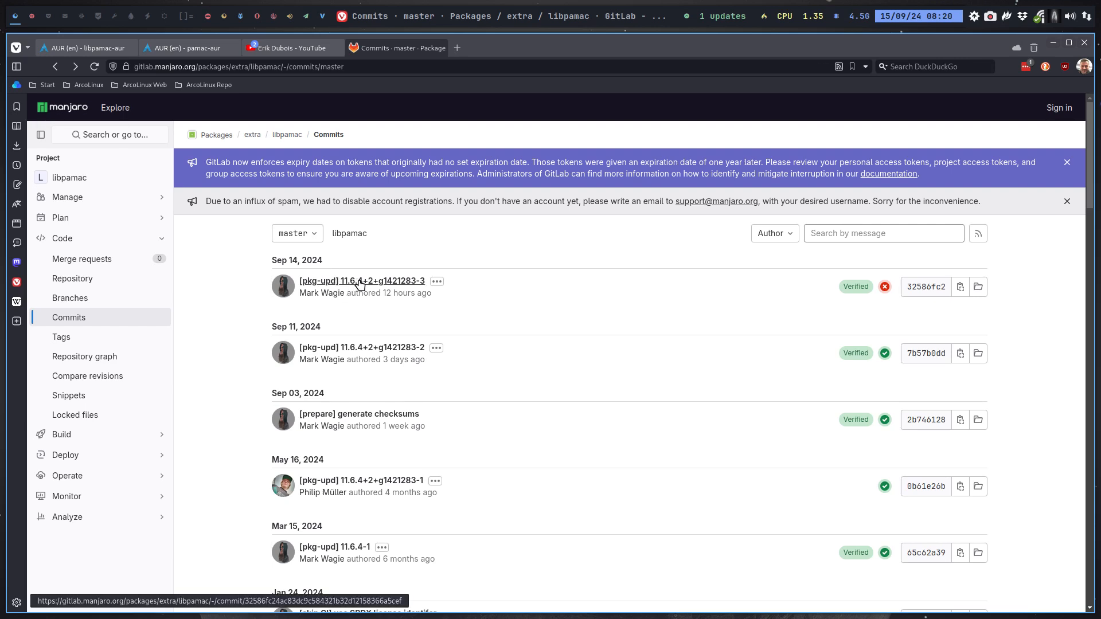
pyautogui.moveTo(361, 338)
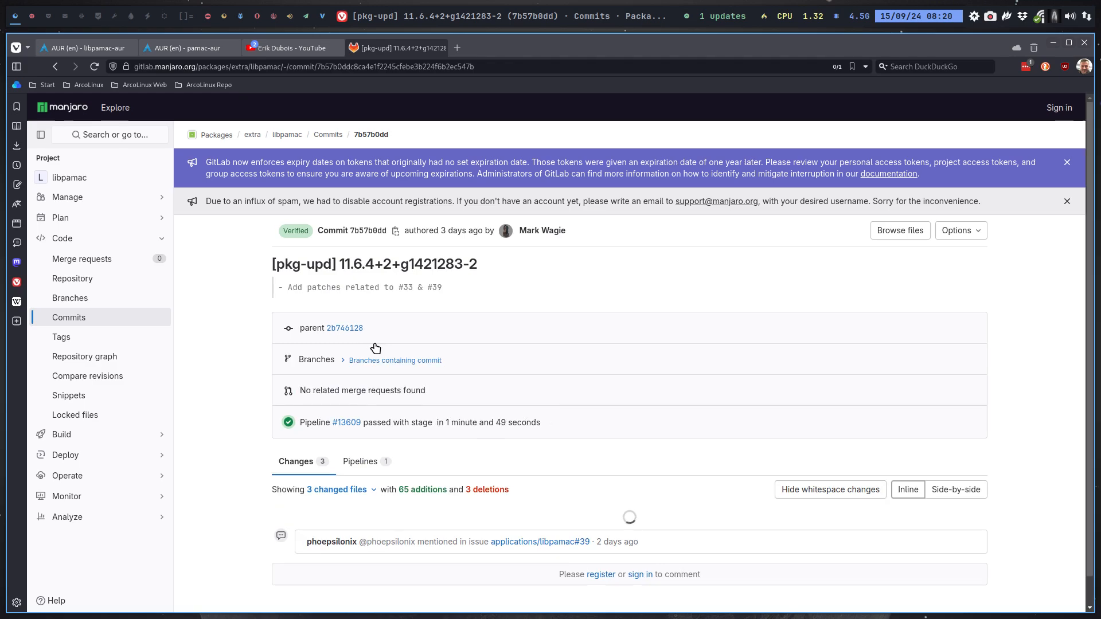
# Step: Review the libpamac flatpak-patches commit diff, then go up to Manjaro's extra group and filter
pyautogui.scroll(-3)
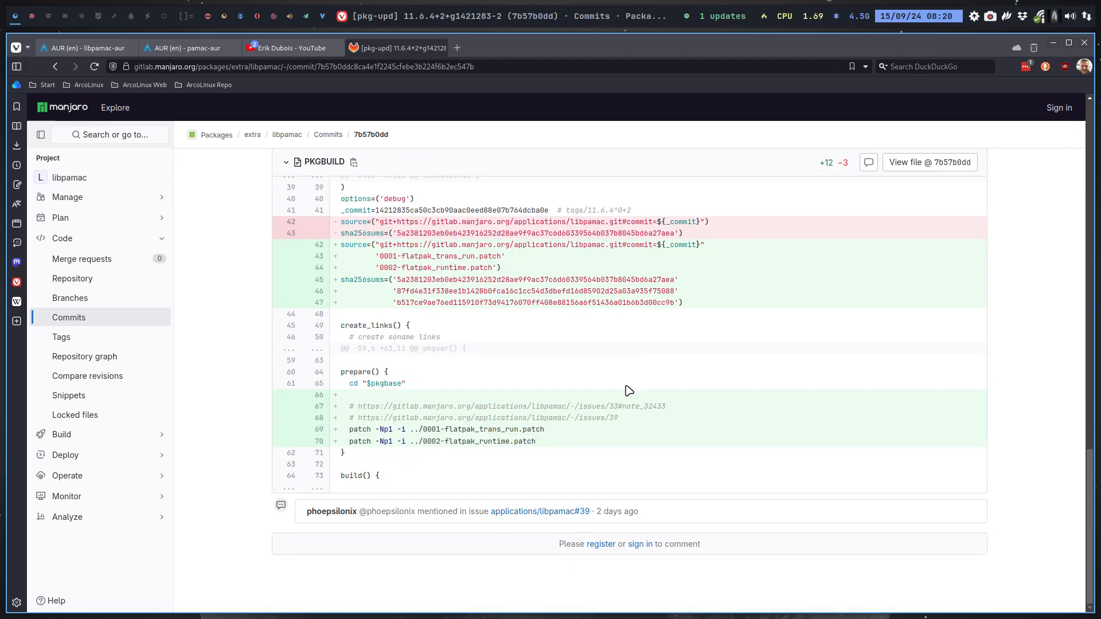
pyautogui.scroll(3)
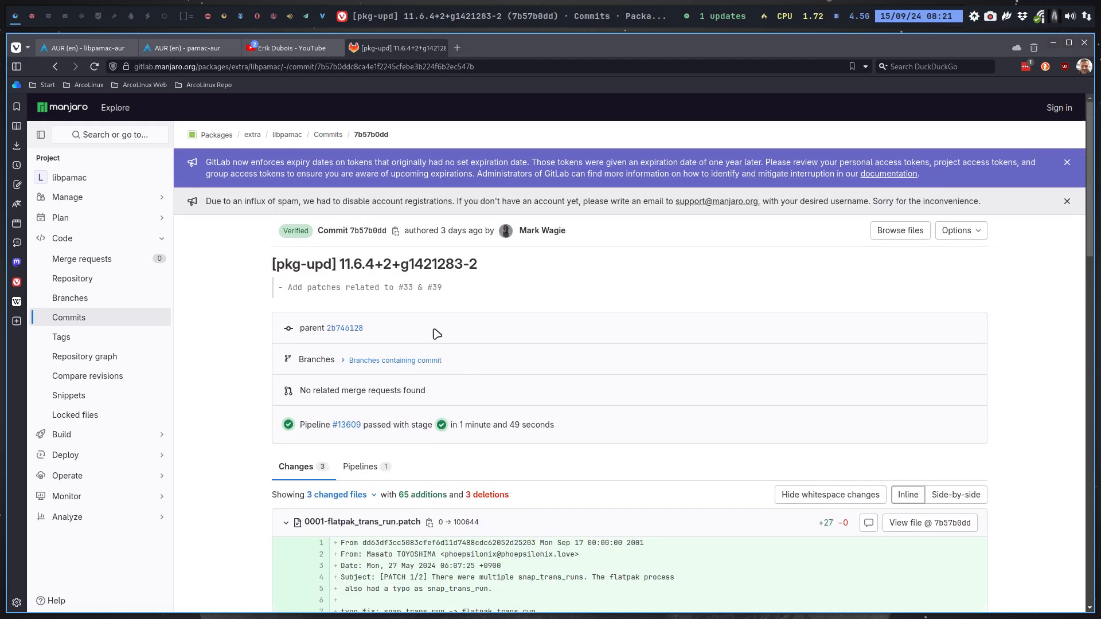
pyautogui.click(252, 134)
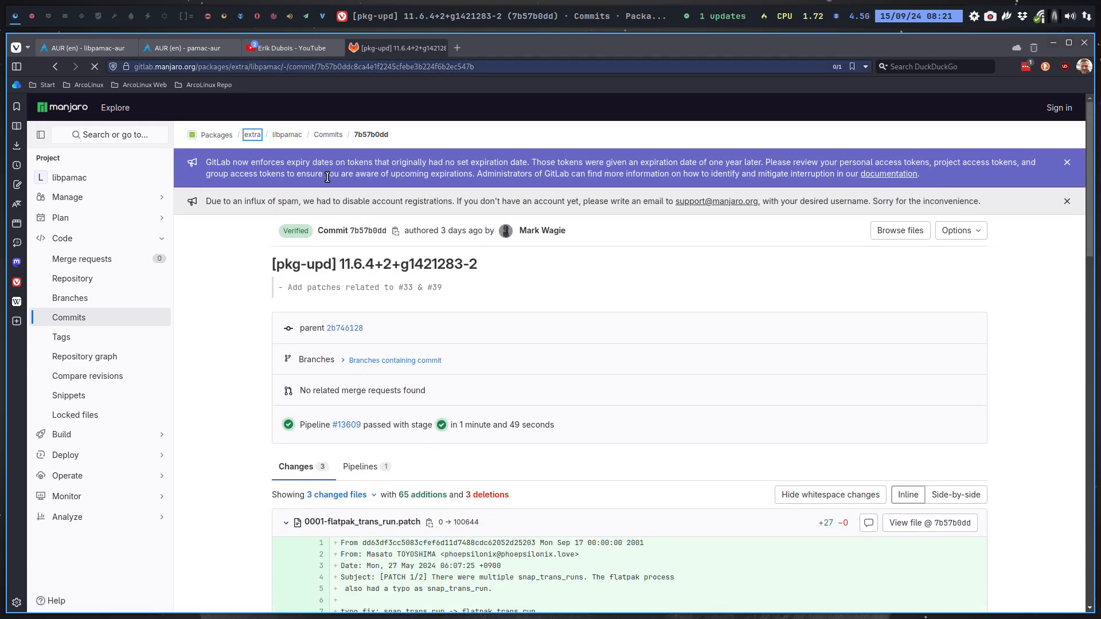
pyautogui.click(252, 134)
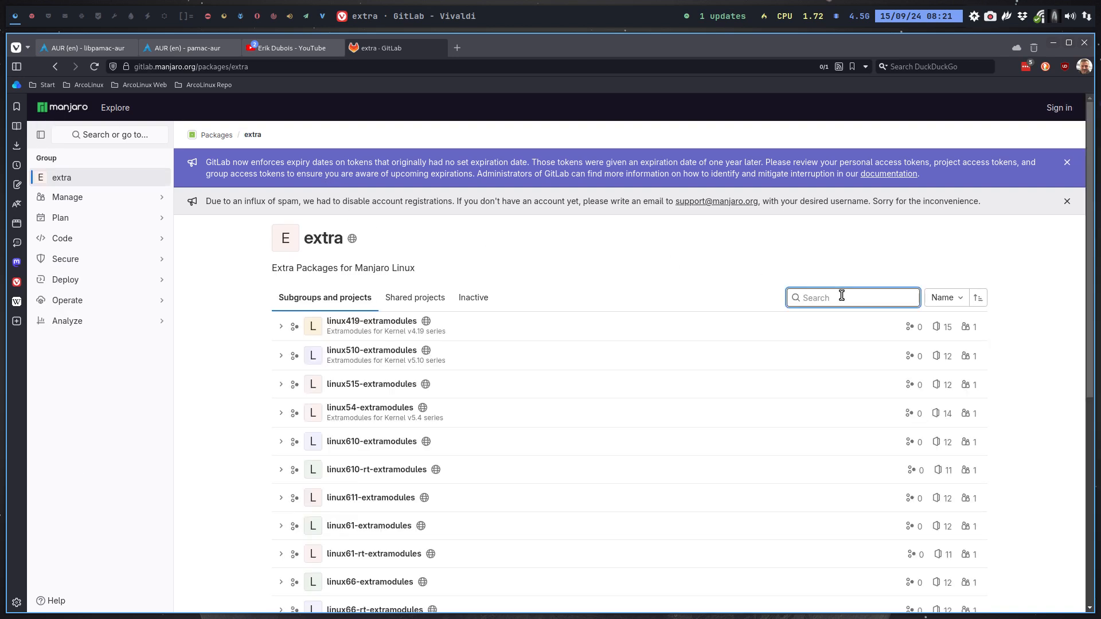
# Step: Find the pamac project and view its 11.7.1-4 libalpm.so.15 rebuild commit
pyautogui.write('pamac')
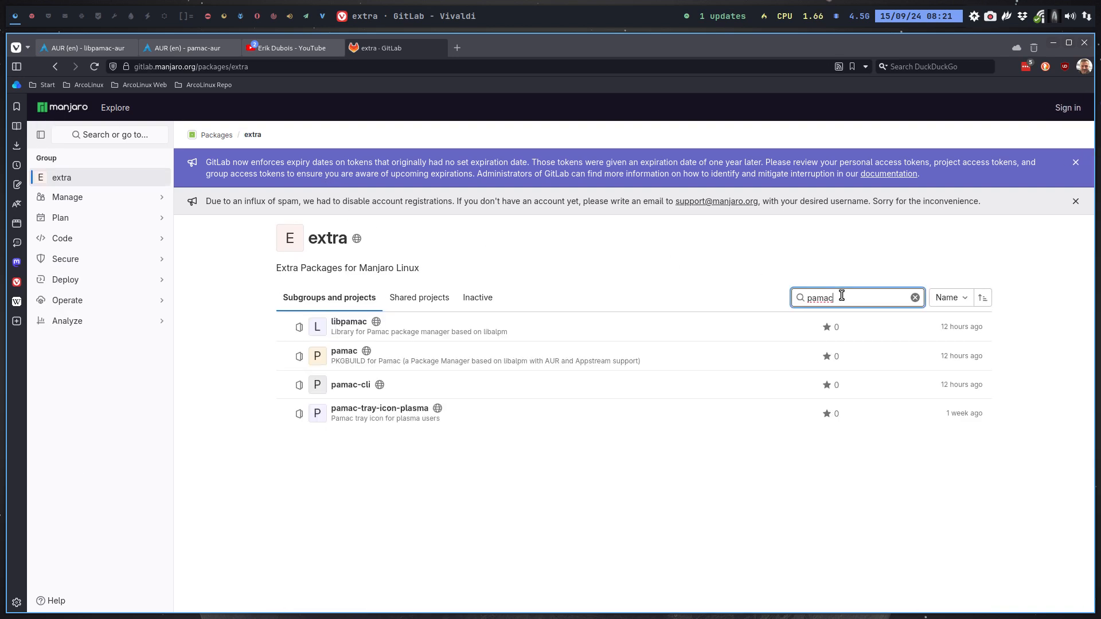
pyautogui.moveTo(344, 351)
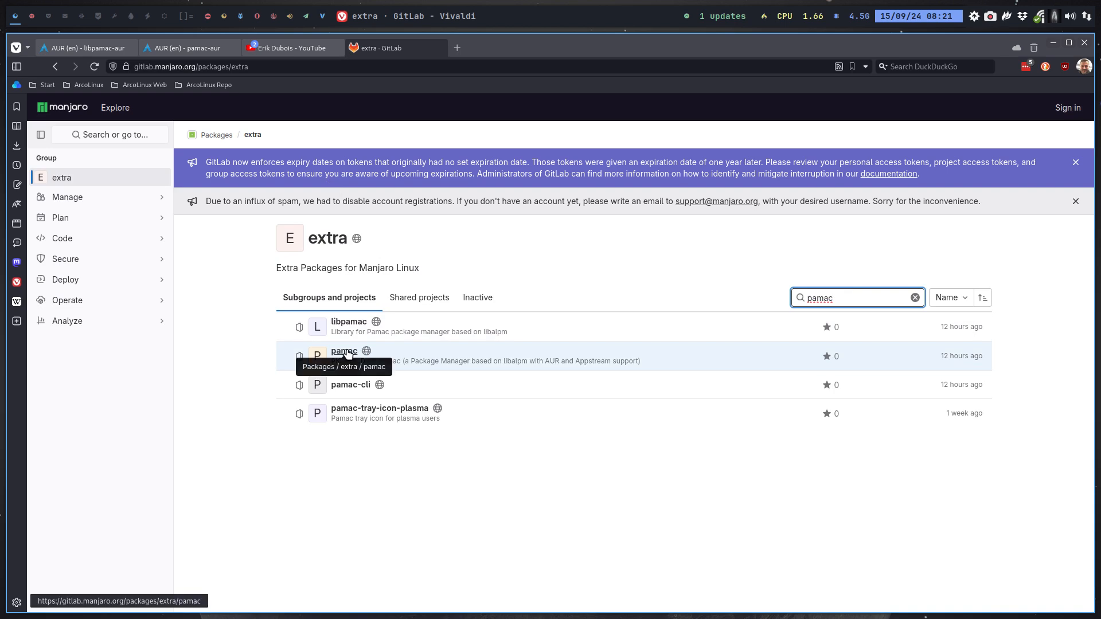
pyautogui.click(344, 351)
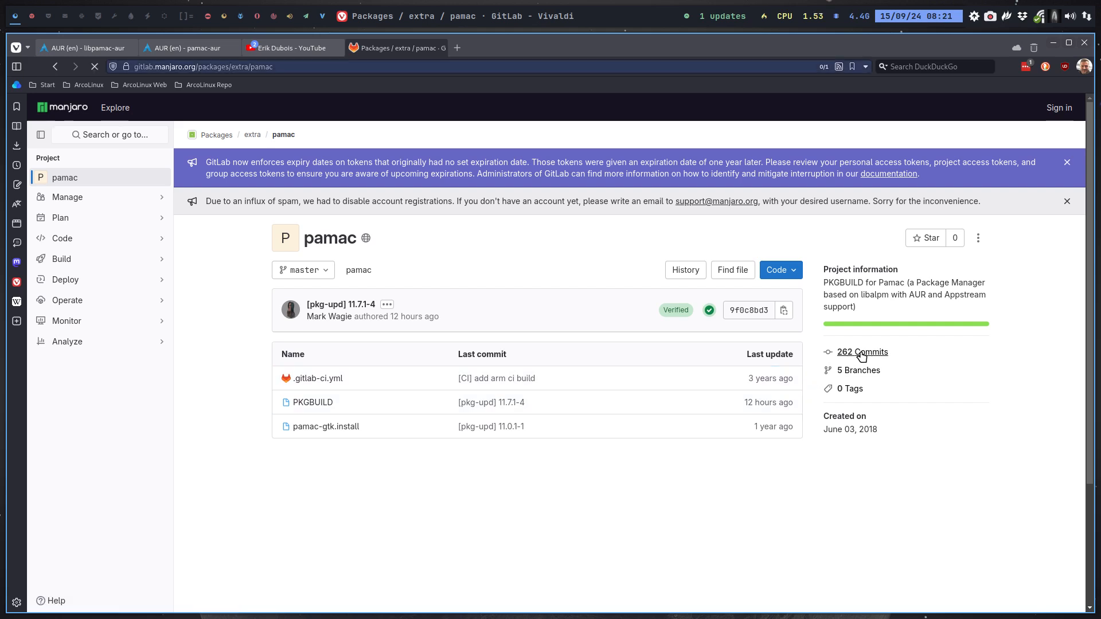
pyautogui.click(861, 351)
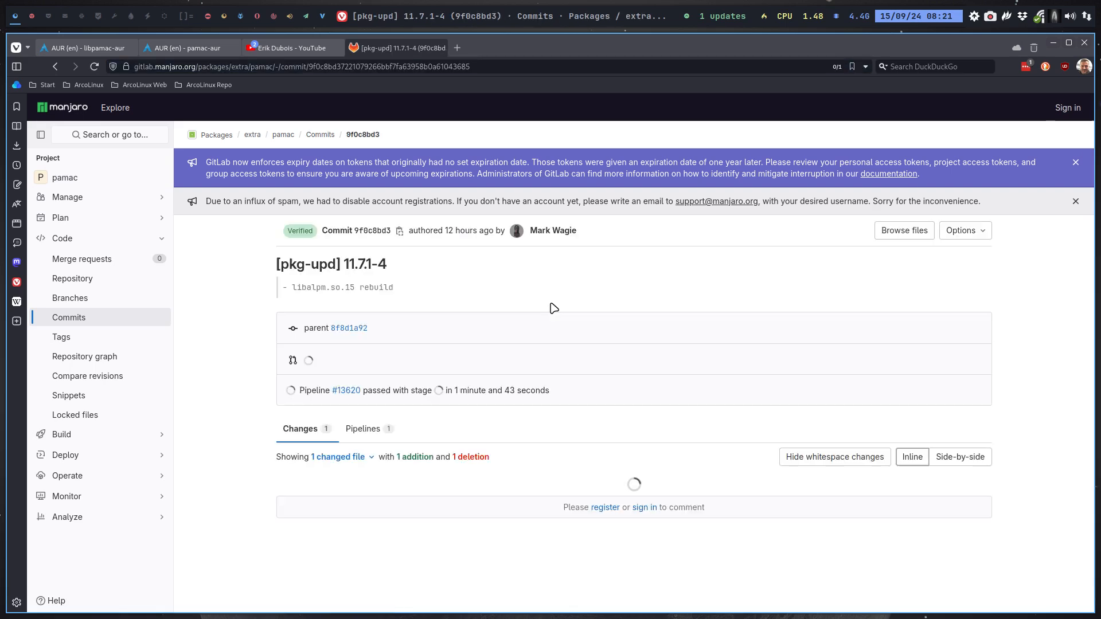
pyautogui.scroll(-3)
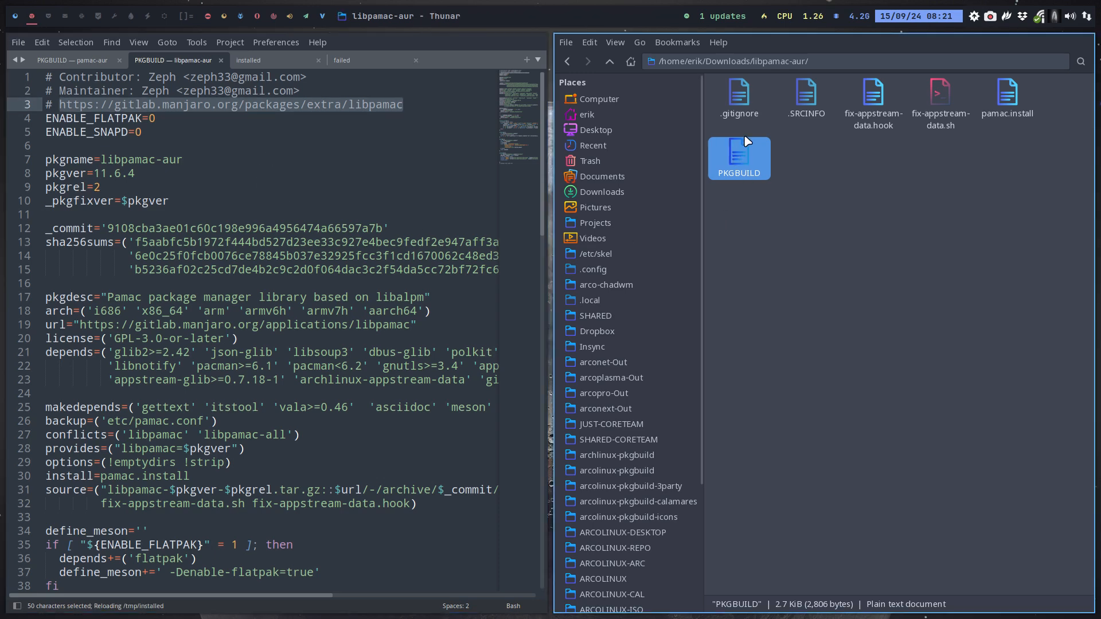
# Step: Close the old pamac-aur and libpamac-aur PKGBUILD tabs and reopen libpamac-aur's PKGBUILD
pyautogui.doubleClick(738, 158)
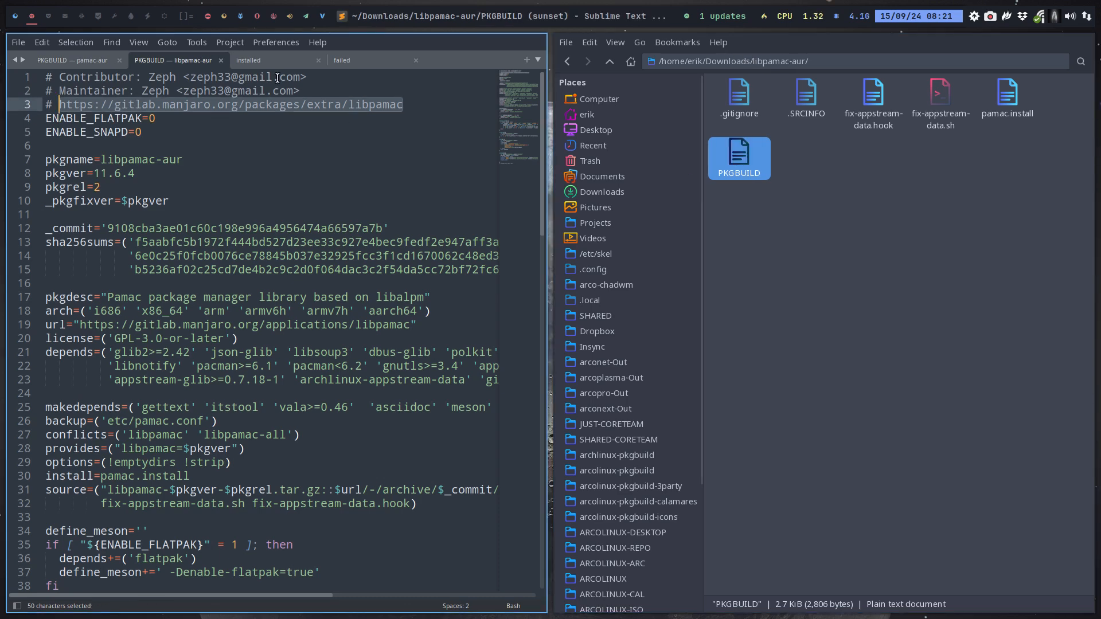
pyautogui.click(70, 59)
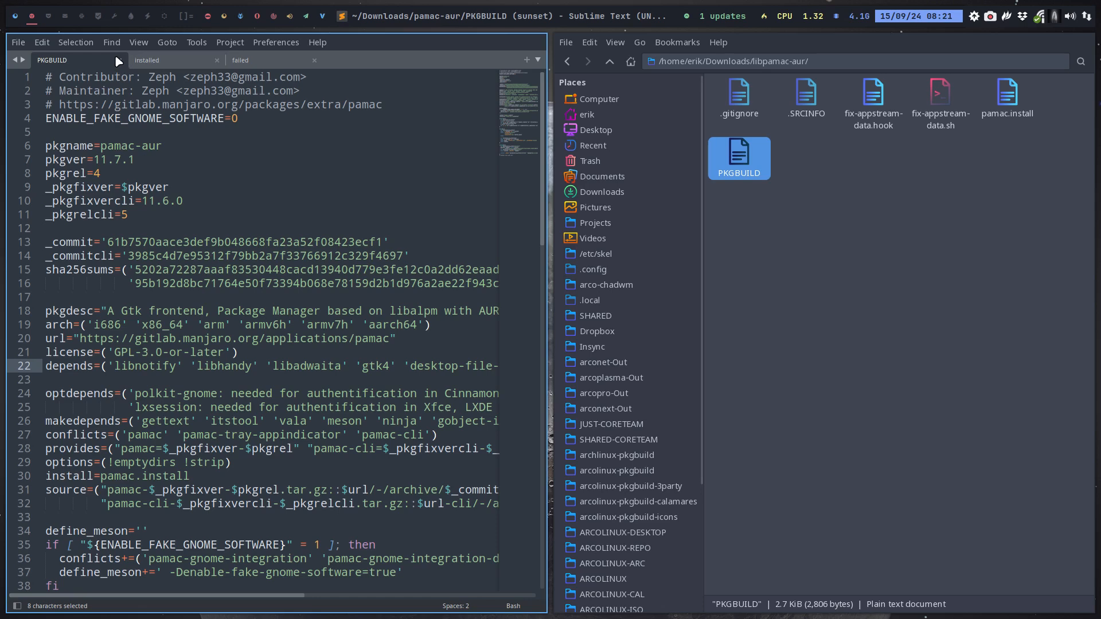
pyautogui.click(118, 60)
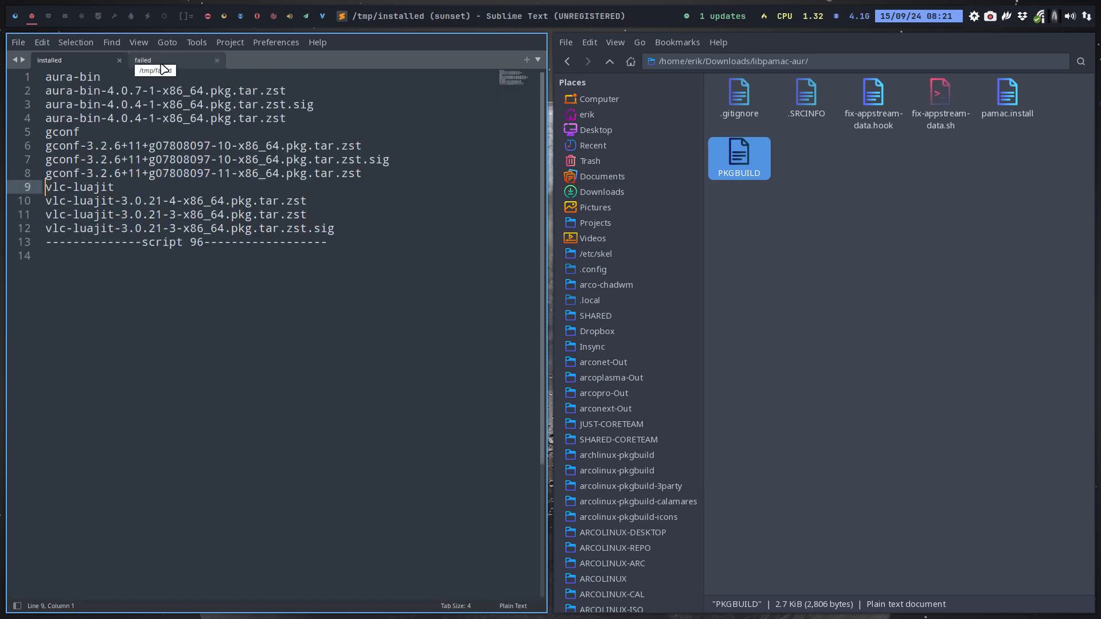
pyautogui.doubleClick(738, 158)
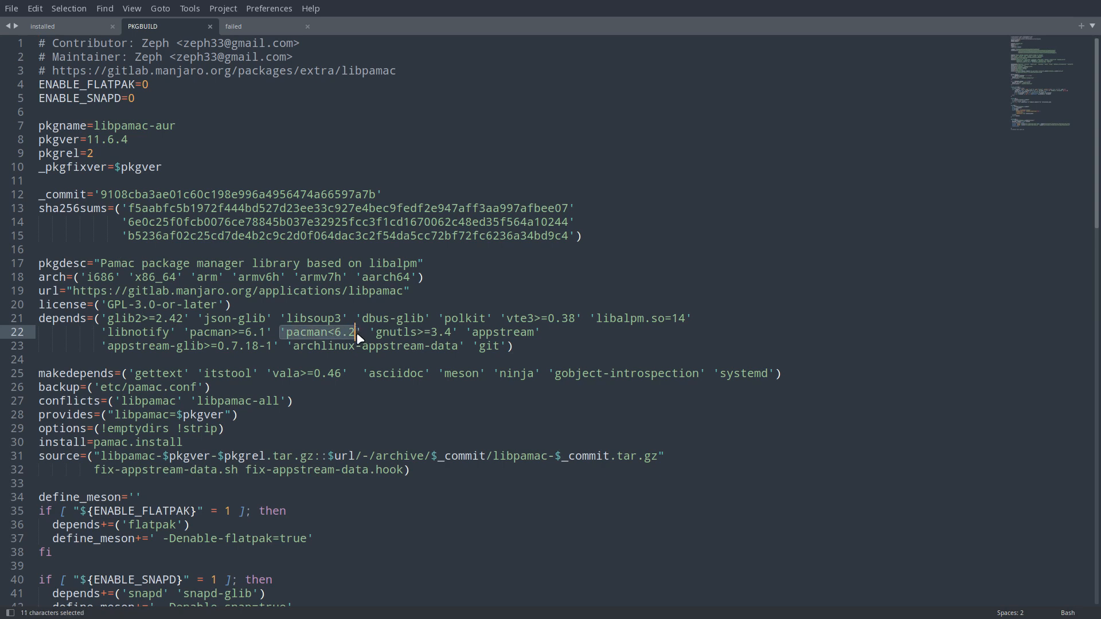
# Step: Delete the 'pacman<6.2' entry from the depends array
pyautogui.click(344, 331)
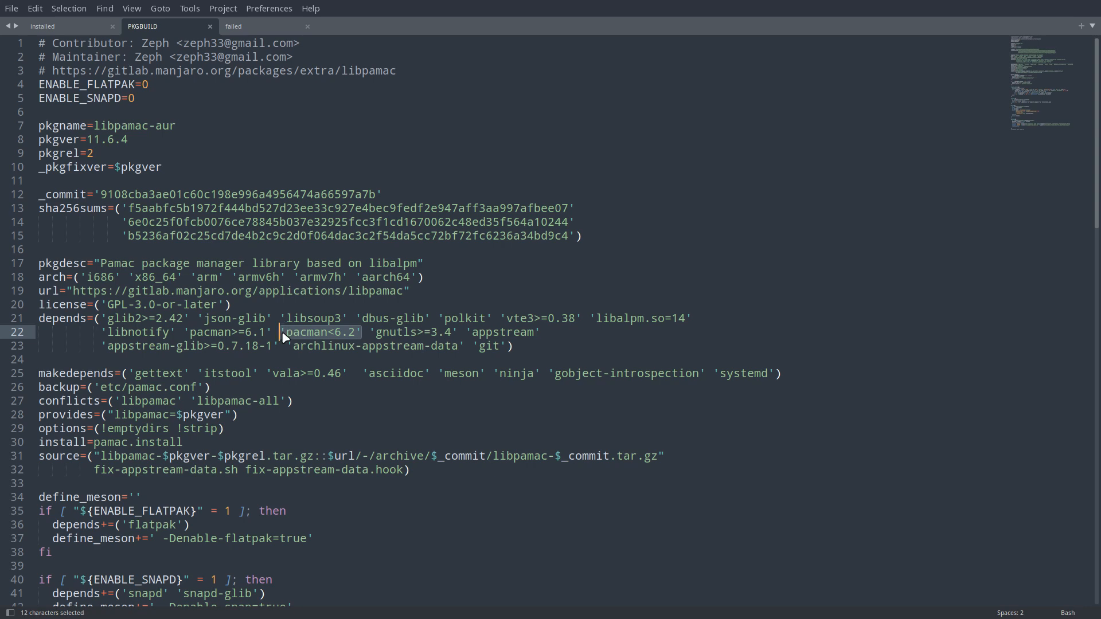
pyautogui.press('Delete')
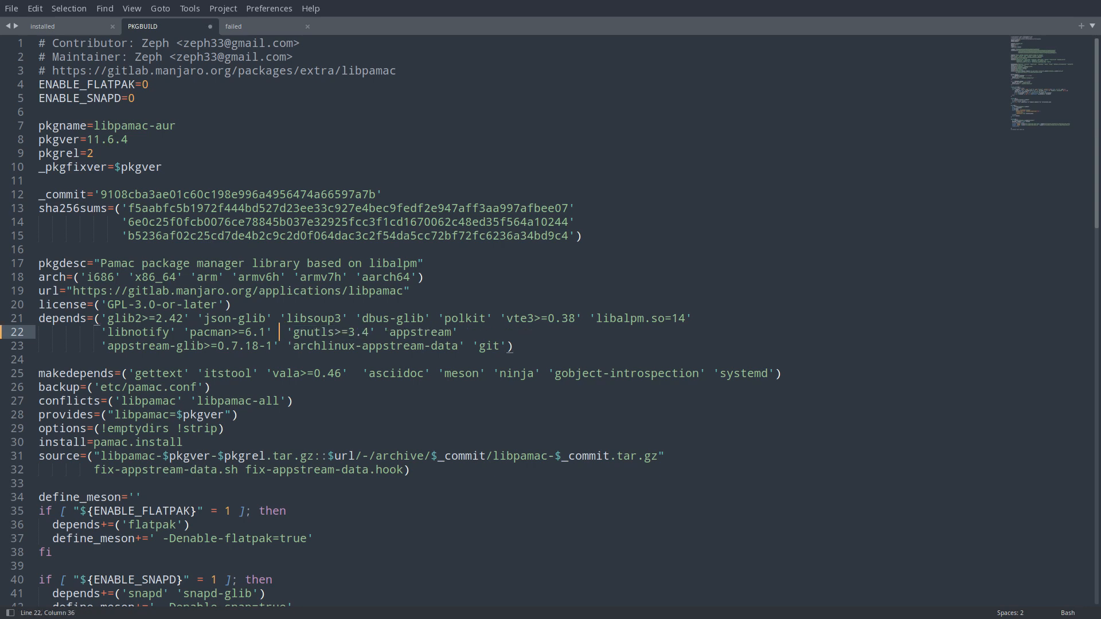
pyautogui.press('Left')
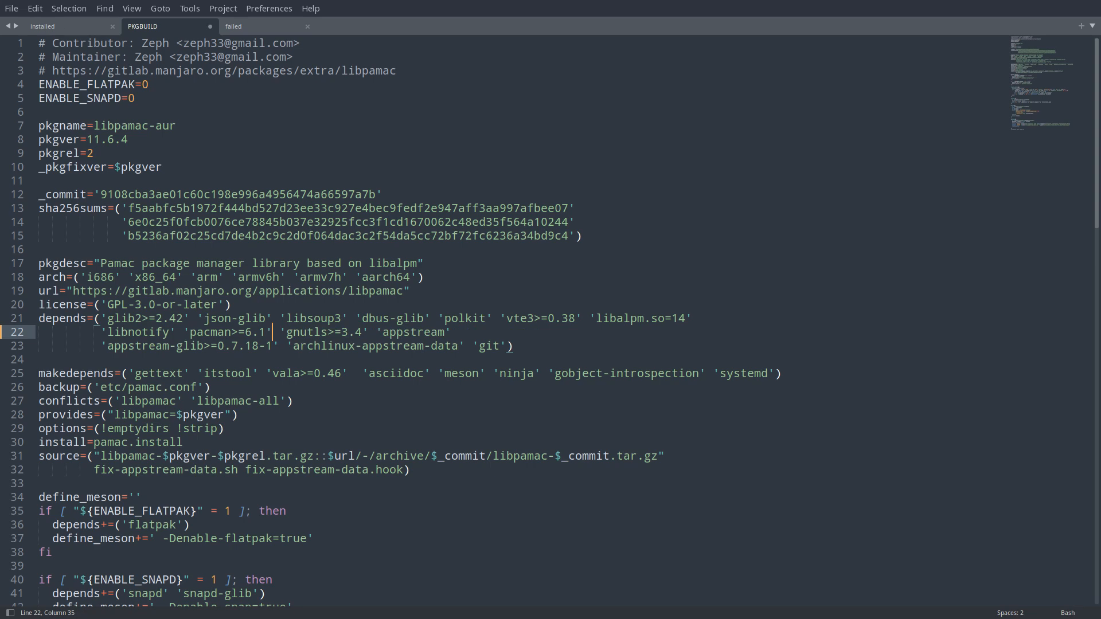
pyautogui.moveTo(600, 323)
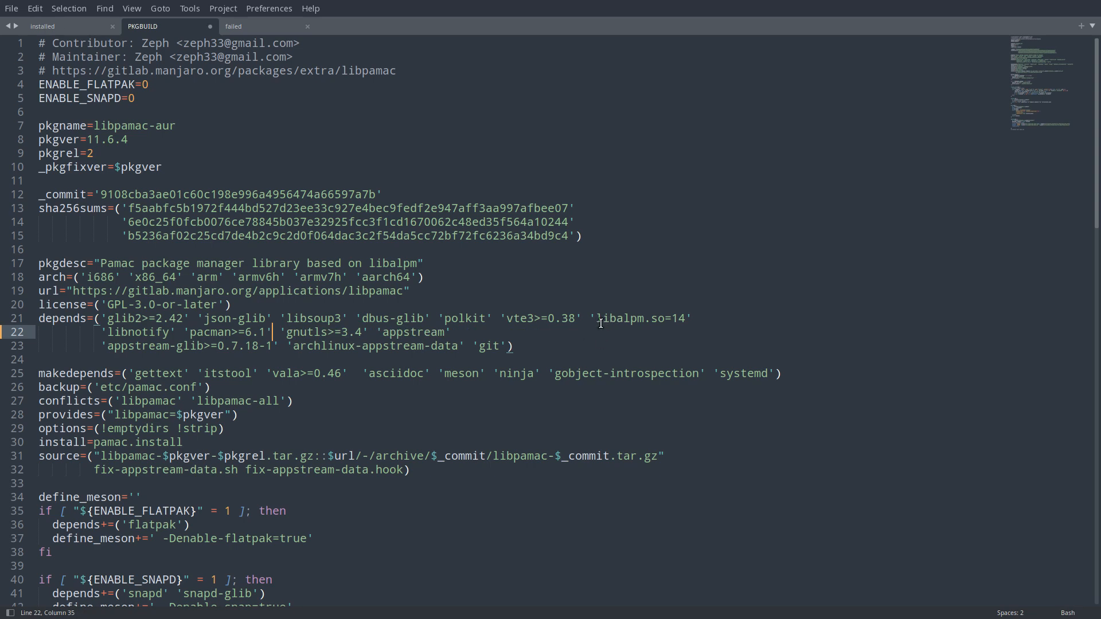
# Step: Change libalpm.so=14 to libalpm.so=15 and save the PKGBUILD
pyautogui.doubleClick(641, 318)
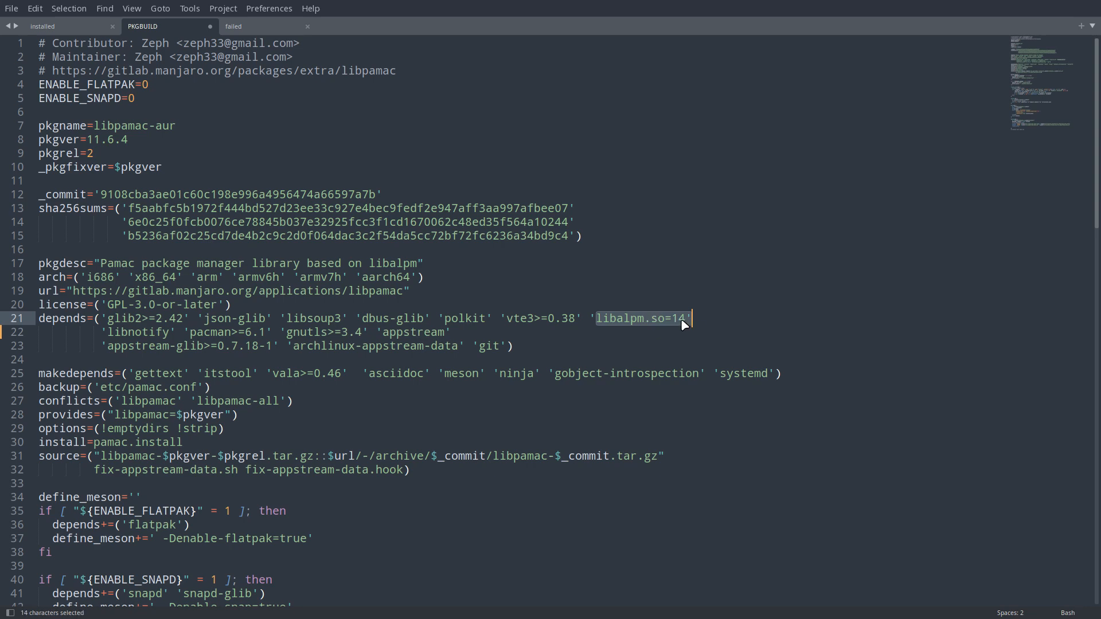
pyautogui.click(699, 318)
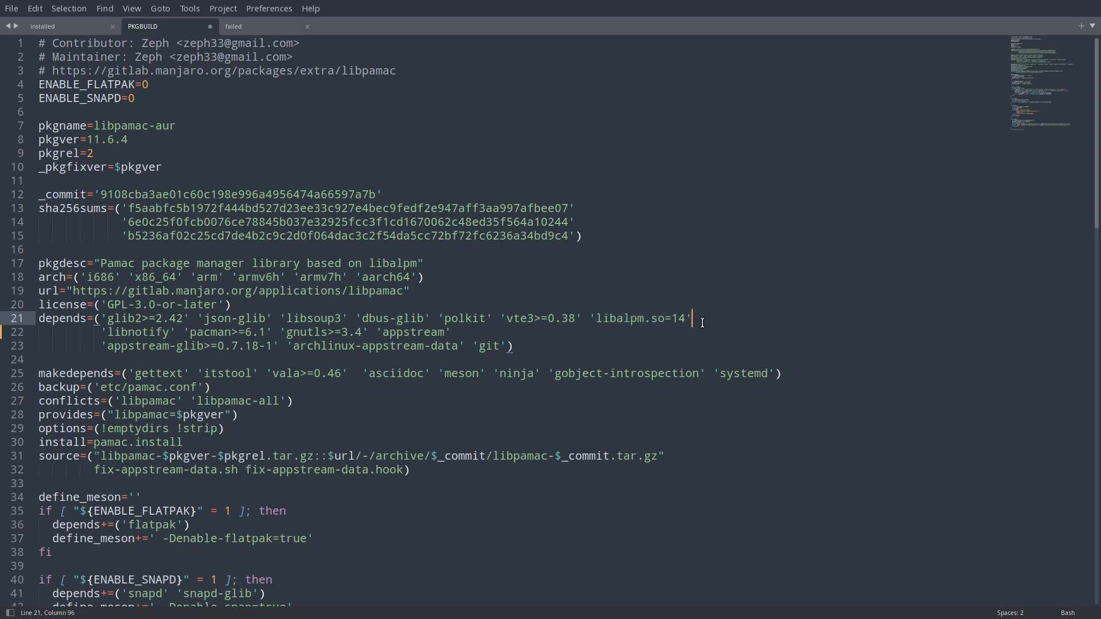
pyautogui.press('BackSpace')
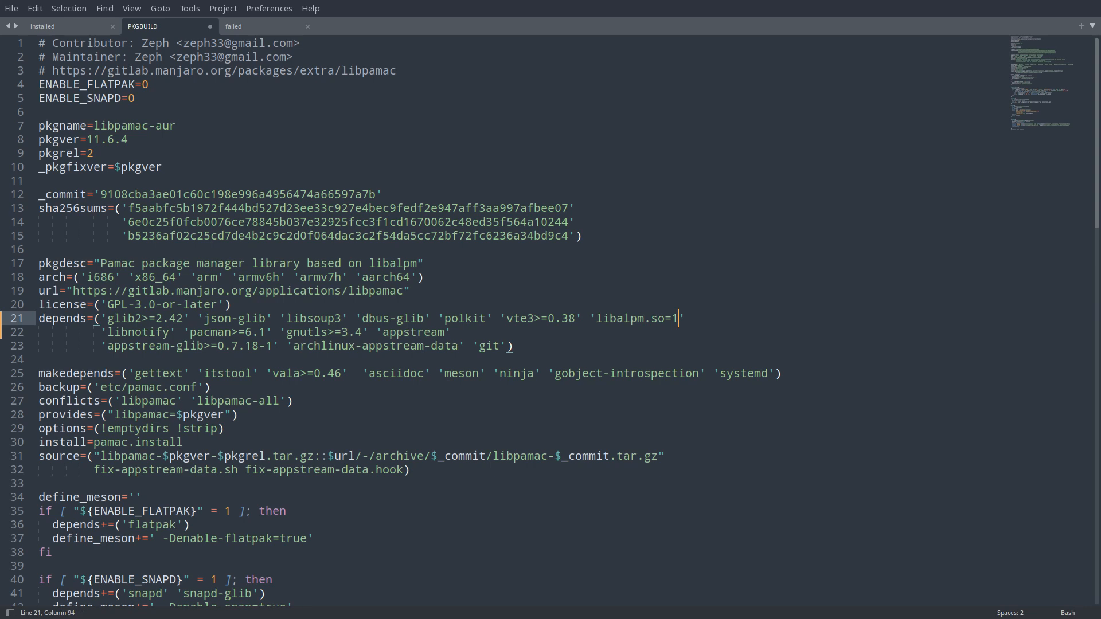
pyautogui.write('5')
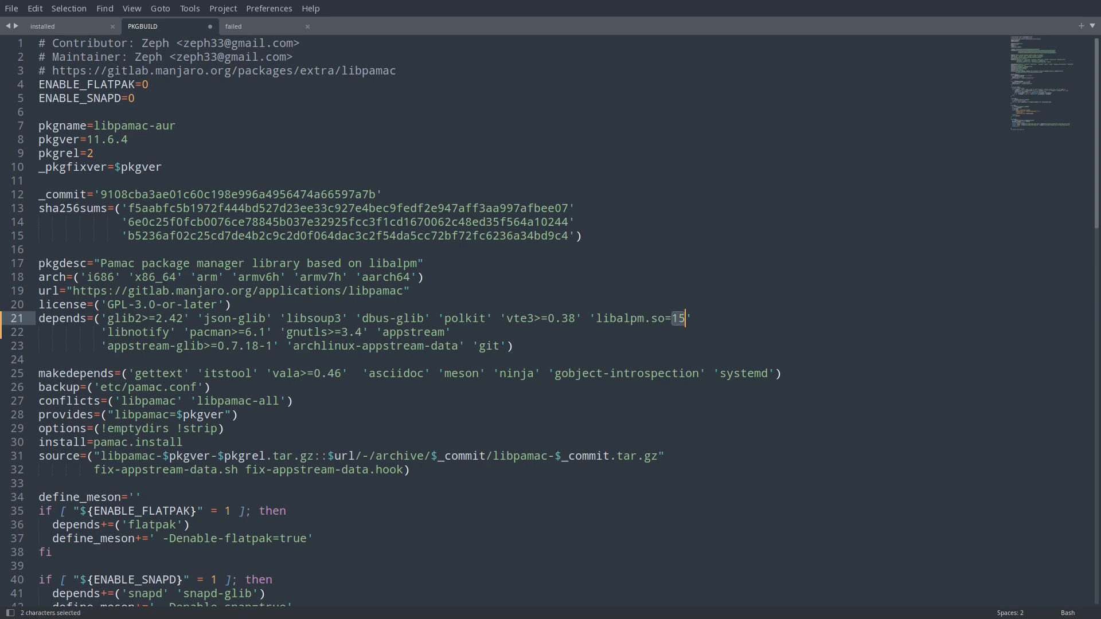
pyautogui.press('ctrl+s')
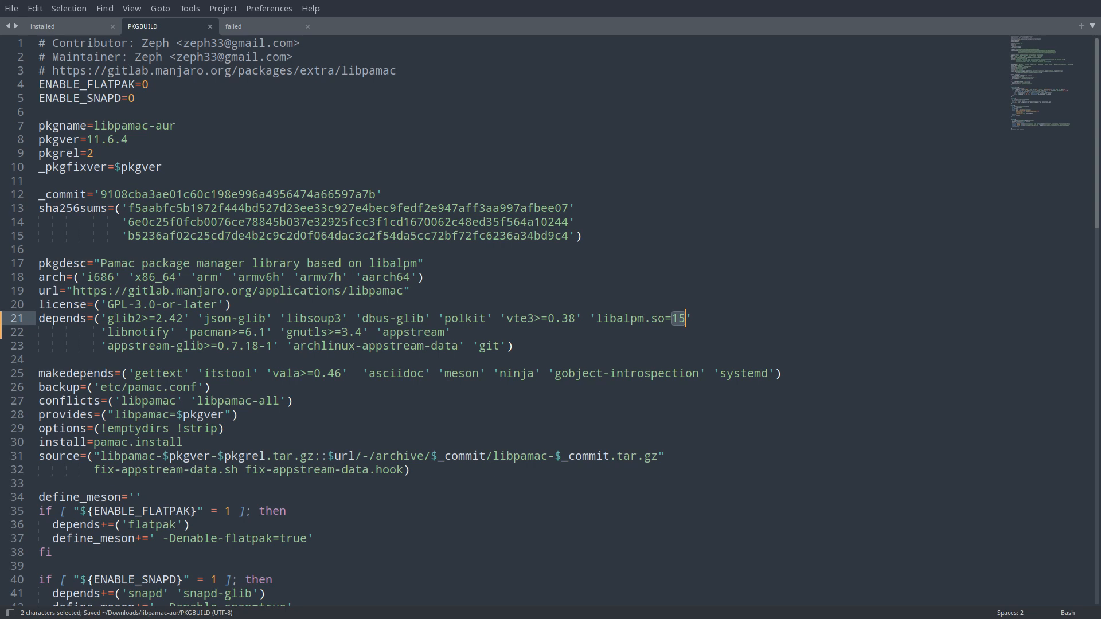
pyautogui.scroll(-3)
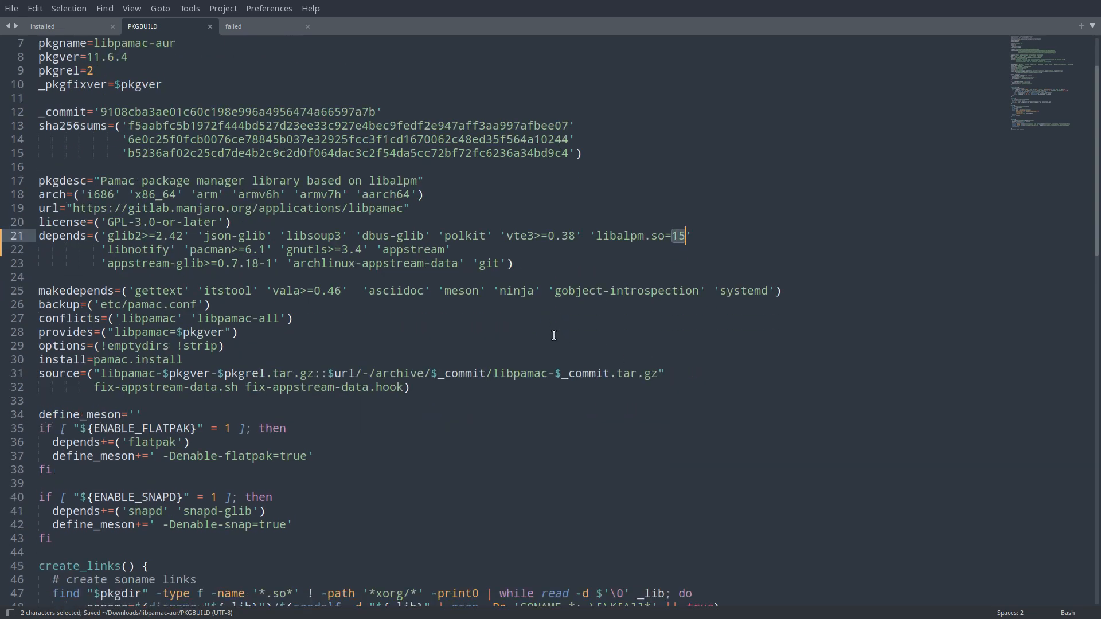
pyautogui.scroll(-3)
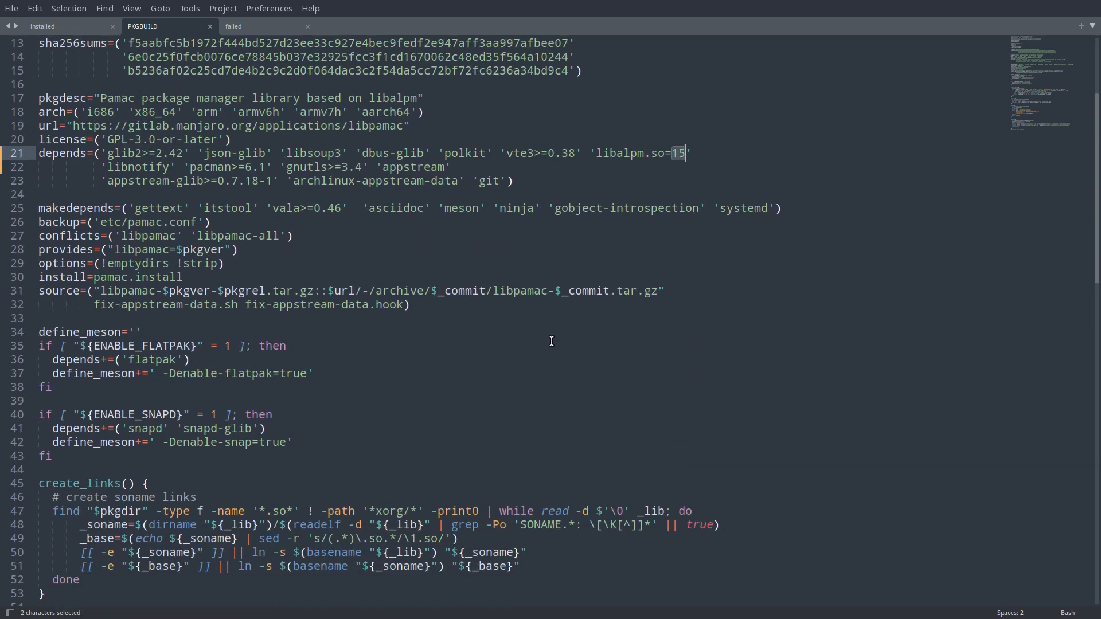
pyautogui.scroll(-3)
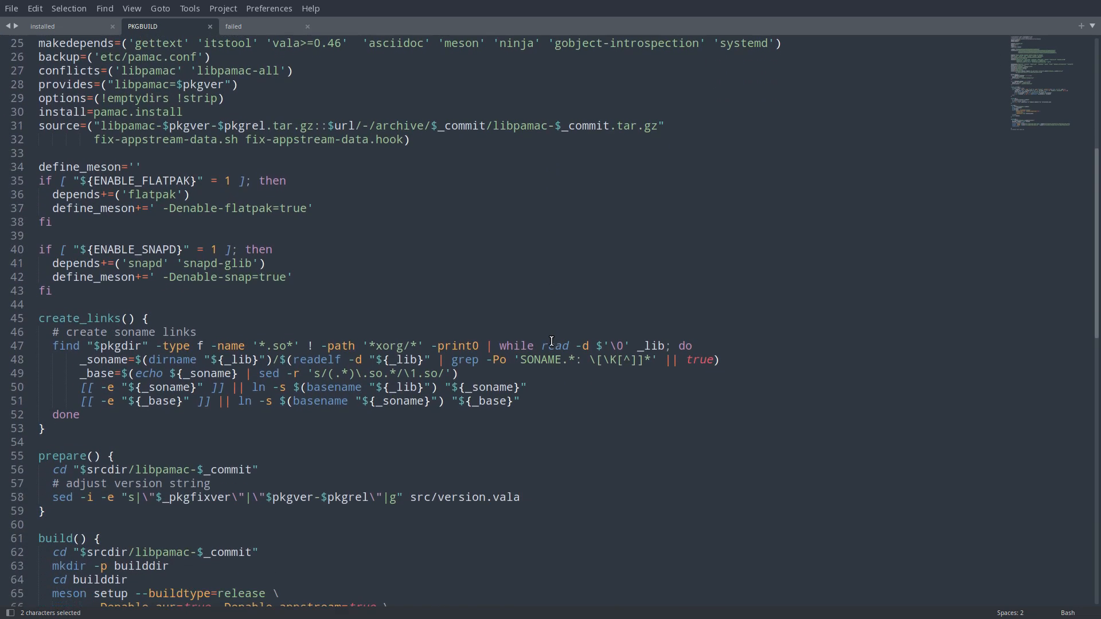
pyautogui.scroll(-3)
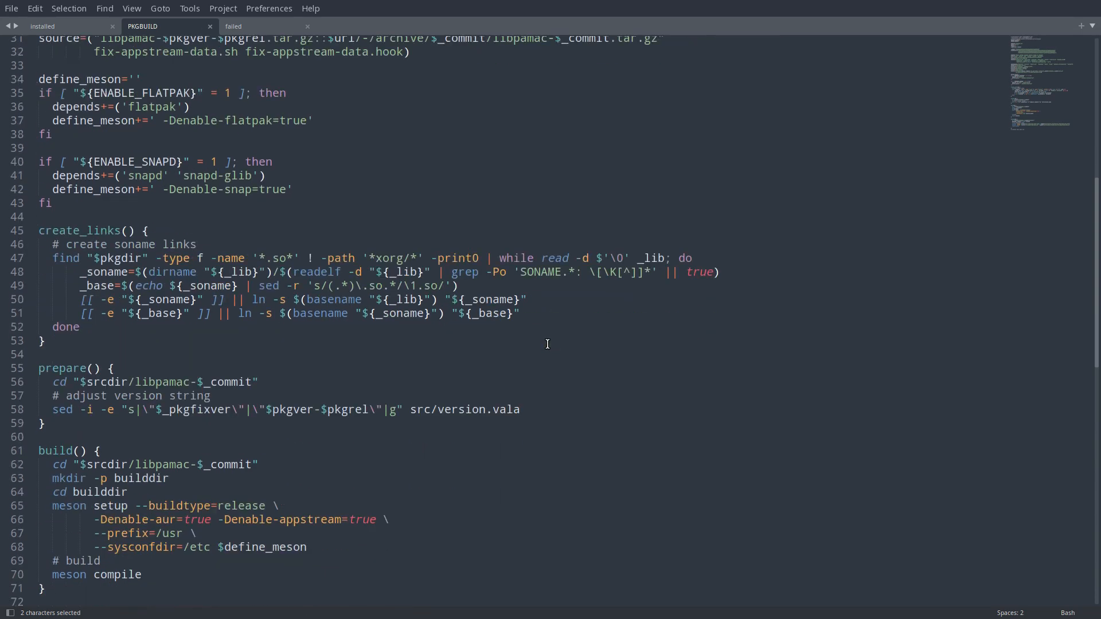
pyautogui.scroll(-3)
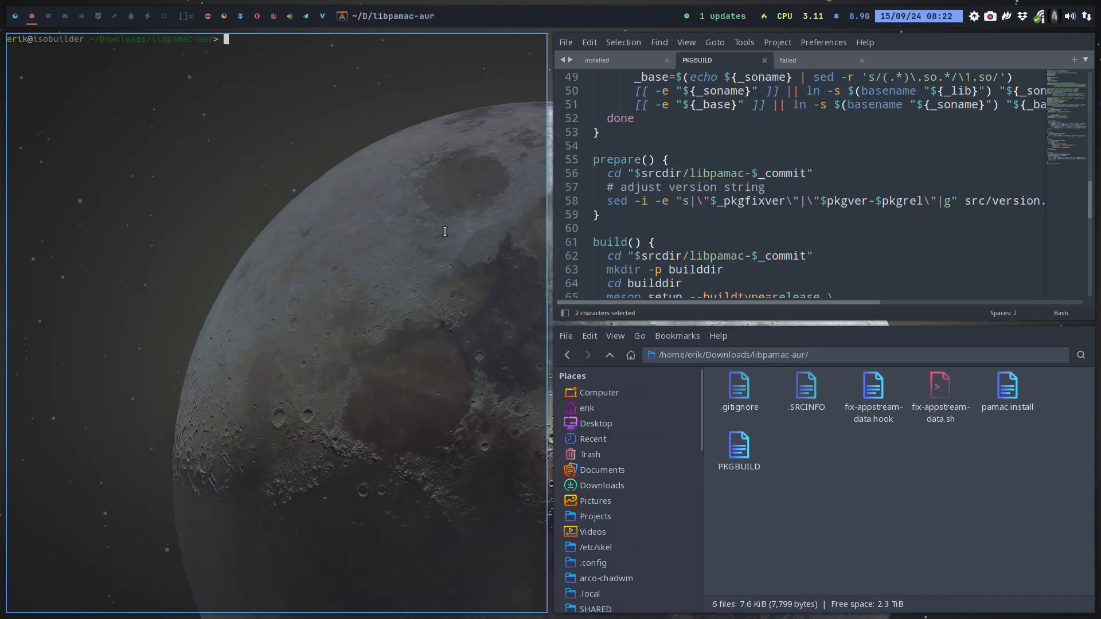
# Step: Build libpamac-aur 11.6.4-2 in its folder with makepkg -s
pyautogui.write('makepkg -s')
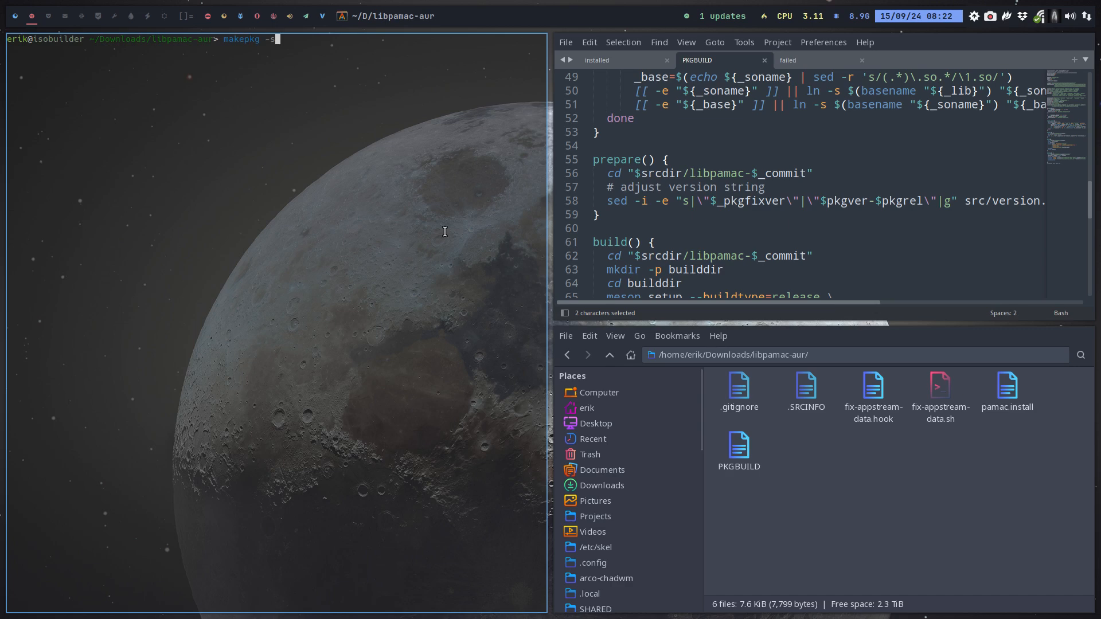
pyautogui.press('Tab')
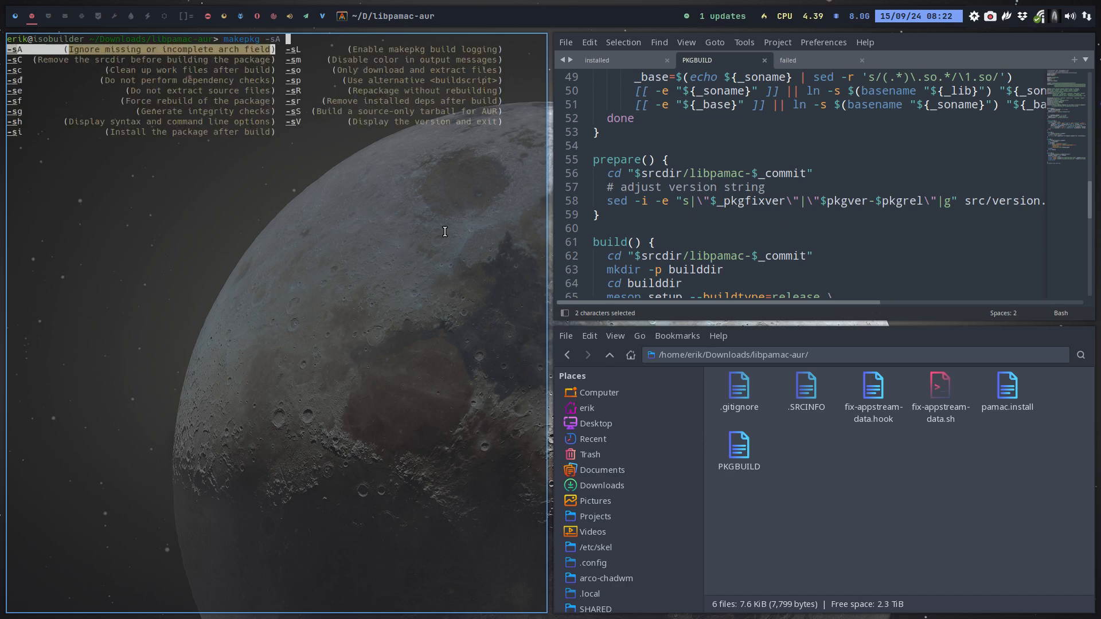
pyautogui.write('h')
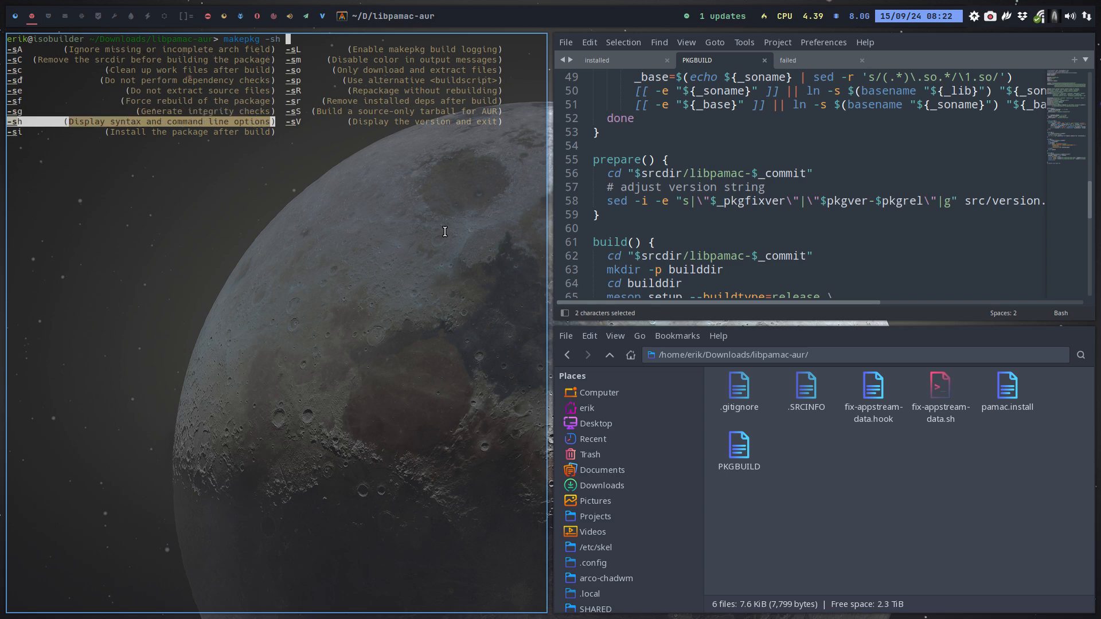
pyautogui.write('i')
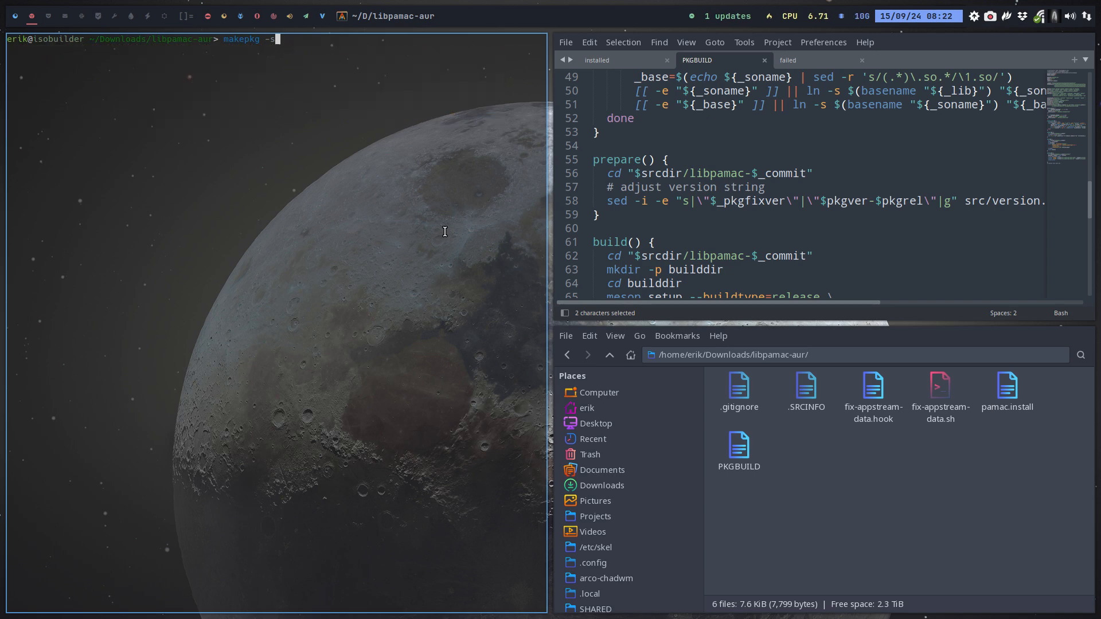
pyautogui.press('Return')
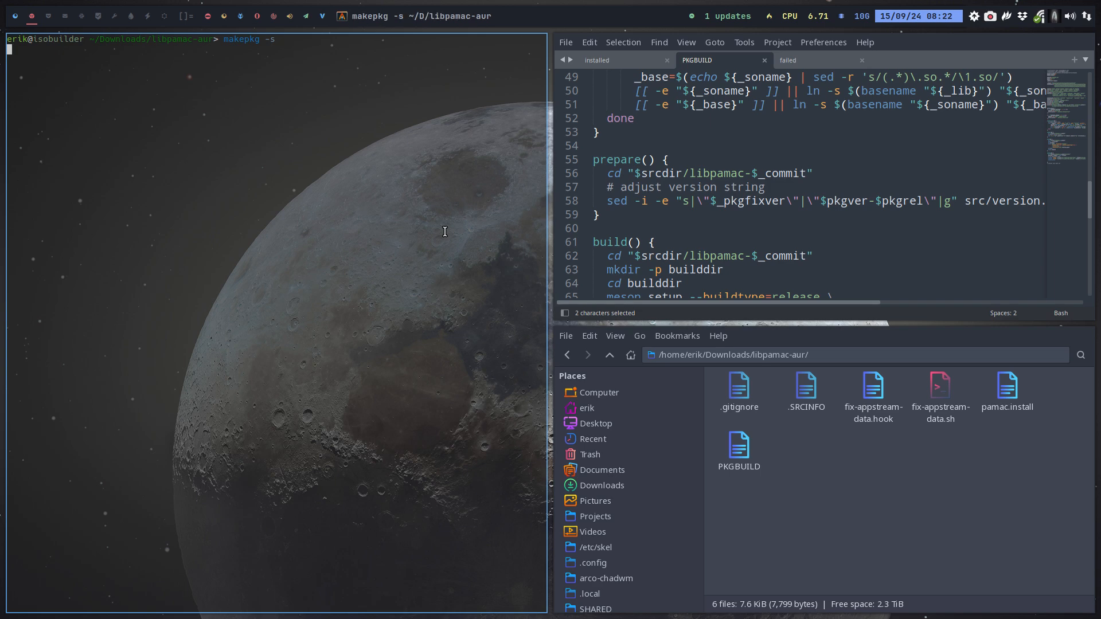
pyautogui.press('Return')
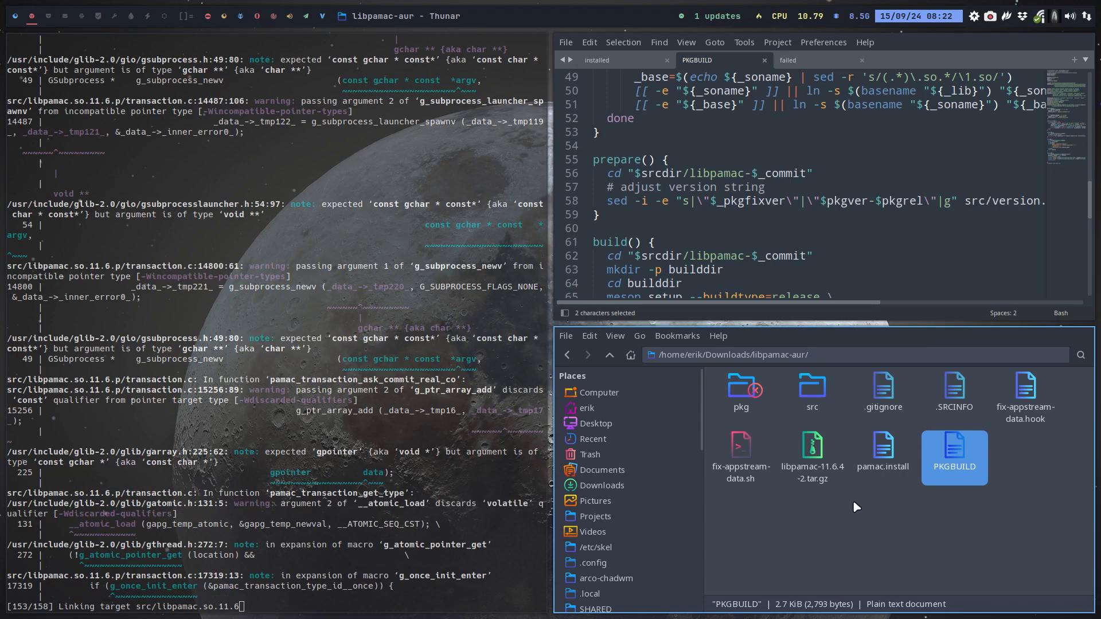
pyautogui.moveTo(784, 542)
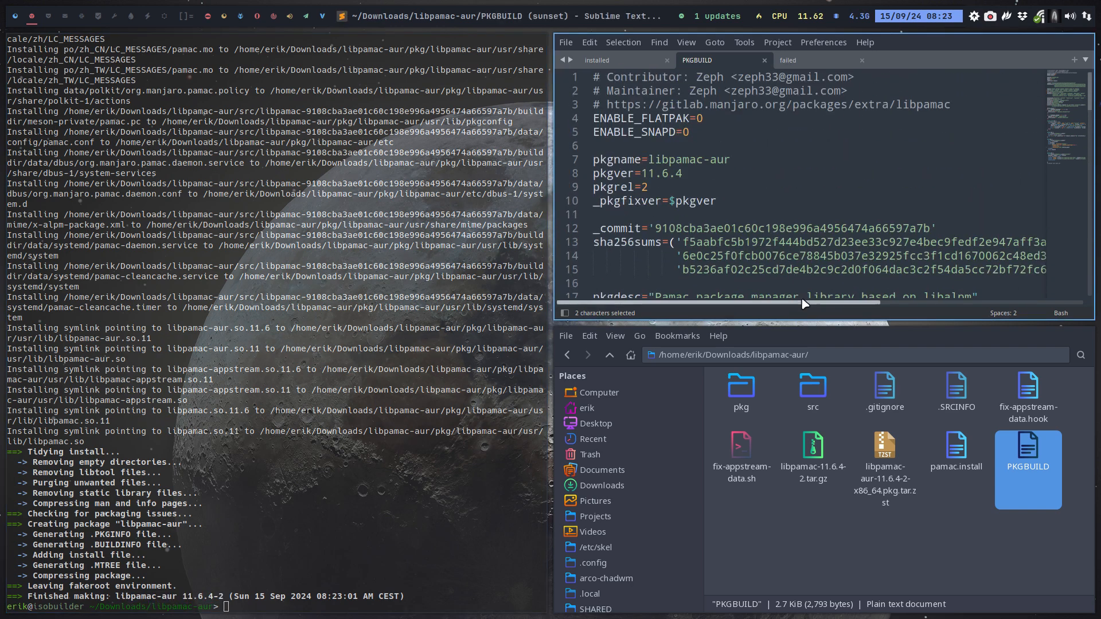
pyautogui.click(680, 174)
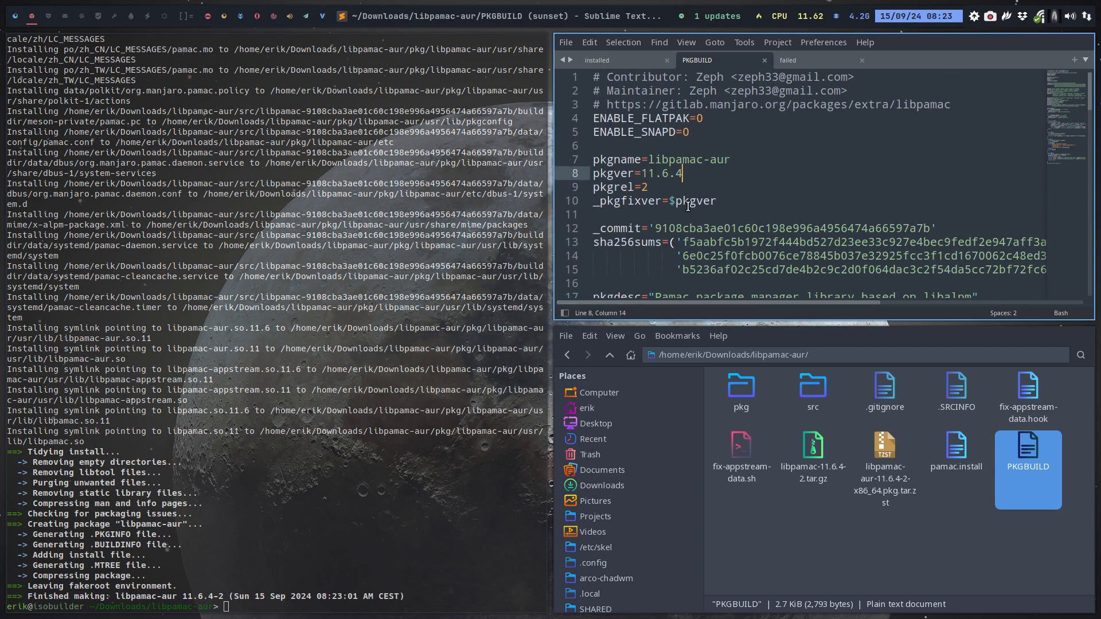
pyautogui.scroll(-3)
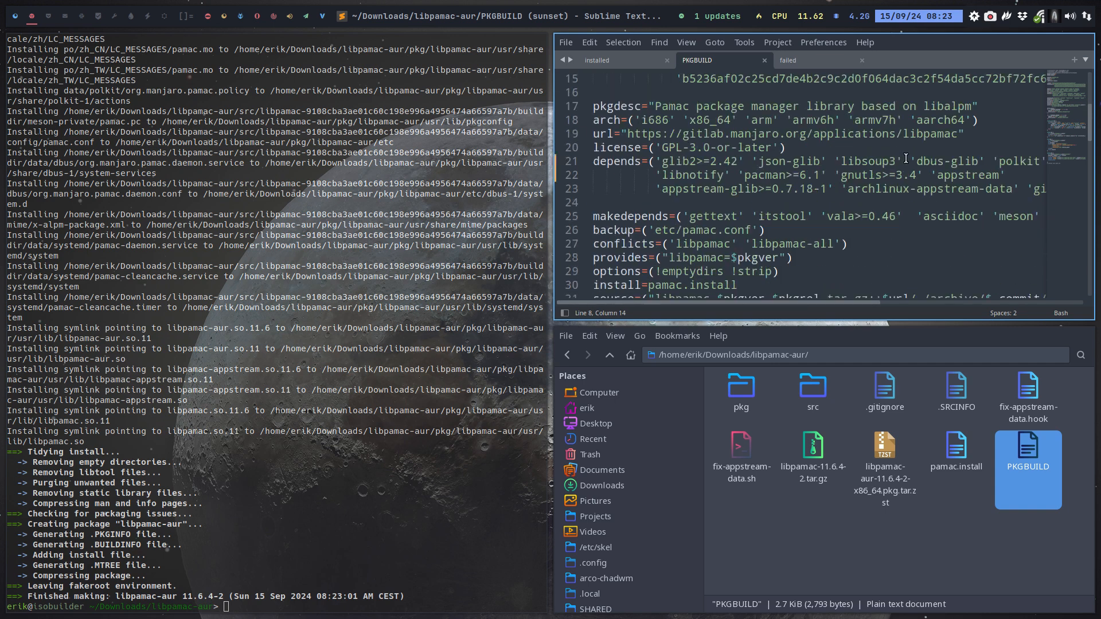
pyautogui.scroll(-3)
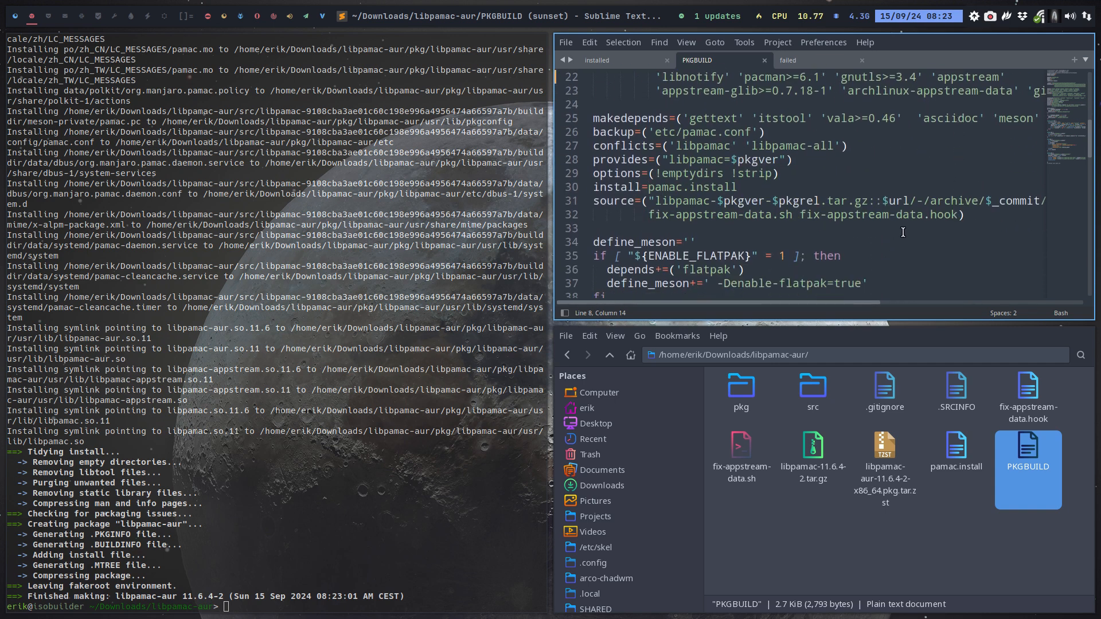
pyautogui.hscroll(3)
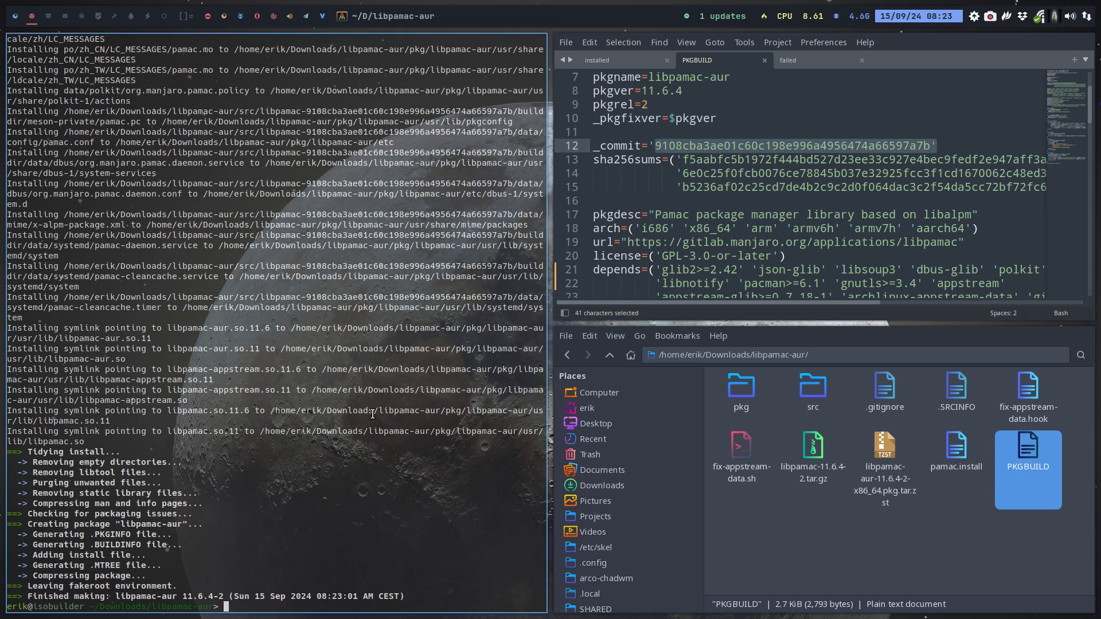
# Step: Run sudo pacman on the built libpamac-aur 11.6.4-2 package
pyautogui.write('sudo pacman -Rs libpamac-aur-11.6.4-2-x86_64.pkg.tar.zst')
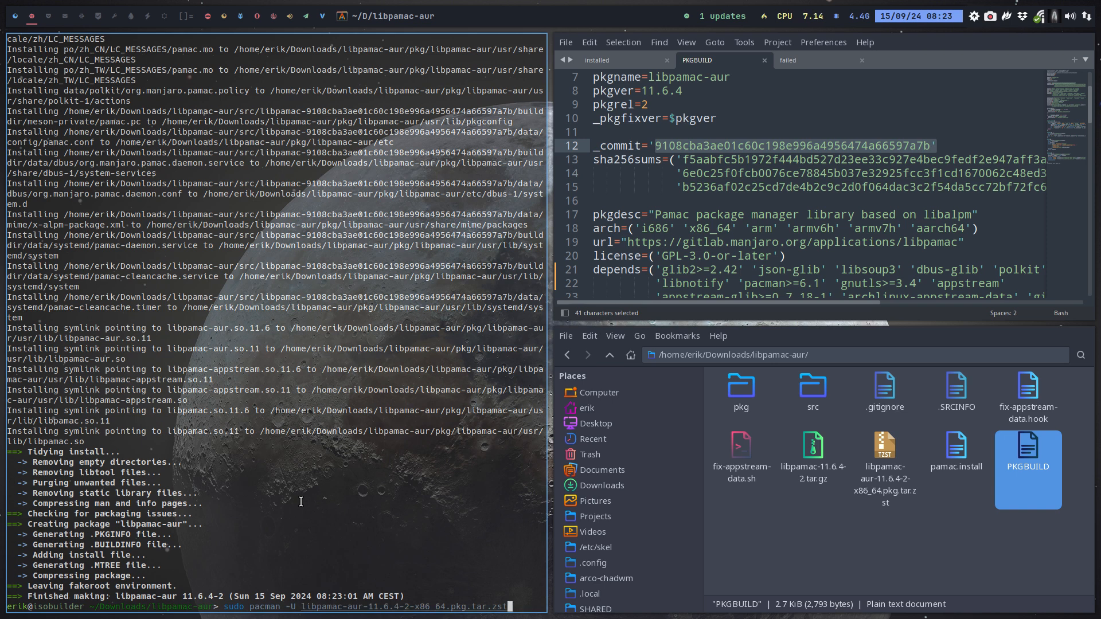
pyautogui.press('Return')
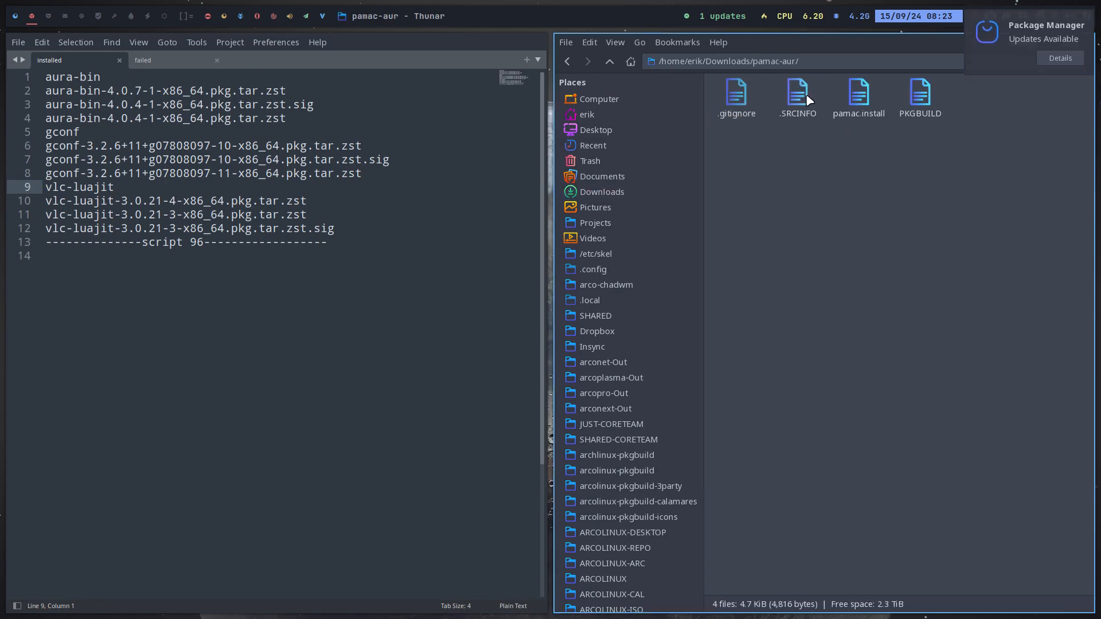
# Step: Open pamac-aur's PKGBUILD from Thunar and read through its 11.7.1-4 details
pyautogui.click(920, 98)
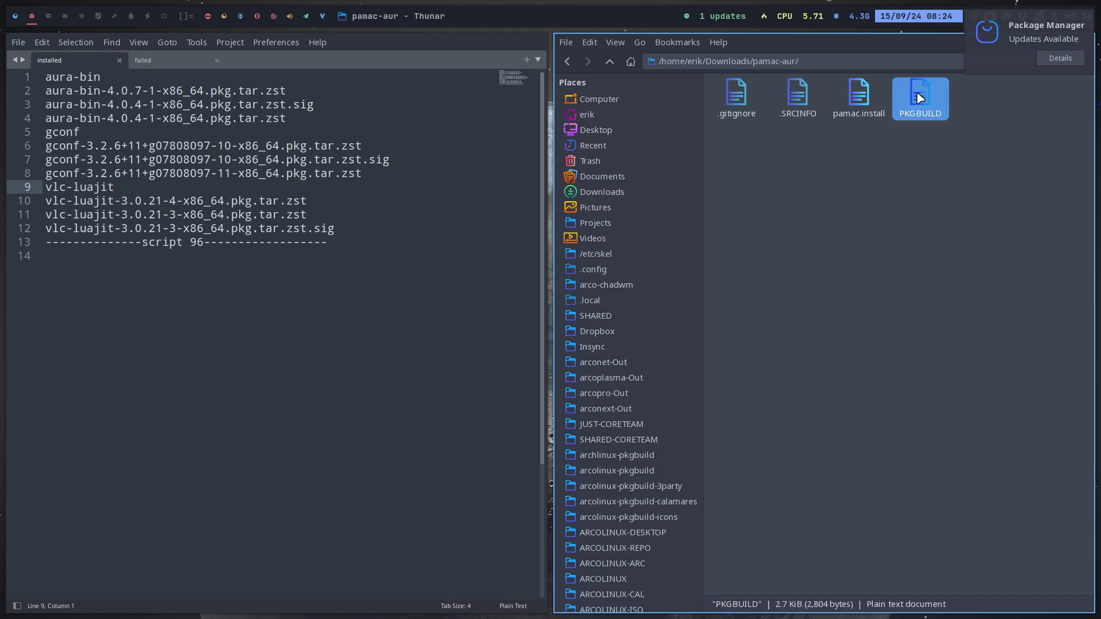
pyautogui.doubleClick(920, 98)
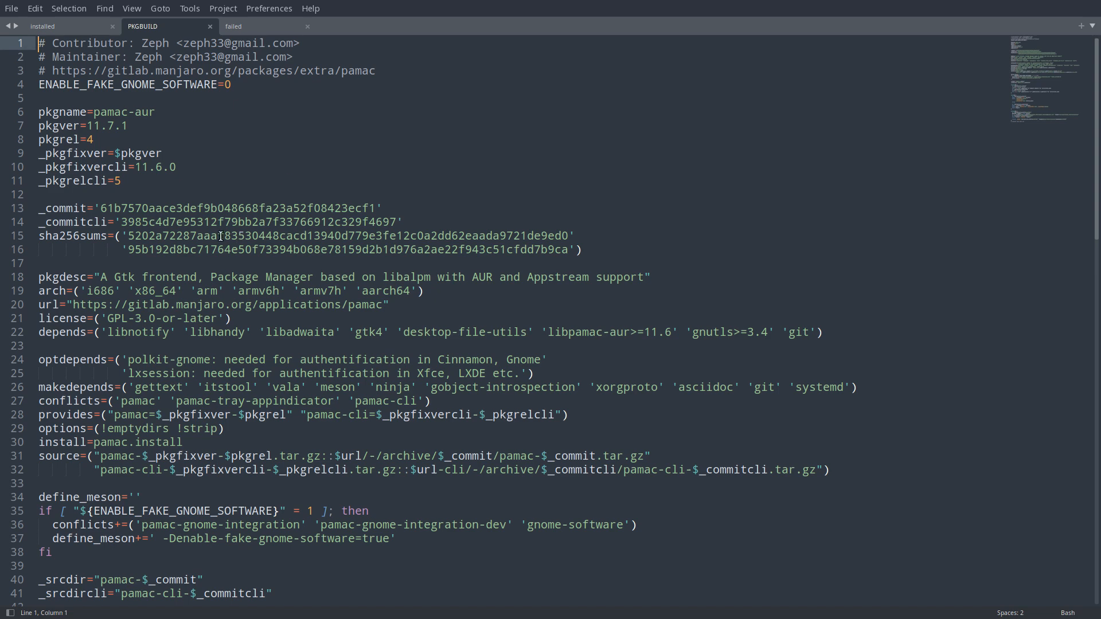
pyautogui.scroll(-3)
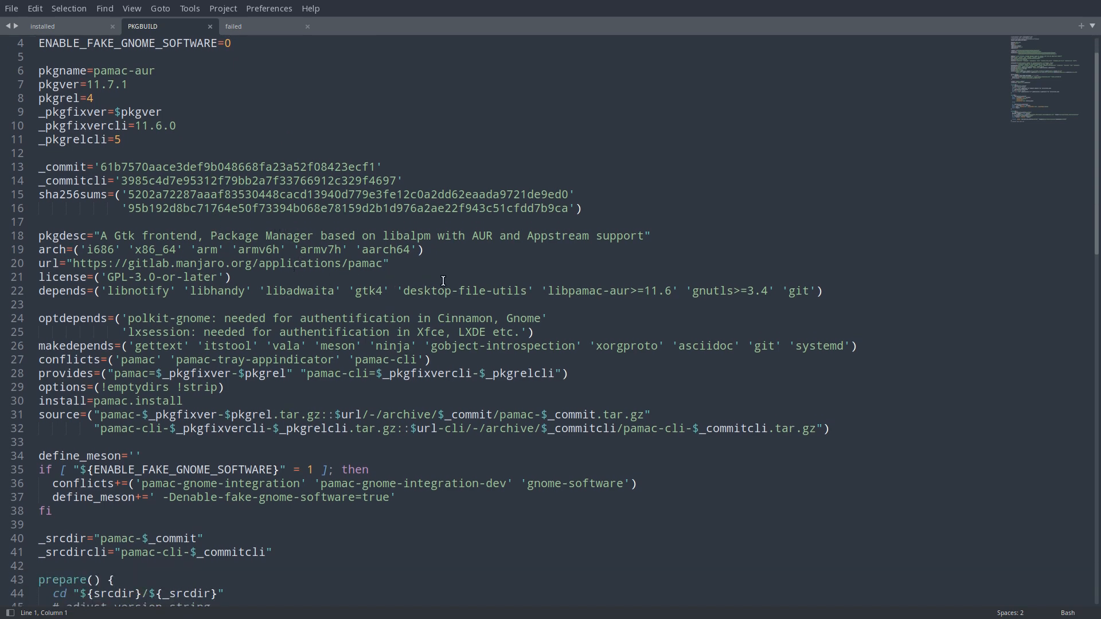
pyautogui.moveTo(670, 291)
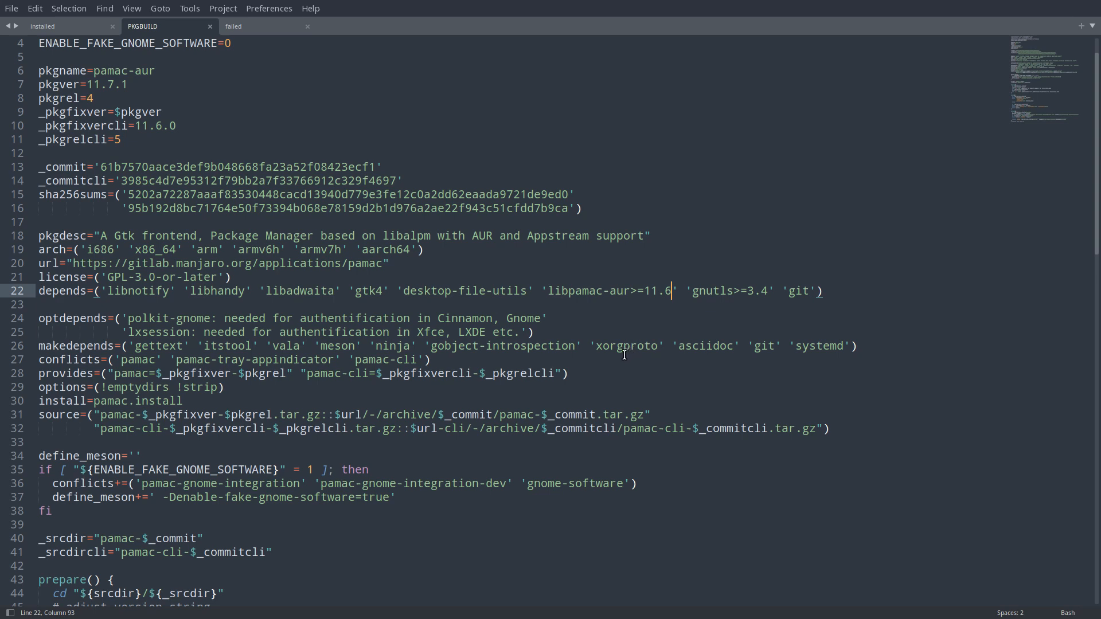
pyautogui.moveTo(616, 361)
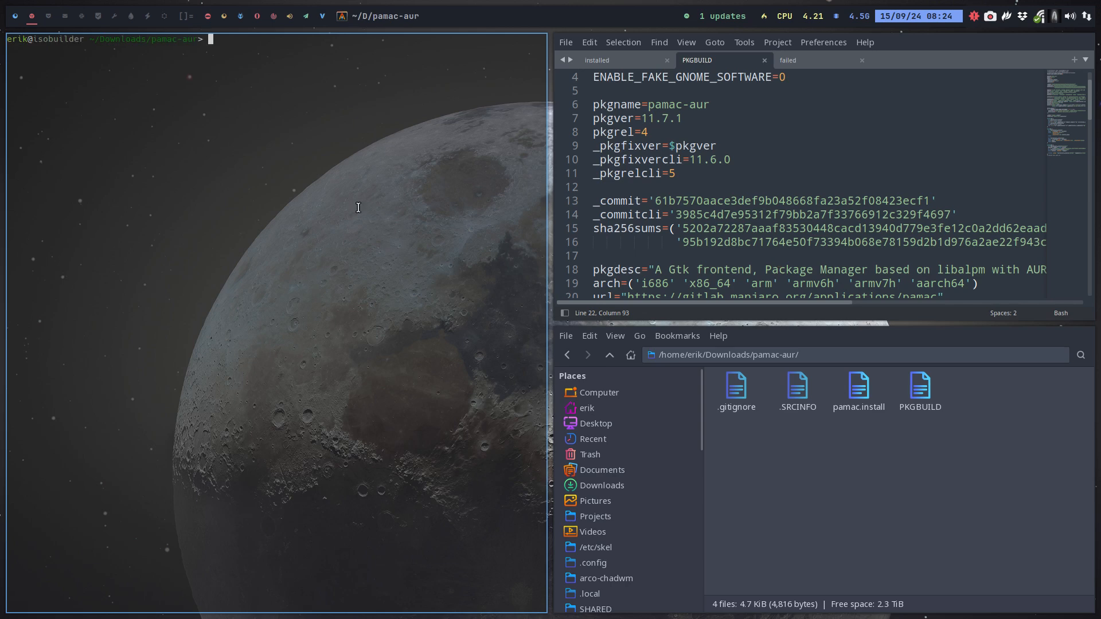
# Step: Build pamac-aur 11.7.1-4 with makepkg -s
pyautogui.write('makepkg -s')
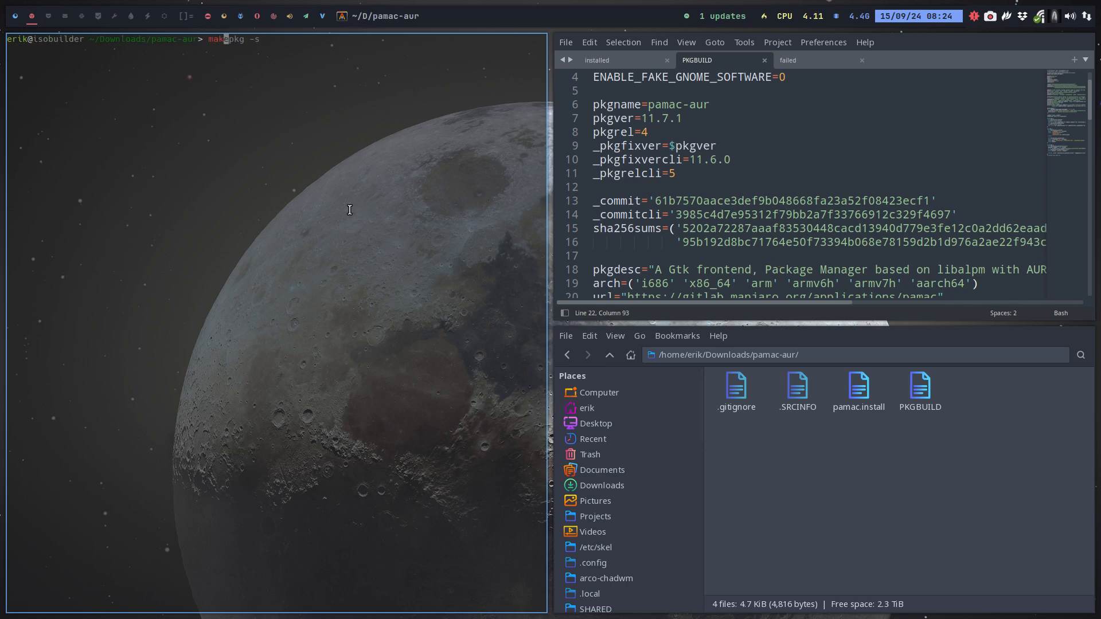
pyautogui.press('Return')
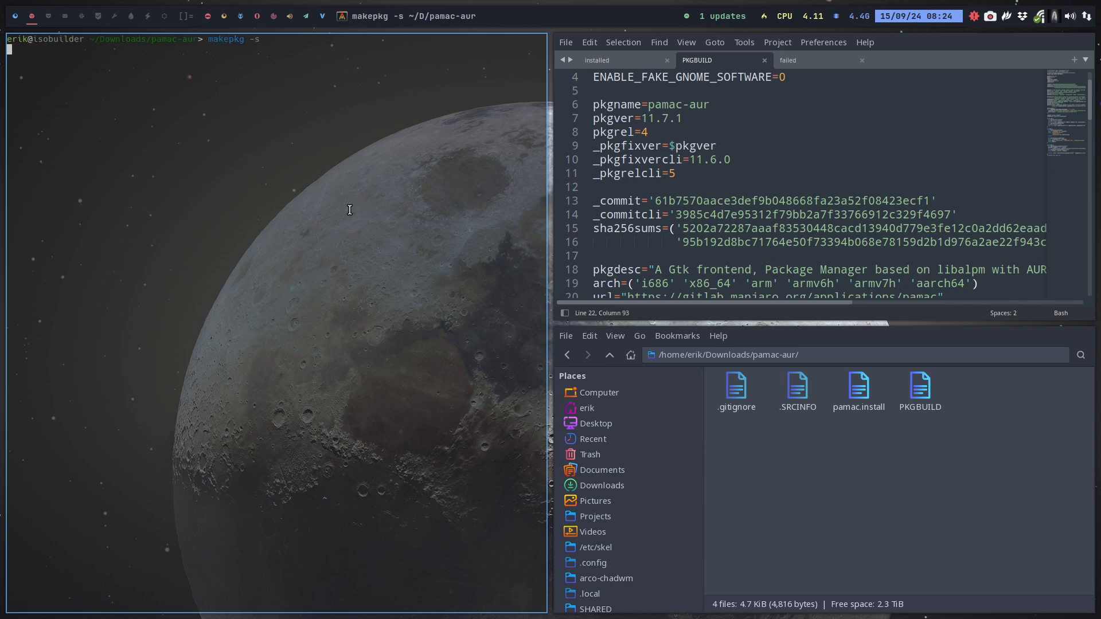
pyautogui.press('Return')
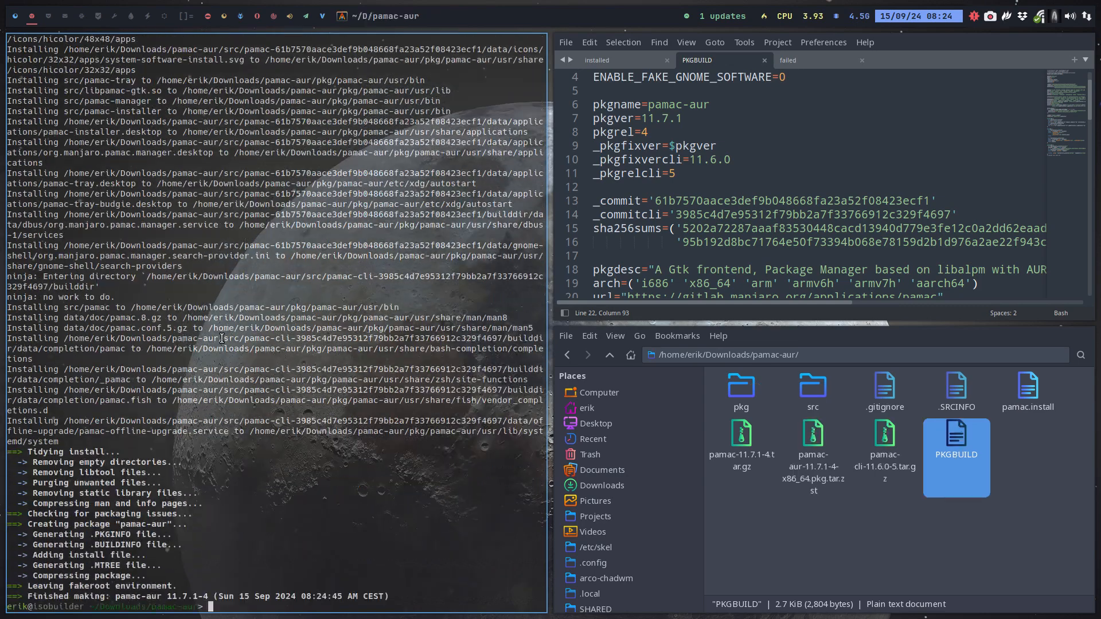
# Step: Install the built pamac-aur 11.7.1-4 package with sudo pacman, confirming with Y
pyautogui.write('sudo pacman -Rs libpamac-aur')
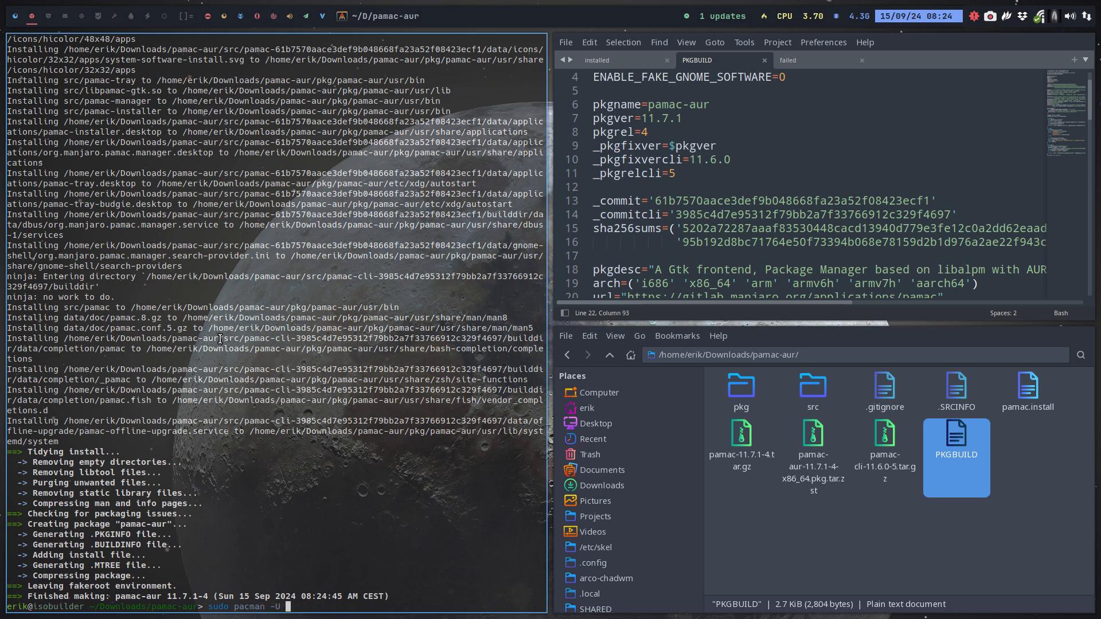
pyautogui.write('pm')
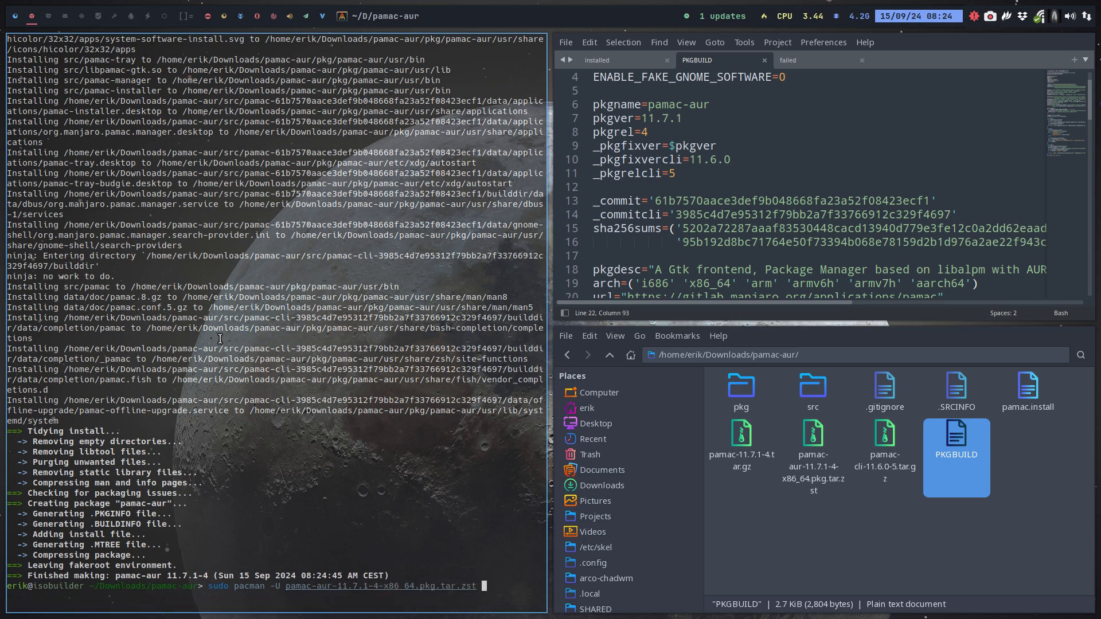
pyautogui.press('Return')
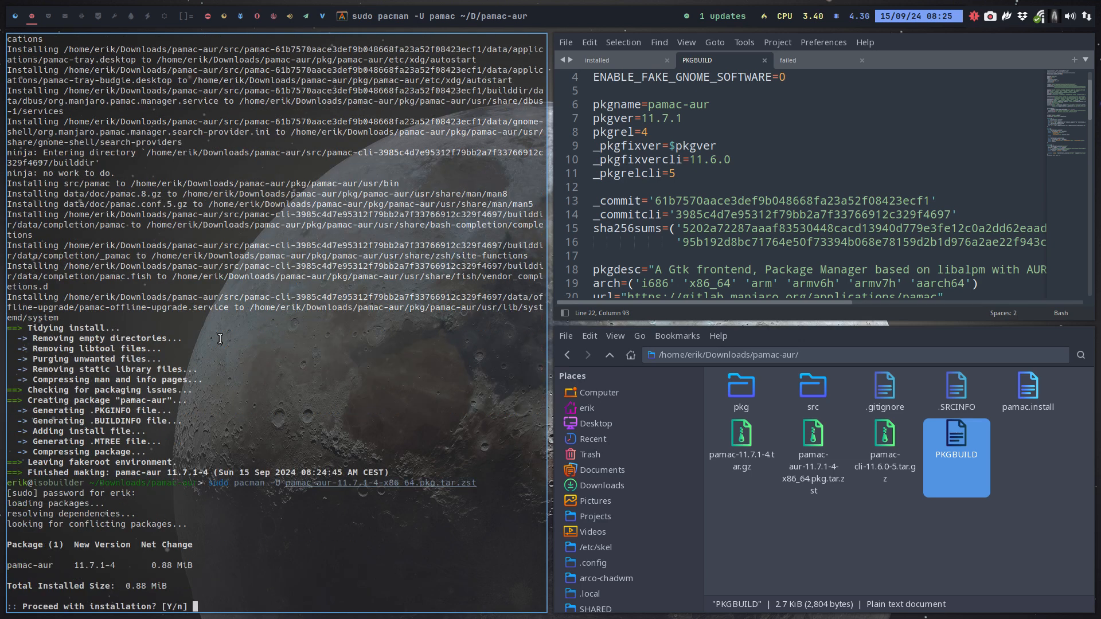
pyautogui.write('Y')
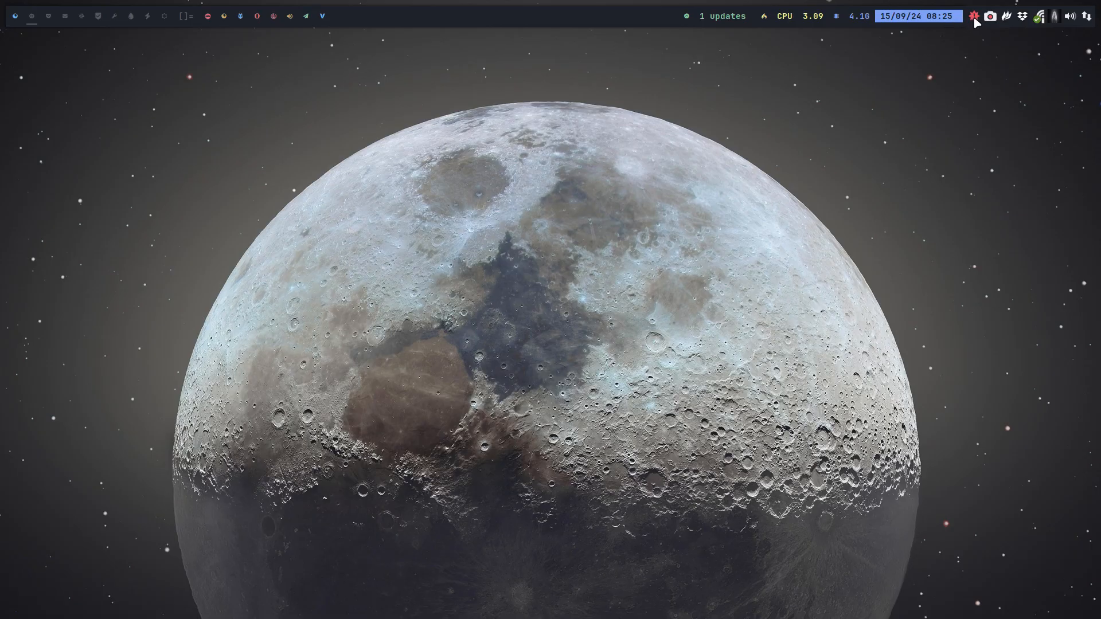
# Step: Show pending updates from the tray icon, then close the Pamac updates window
pyautogui.click(722, 15)
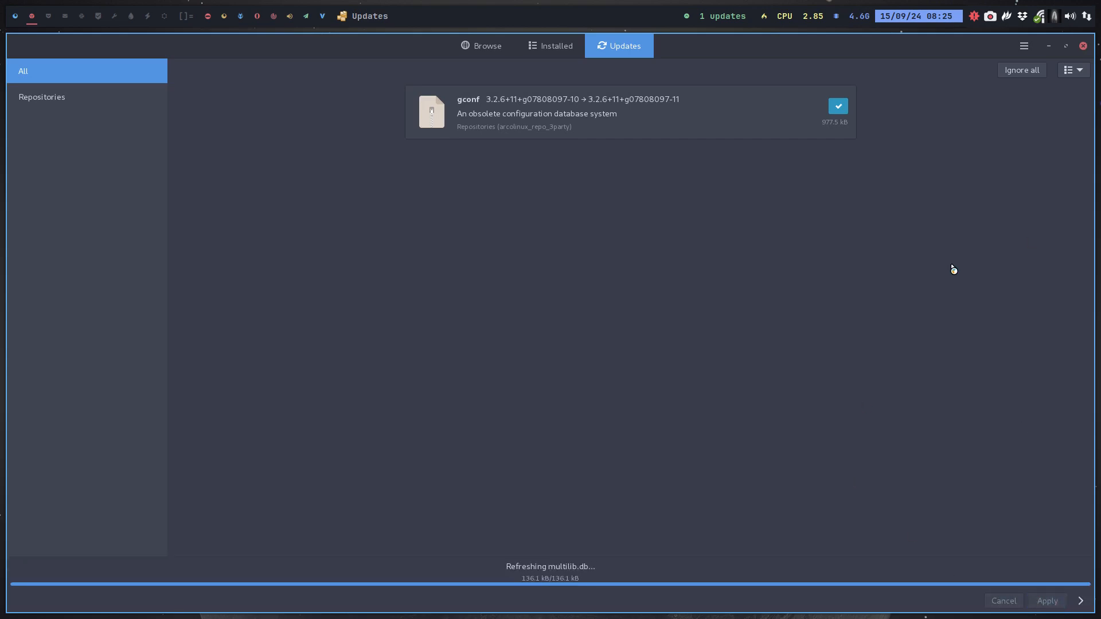
pyautogui.click(1046, 601)
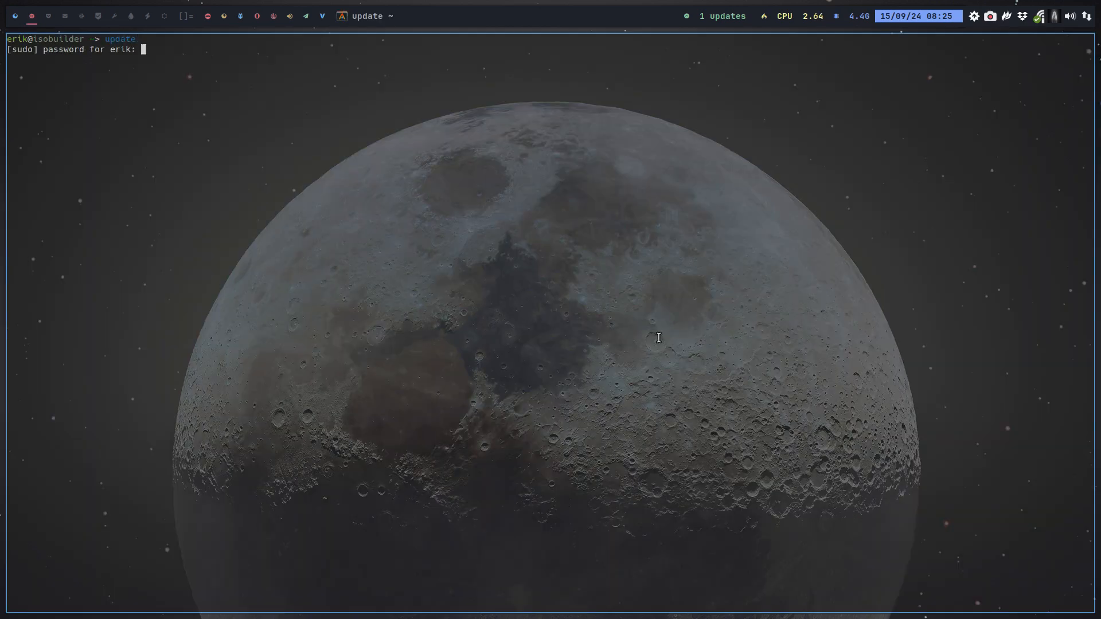
pyautogui.press('Return')
pyautogui.write('pamac')
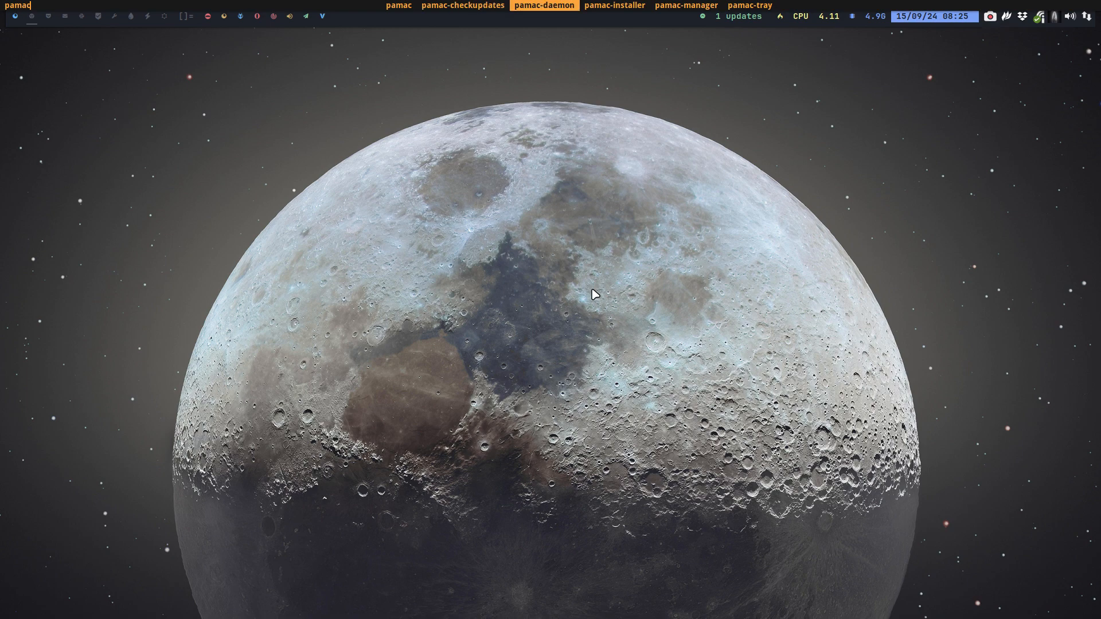
# Step: Launch pamac-manager, check version 11.7.1-4 in About, then close the dialog and window
pyautogui.click(750, 6)
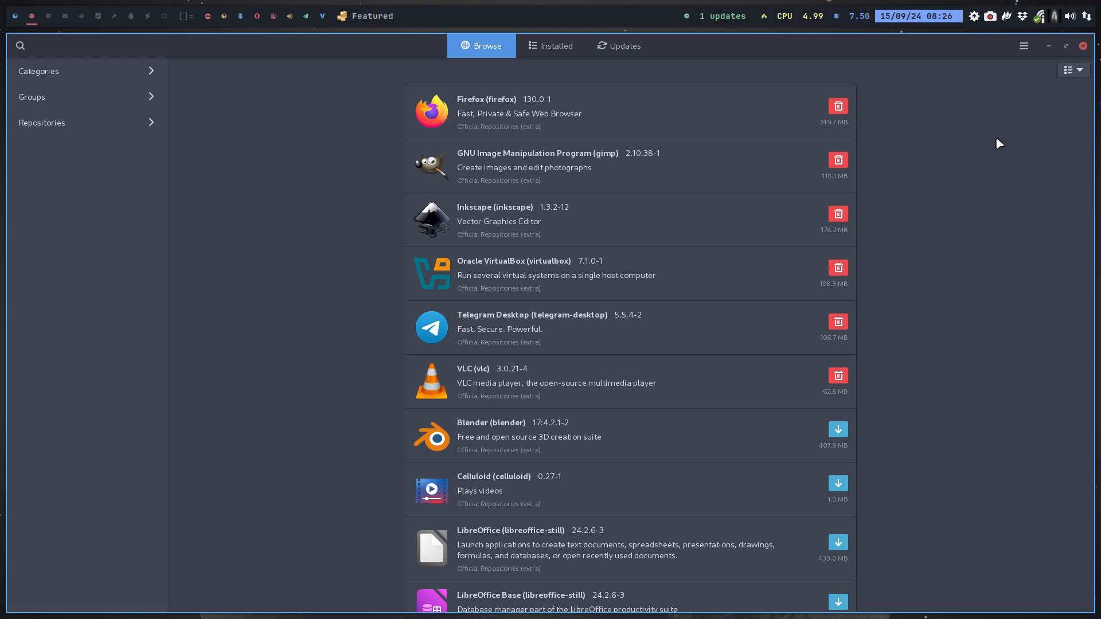
pyautogui.click(1023, 46)
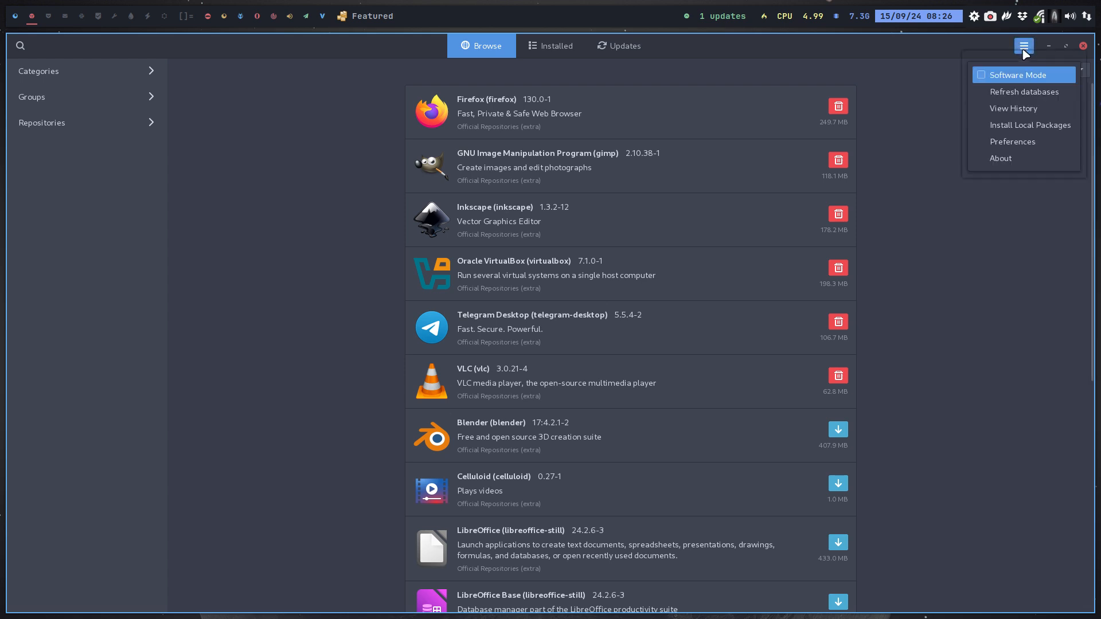
pyautogui.click(1000, 158)
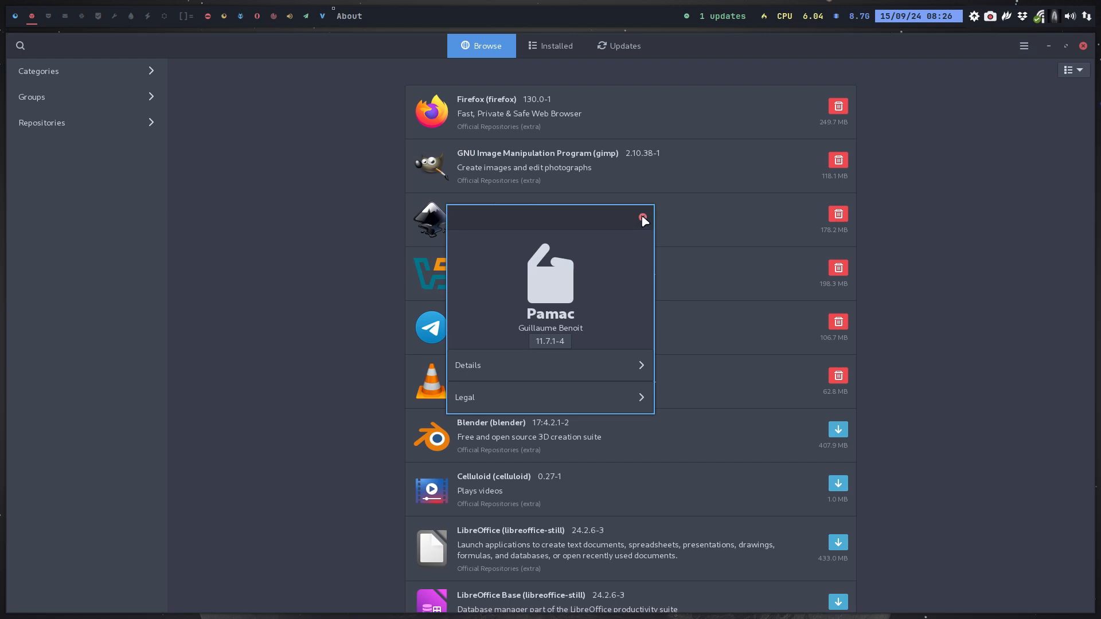
pyautogui.moveTo(648, 225)
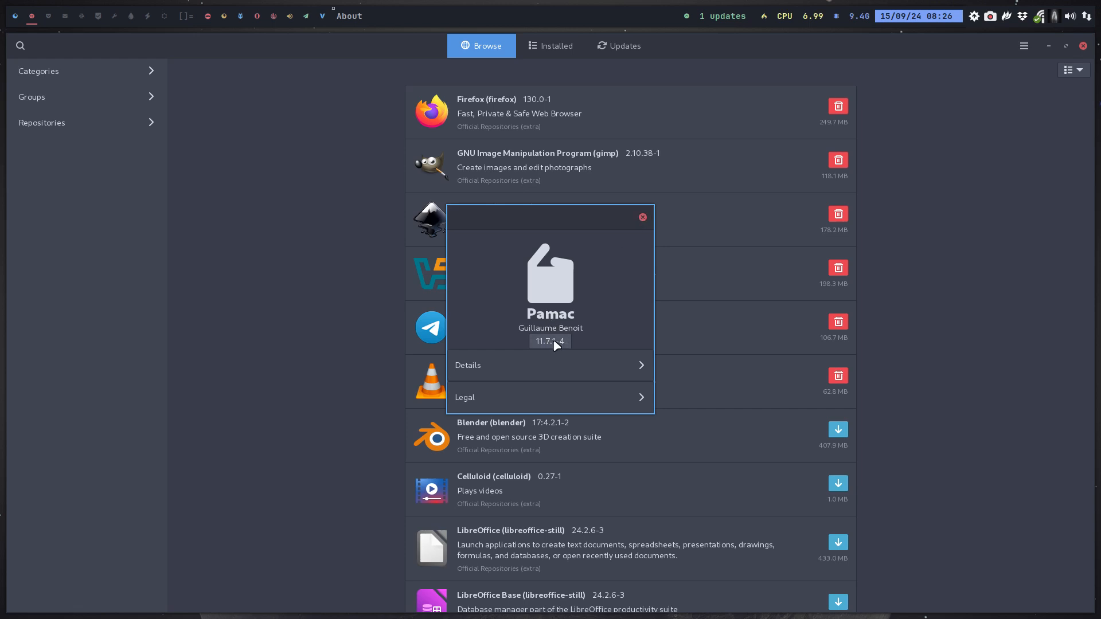
pyautogui.click(640, 217)
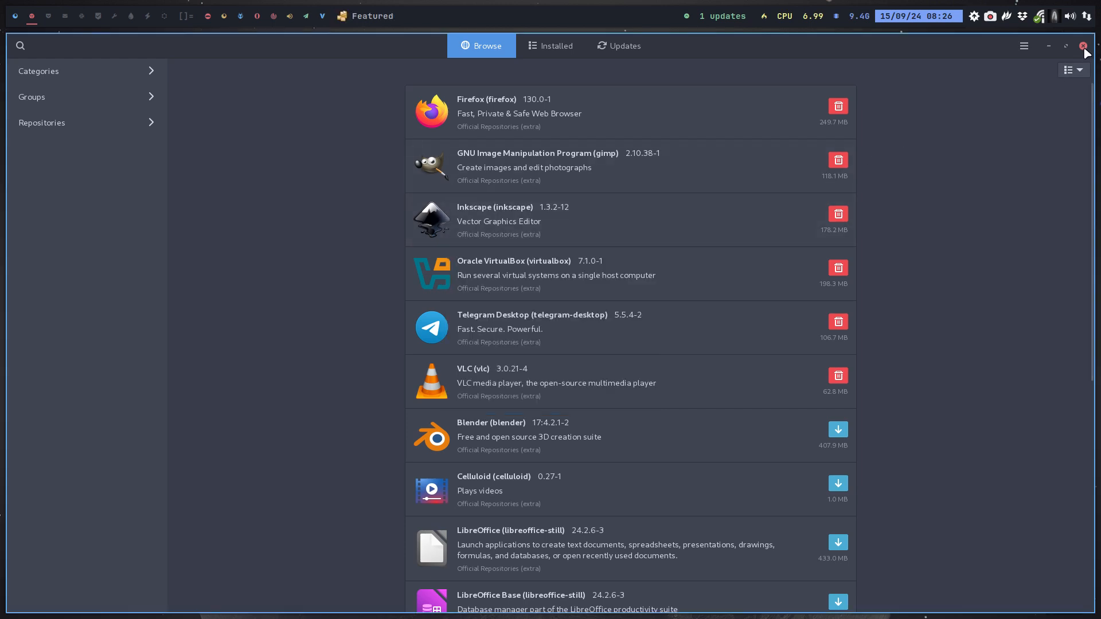
pyautogui.click(1083, 46)
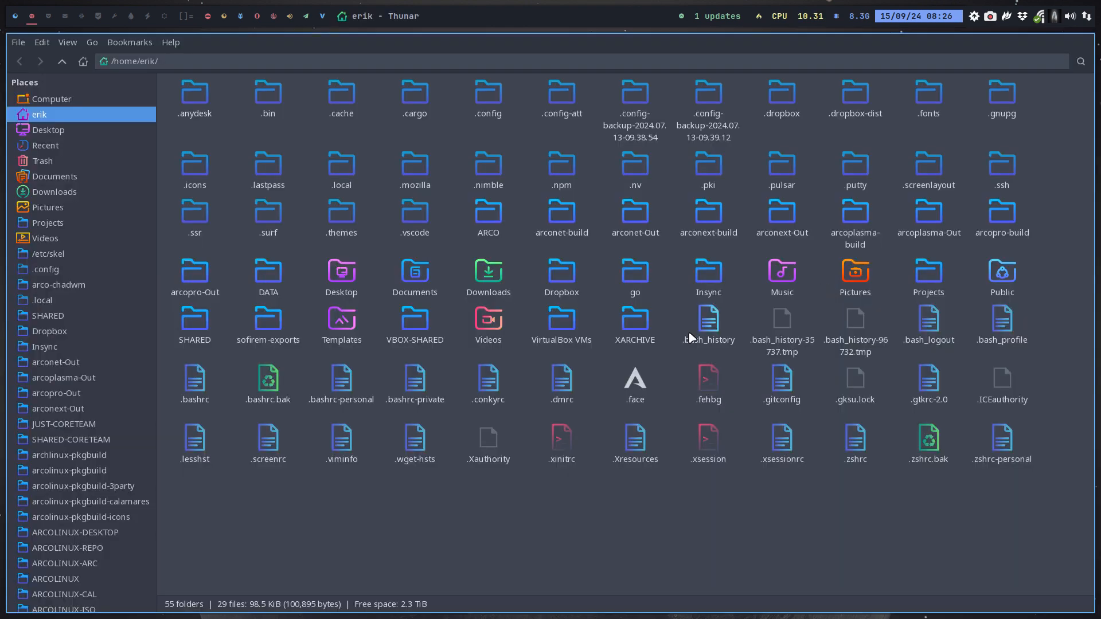
# Step: Open ArcoLinux_3th_party under arcolinux-pkgbuild-3party and select the pamac-aur and libpamac-aur folders
pyautogui.click(82, 486)
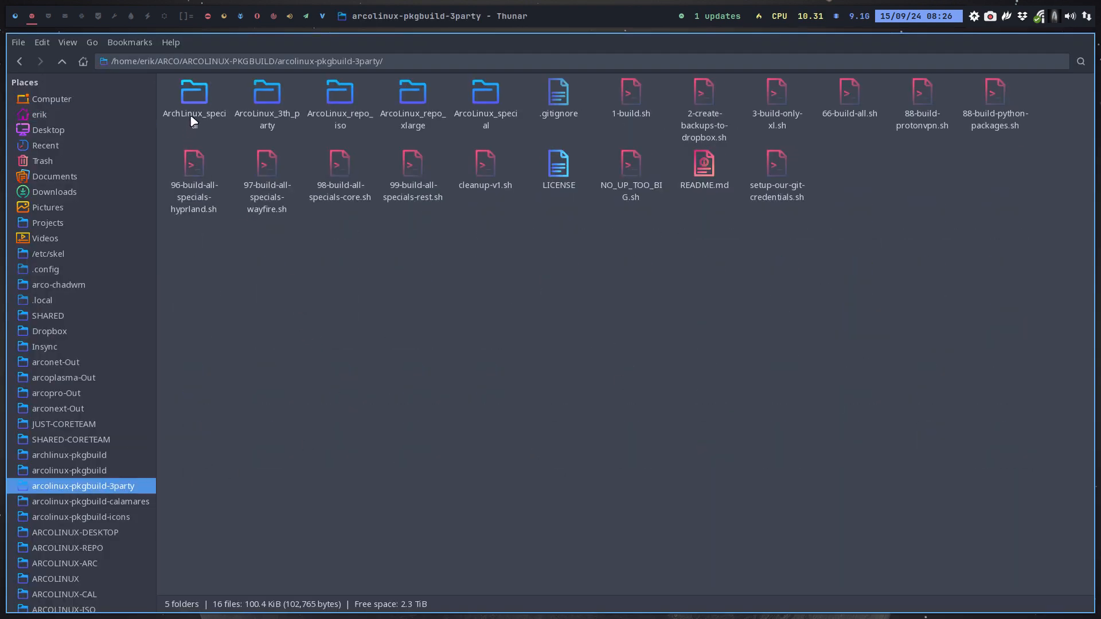
pyautogui.doubleClick(266, 95)
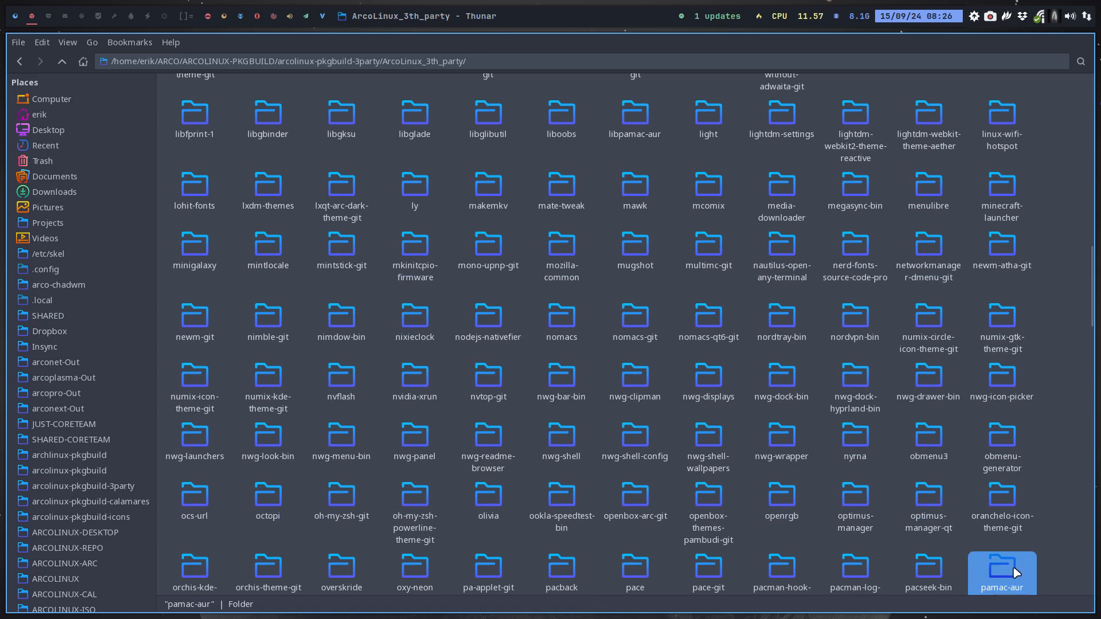
pyautogui.click(648, 167)
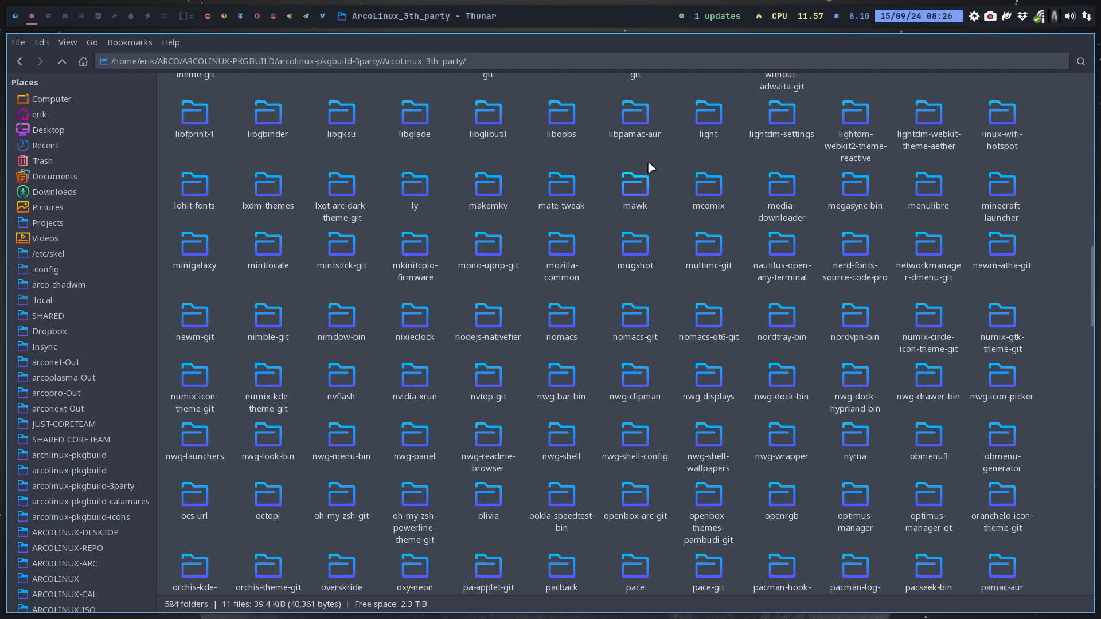
pyautogui.click(1002, 569)
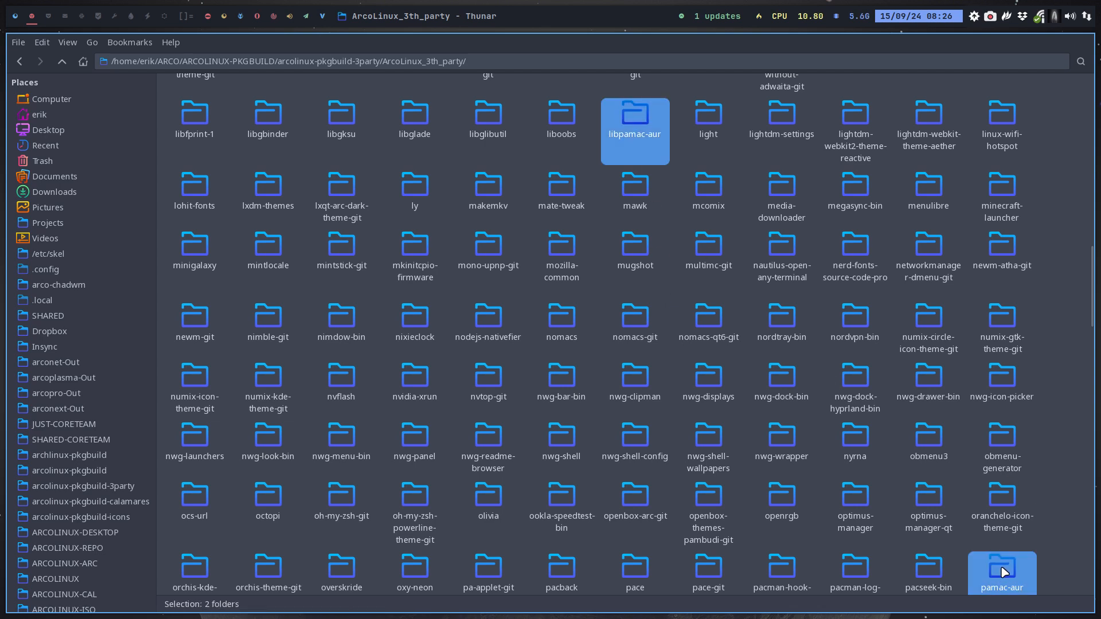